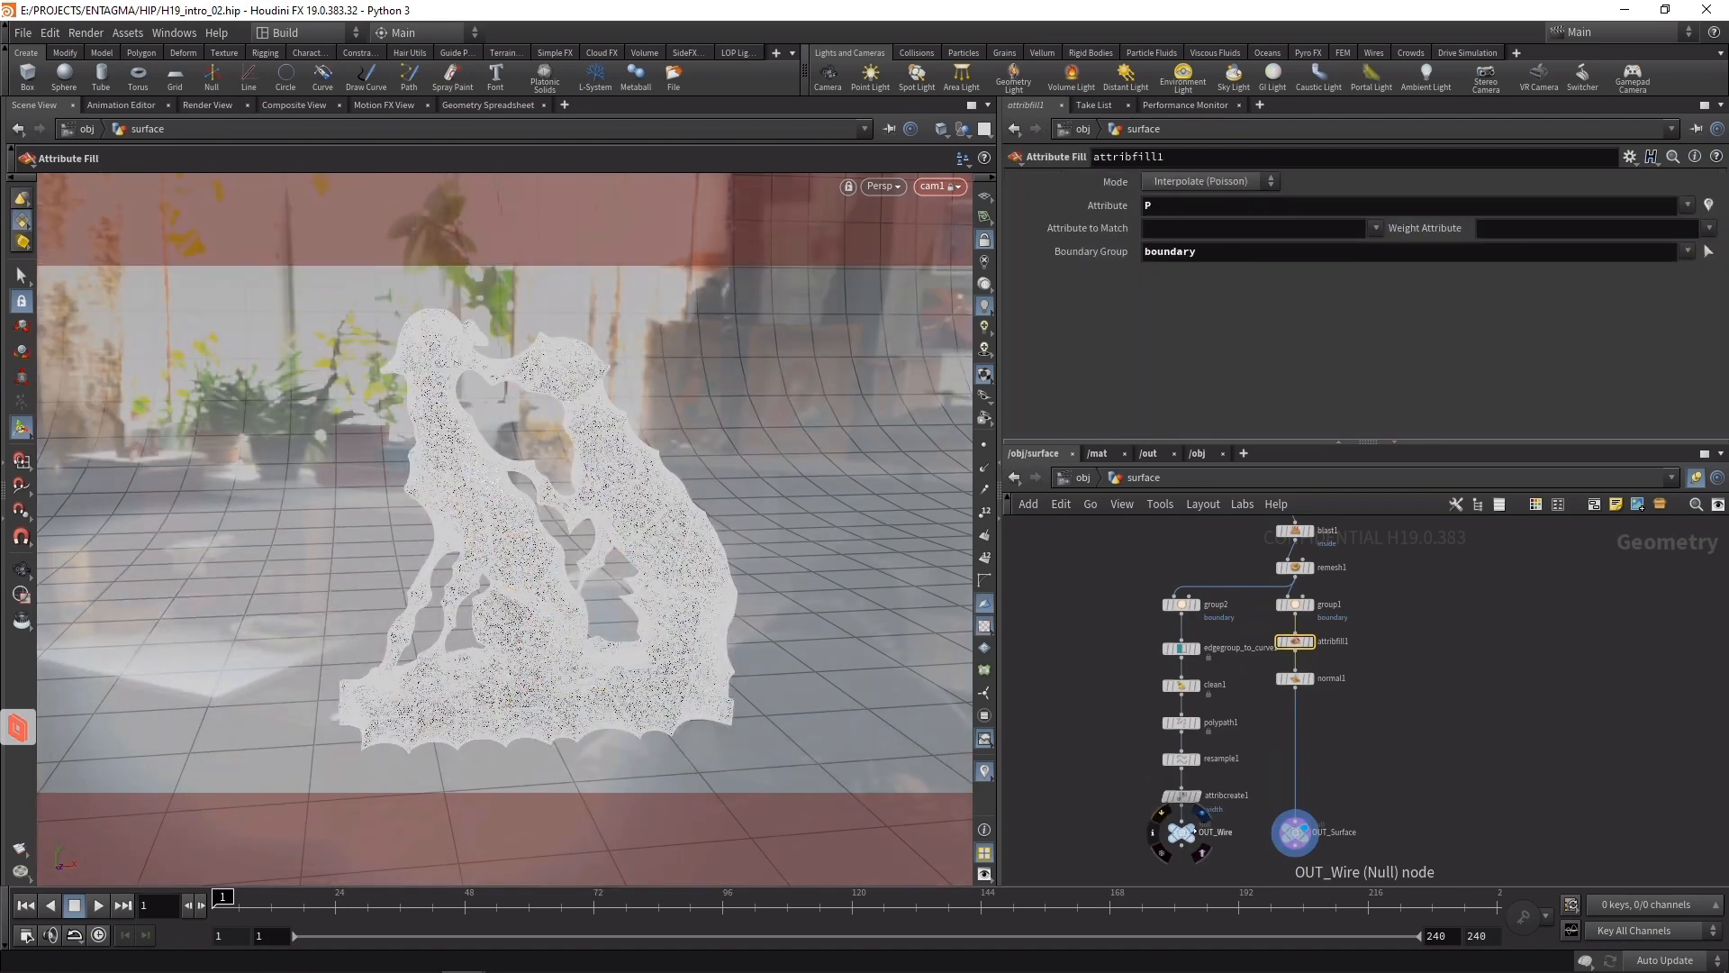
# - Display OUT_Wire and have resample1 write the curve tangent into an attribute named N
pyautogui.click(1180, 832)
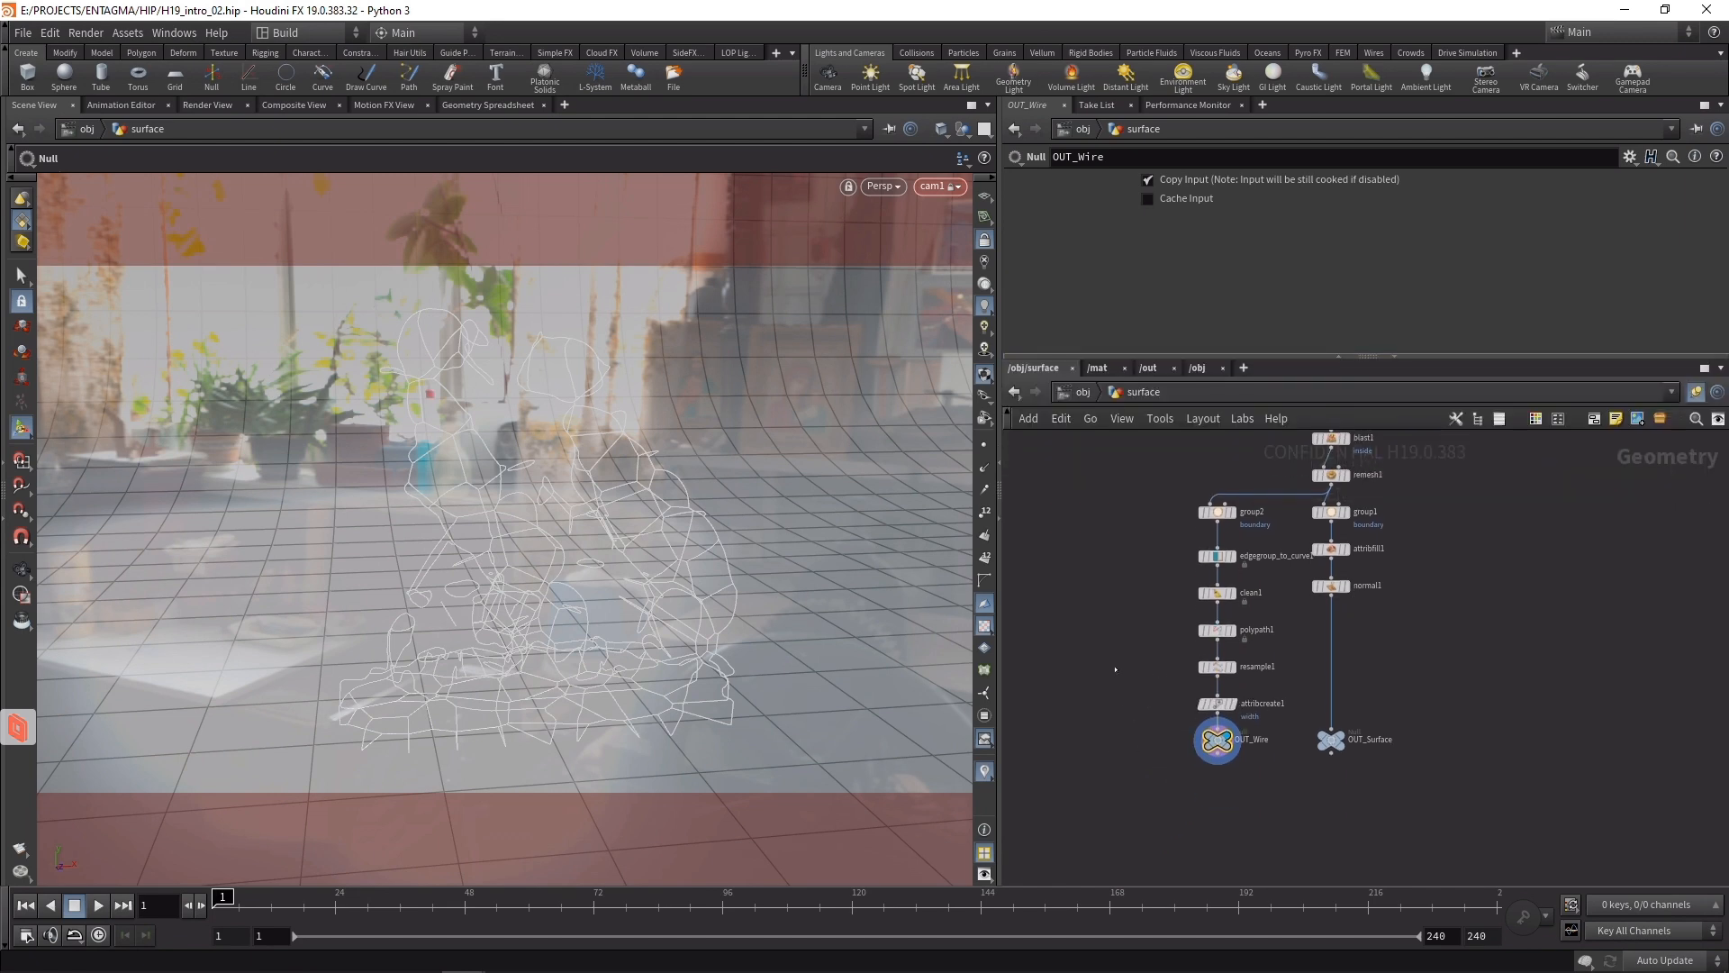
pyautogui.click(1220, 667)
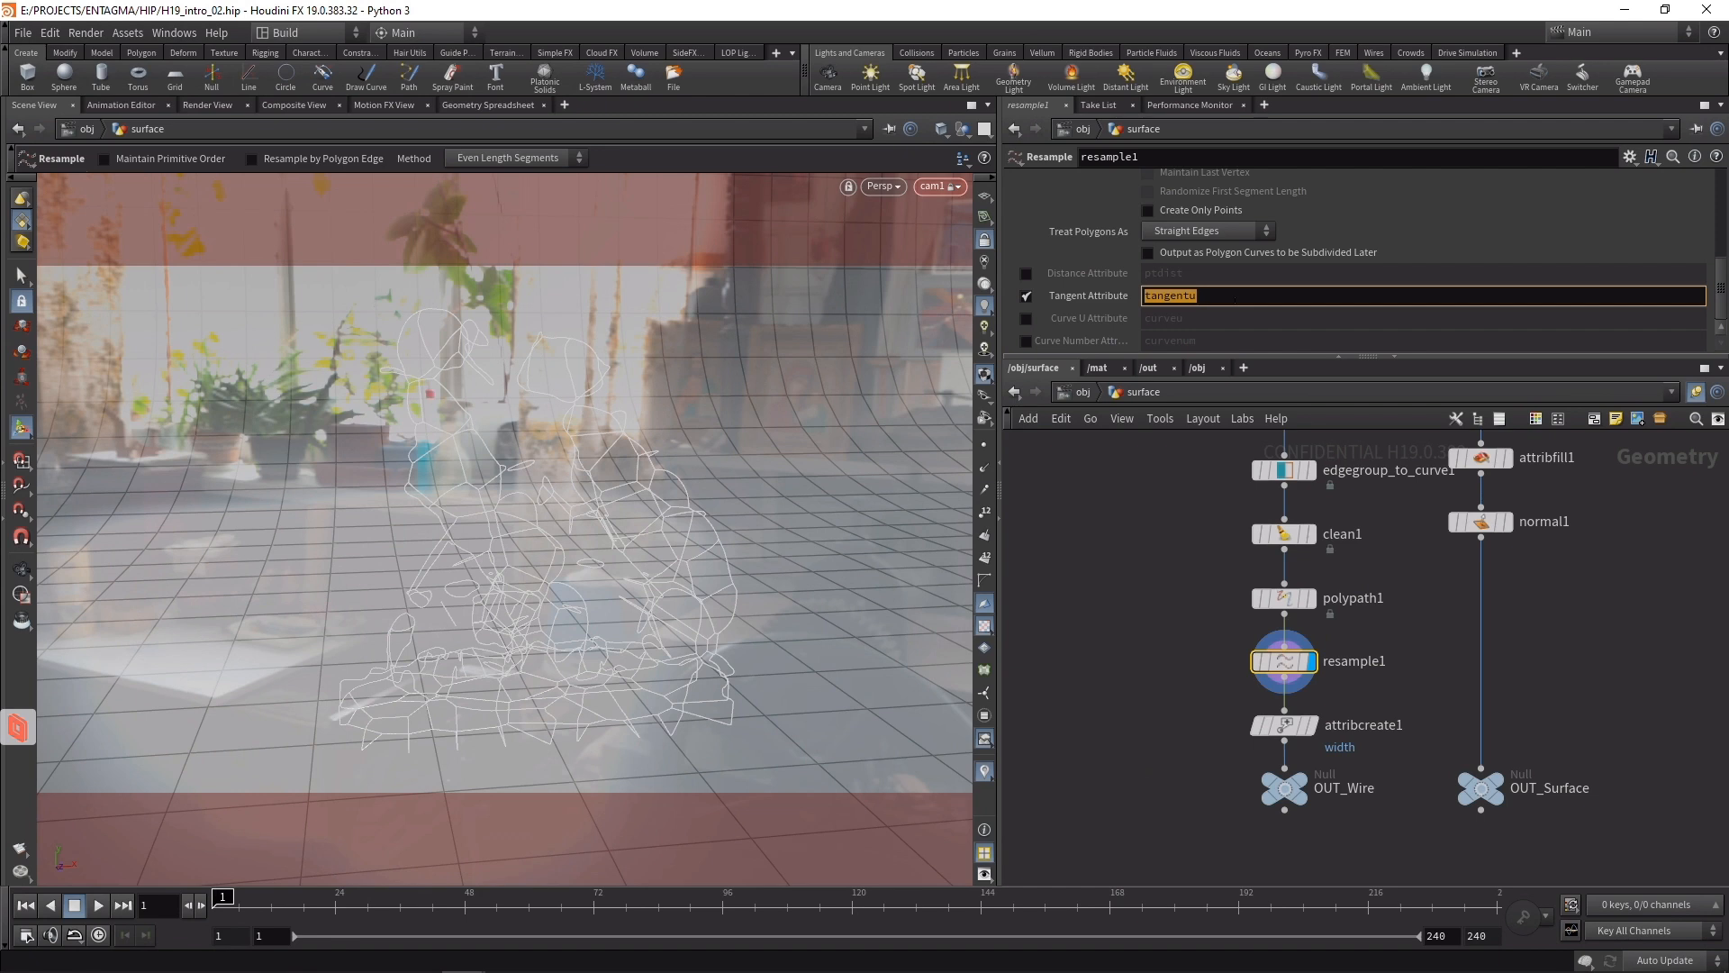
pyautogui.write('N')
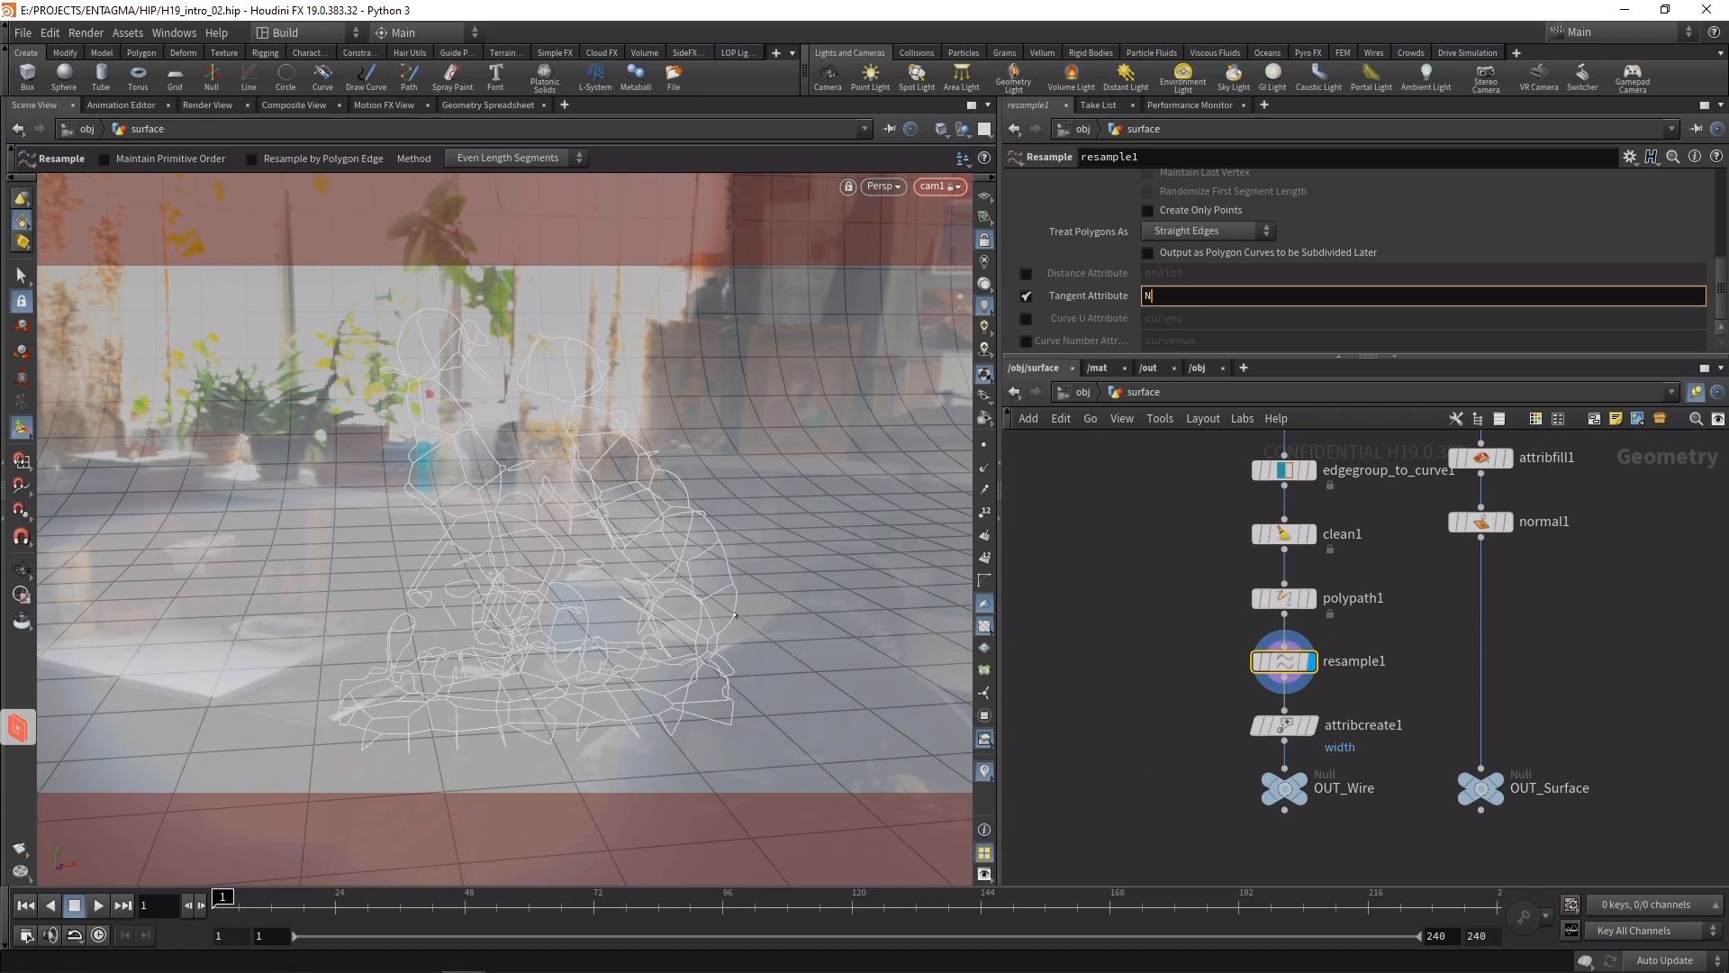
pyautogui.moveTo(1062, 701)
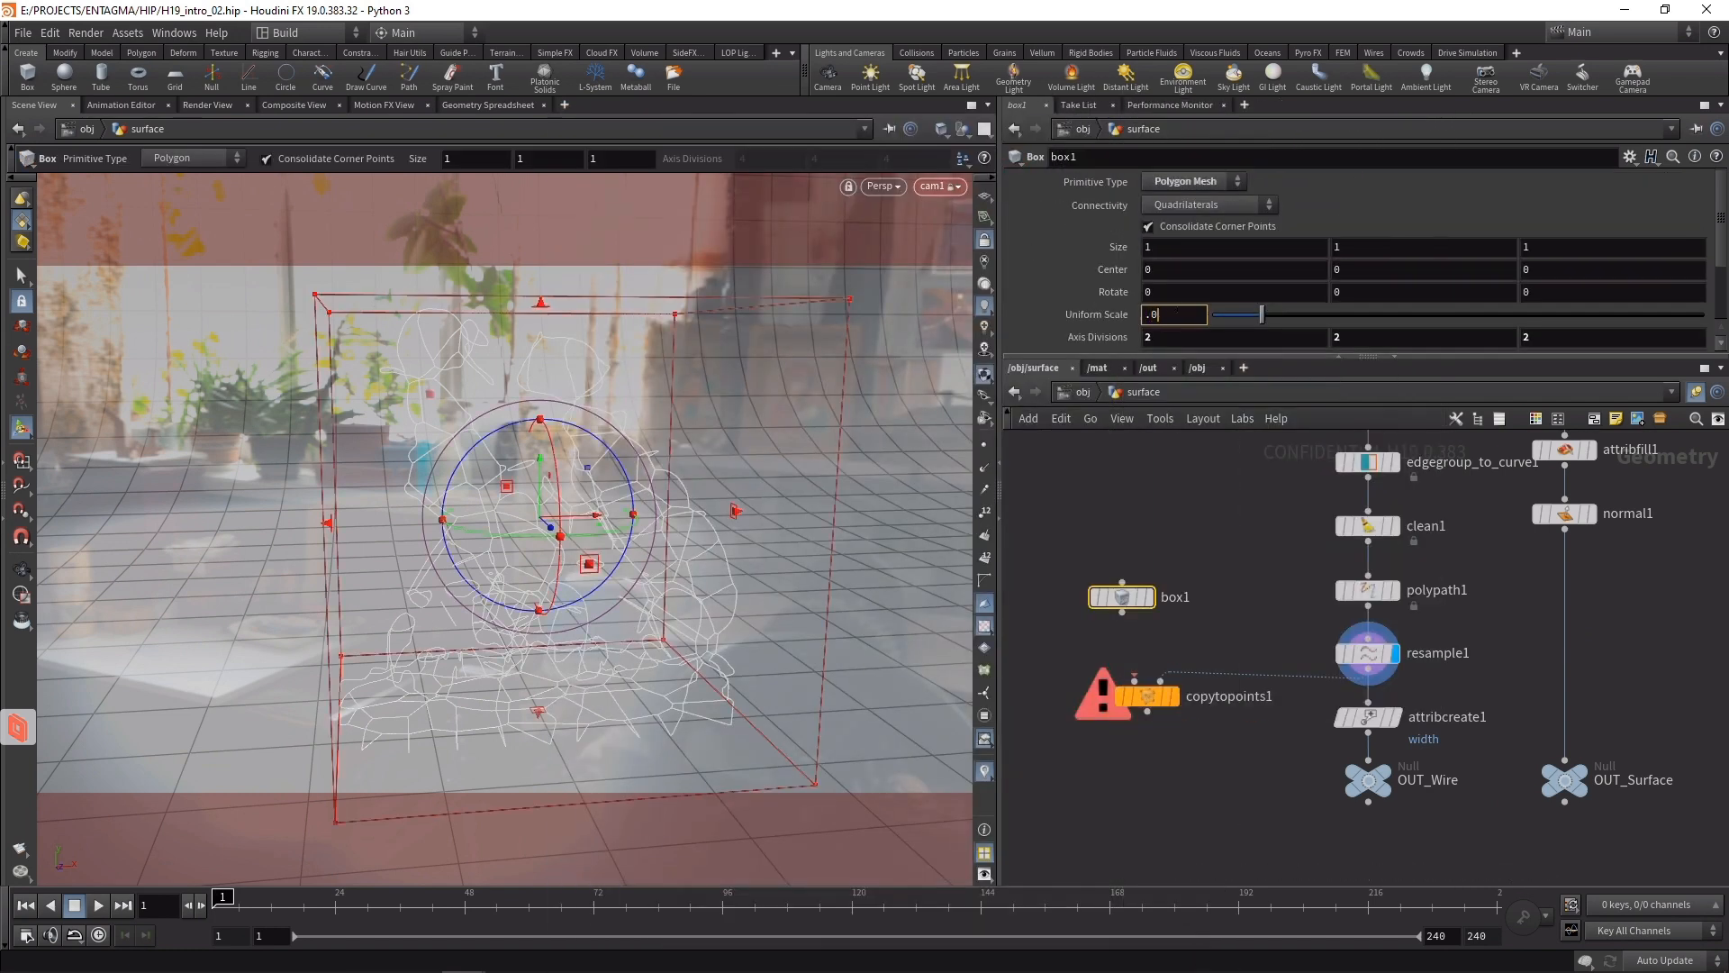
# - Copy a Box of uniform scale 0.01 onto the wire points with Pack and Instance on
pyautogui.write('0.01')
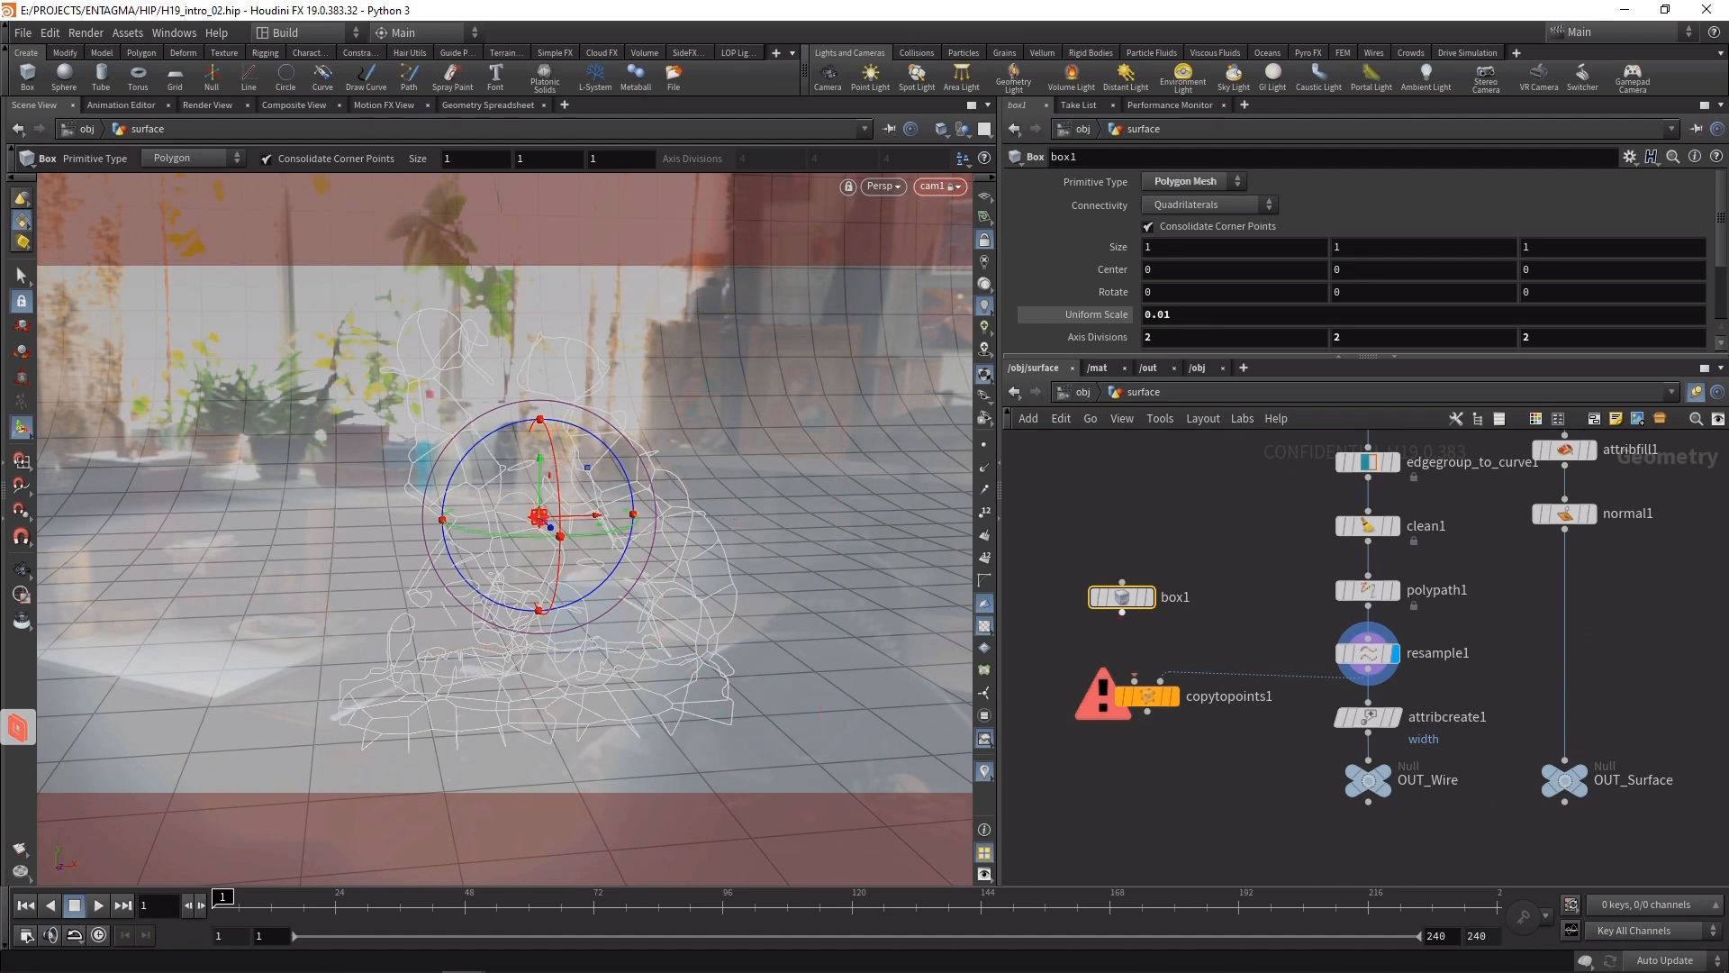
pyautogui.click(1148, 696)
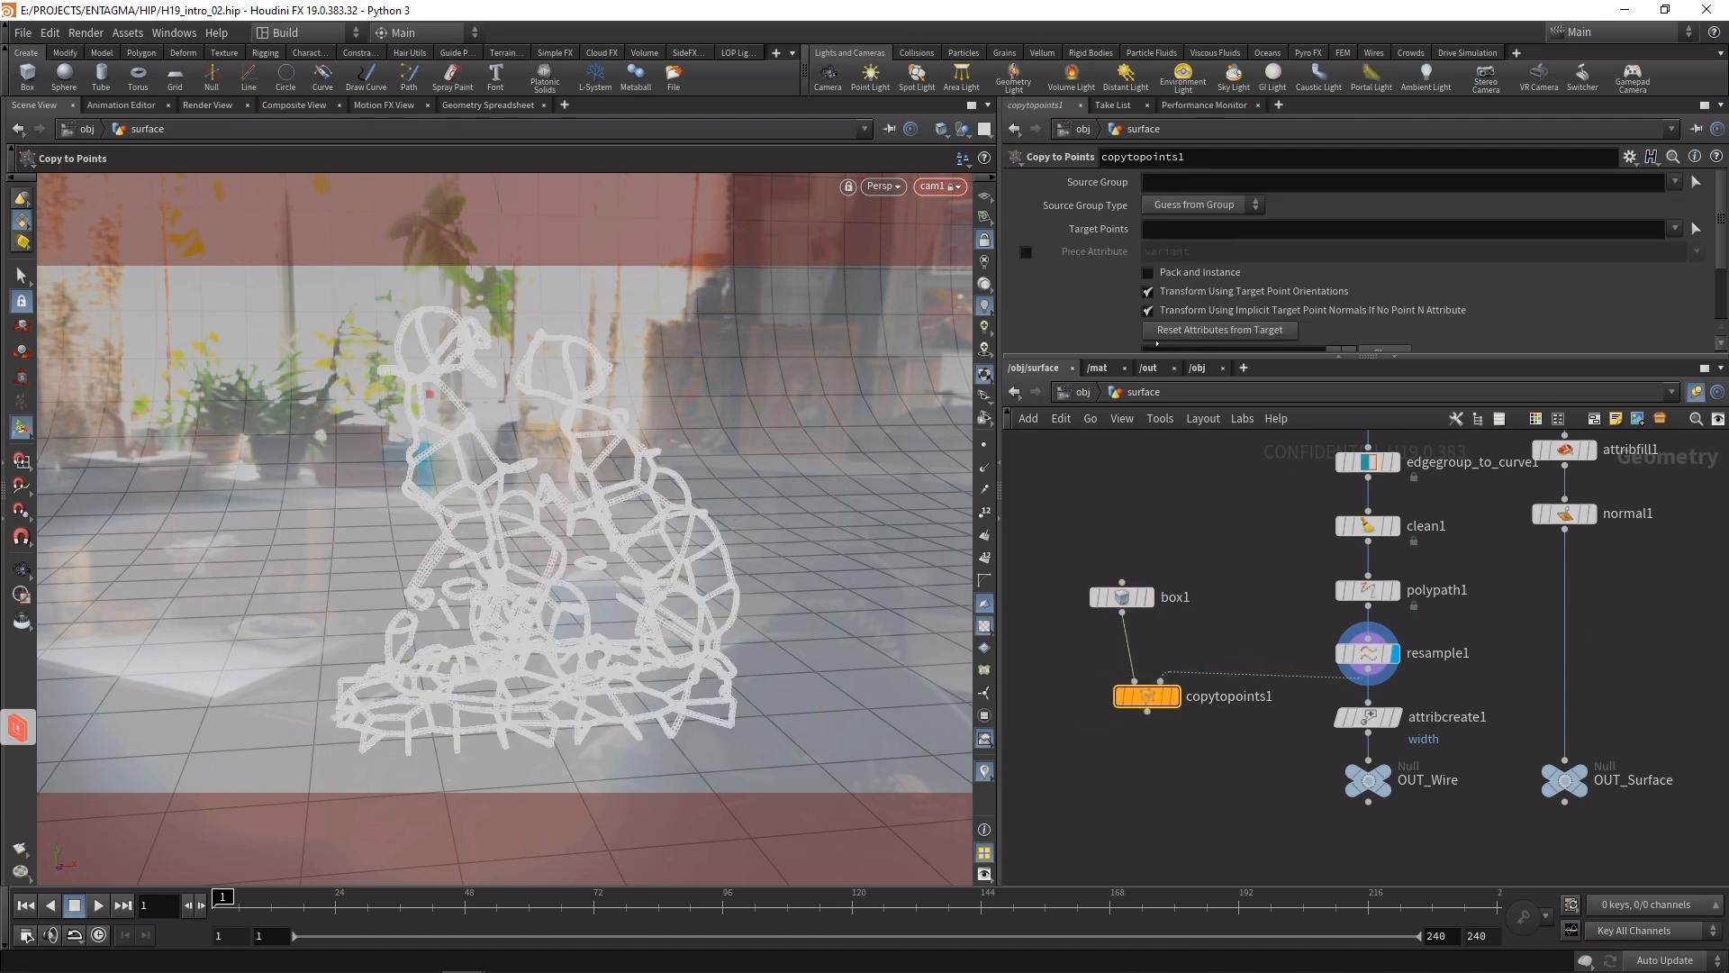
pyautogui.click(1147, 272)
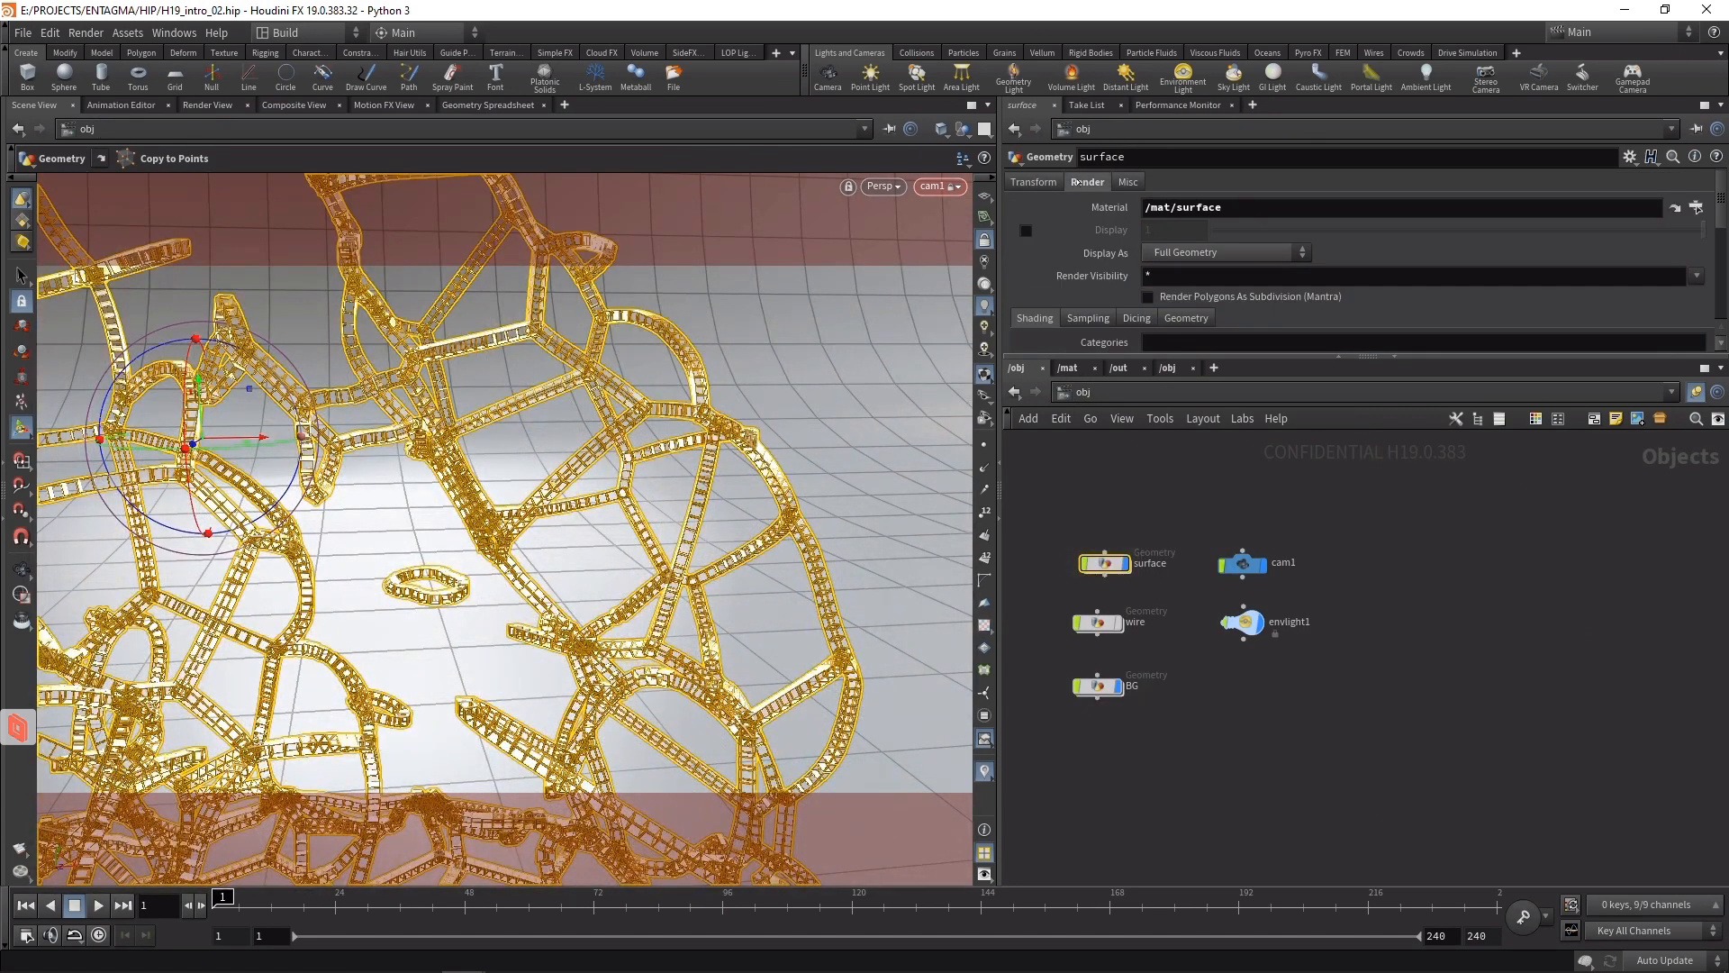
pyautogui.tripleClick(1401, 205)
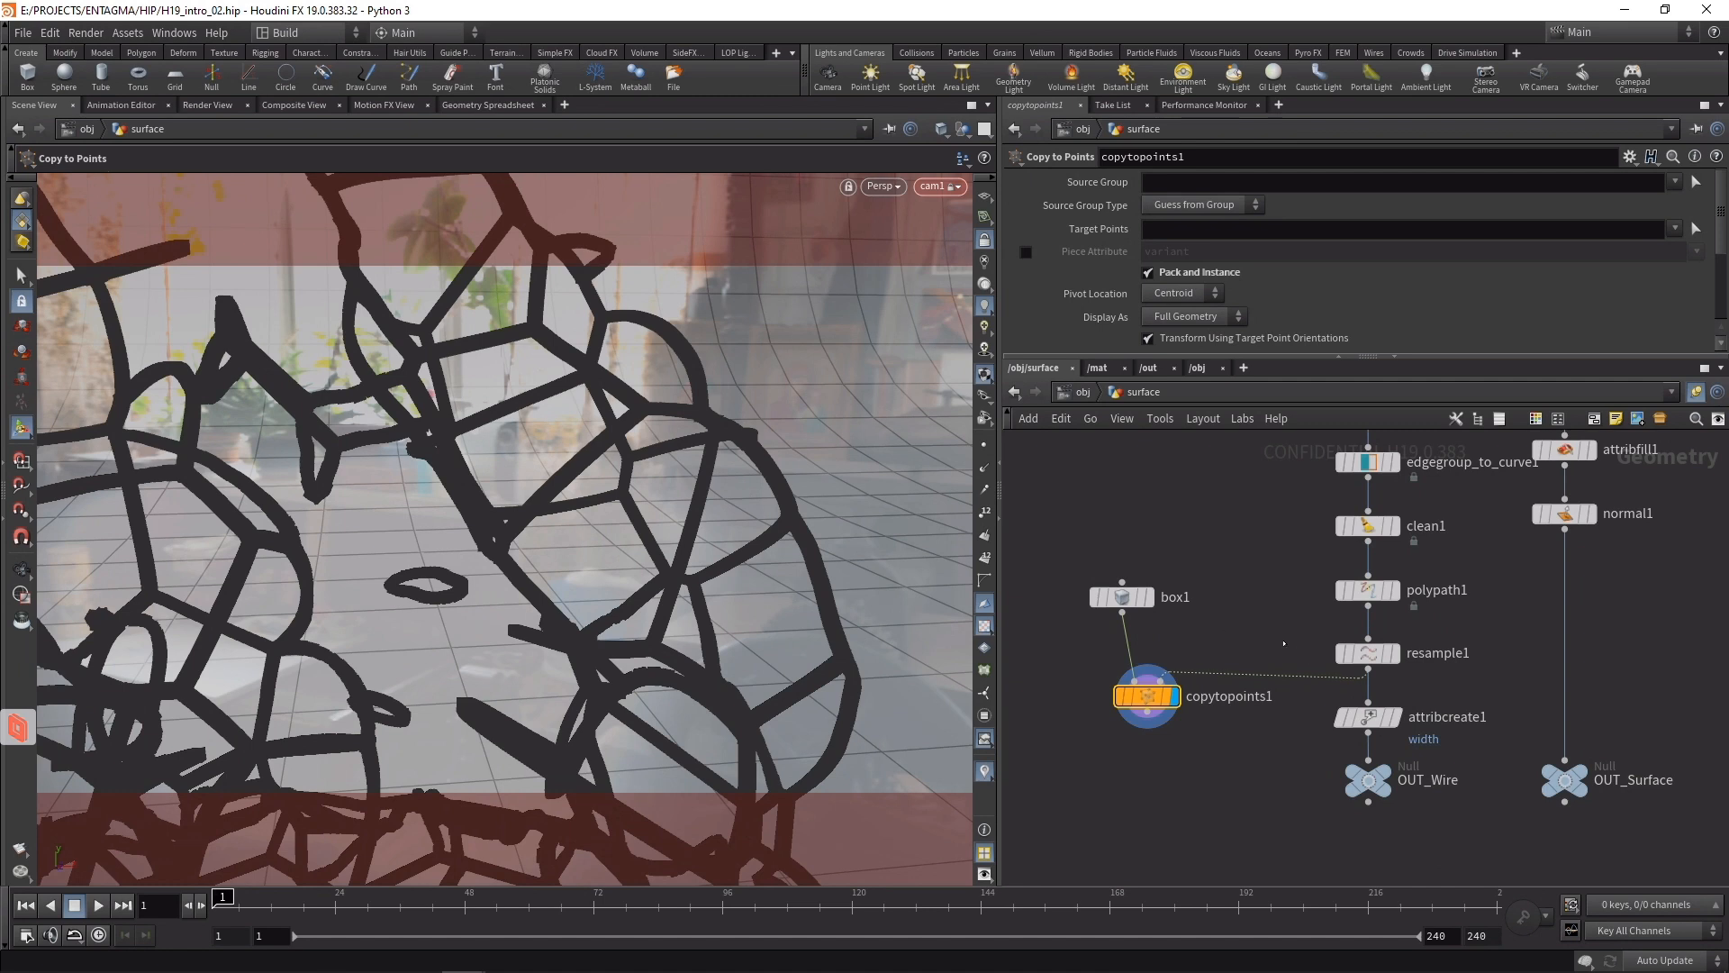
# - Set the resample segment length to 0.02 so the boxes form dotted chains
pyautogui.click(1368, 652)
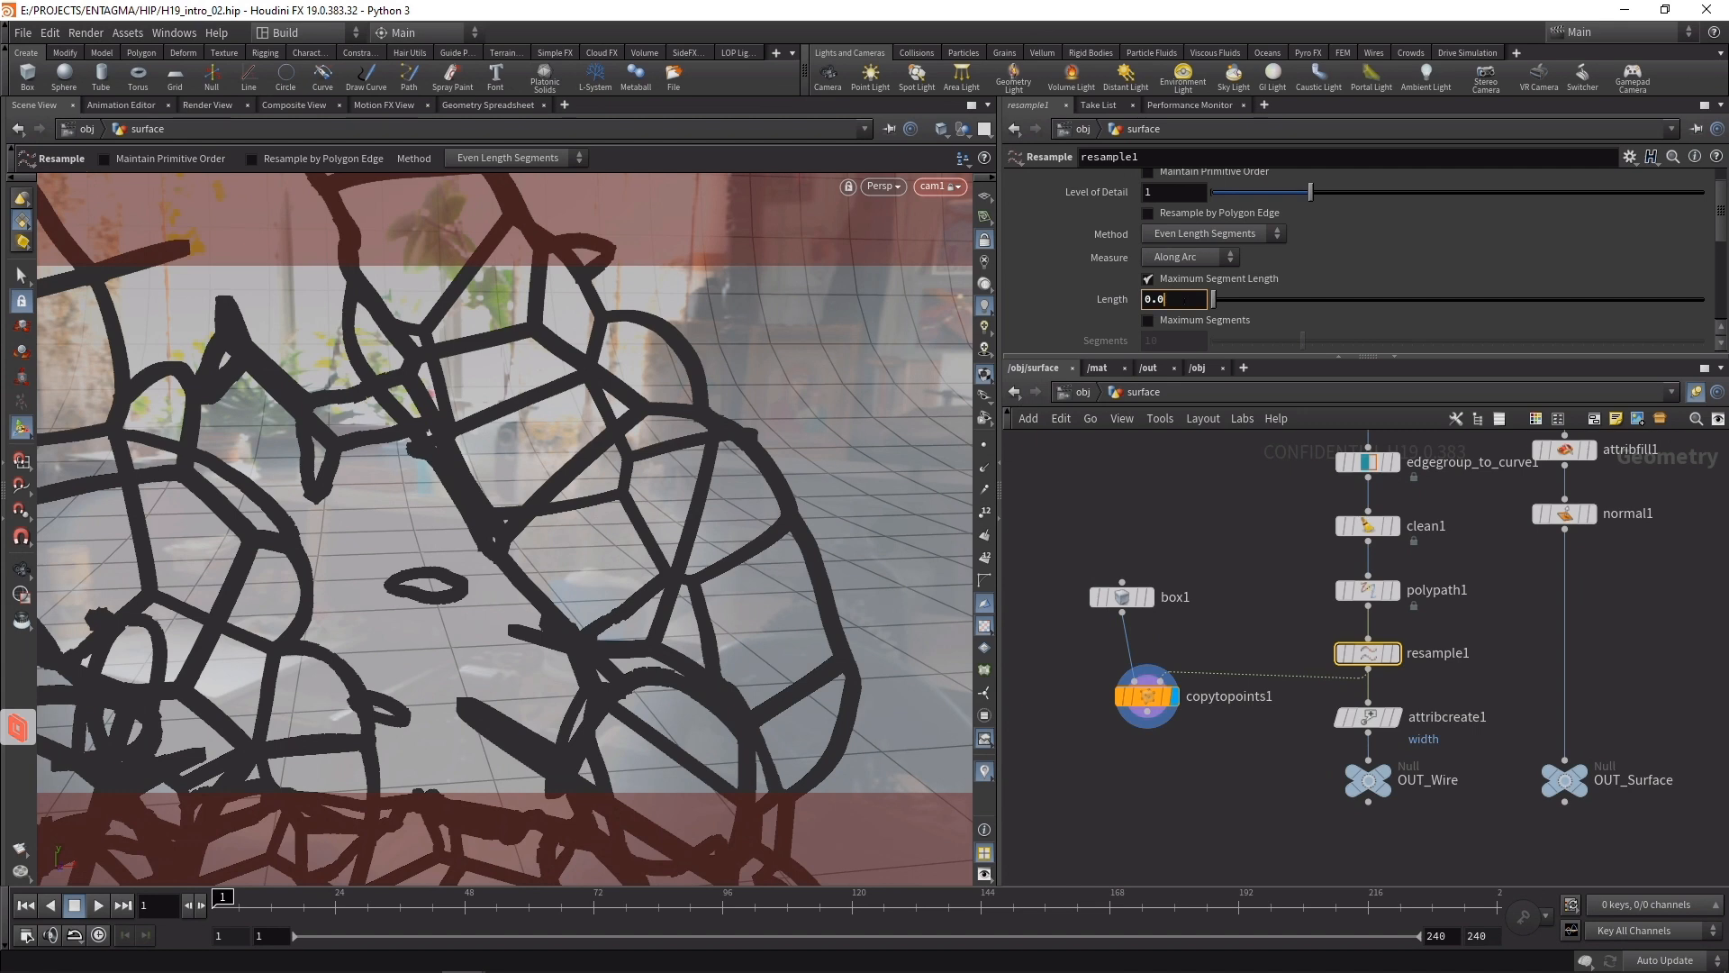
pyautogui.write('0.02')
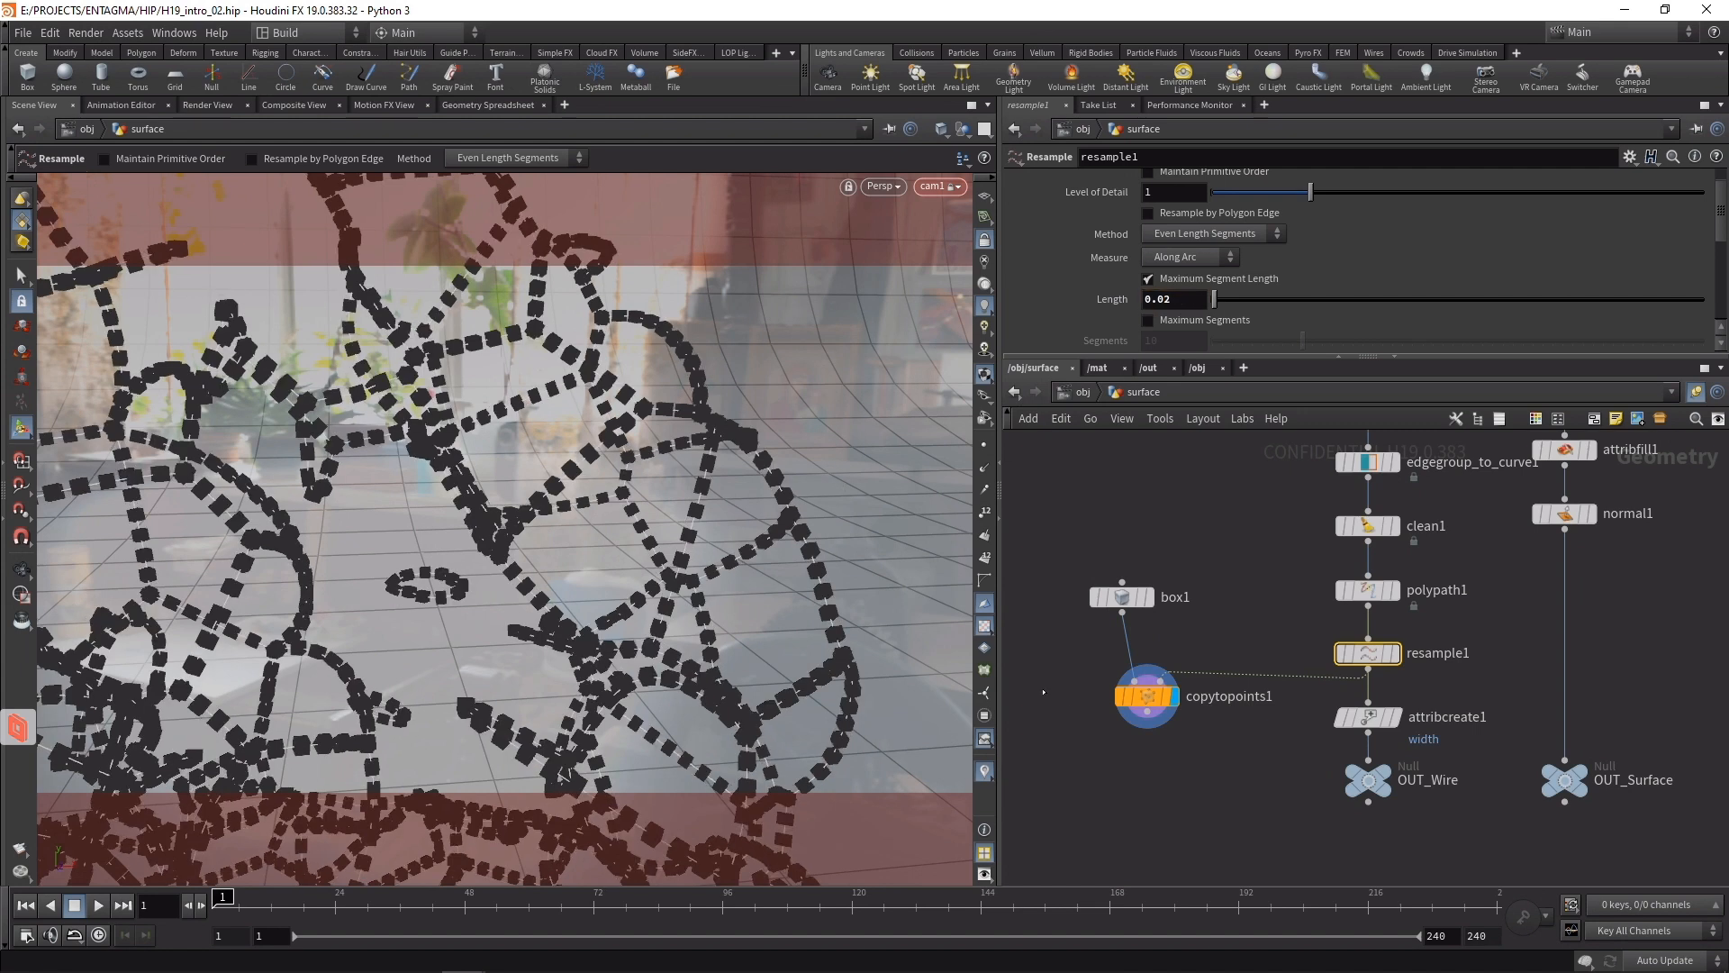
# - Insert a Labs Random Selection (ratio 0.5) grouping half the points as 'selected' before the copies
pyautogui.click(1148, 696)
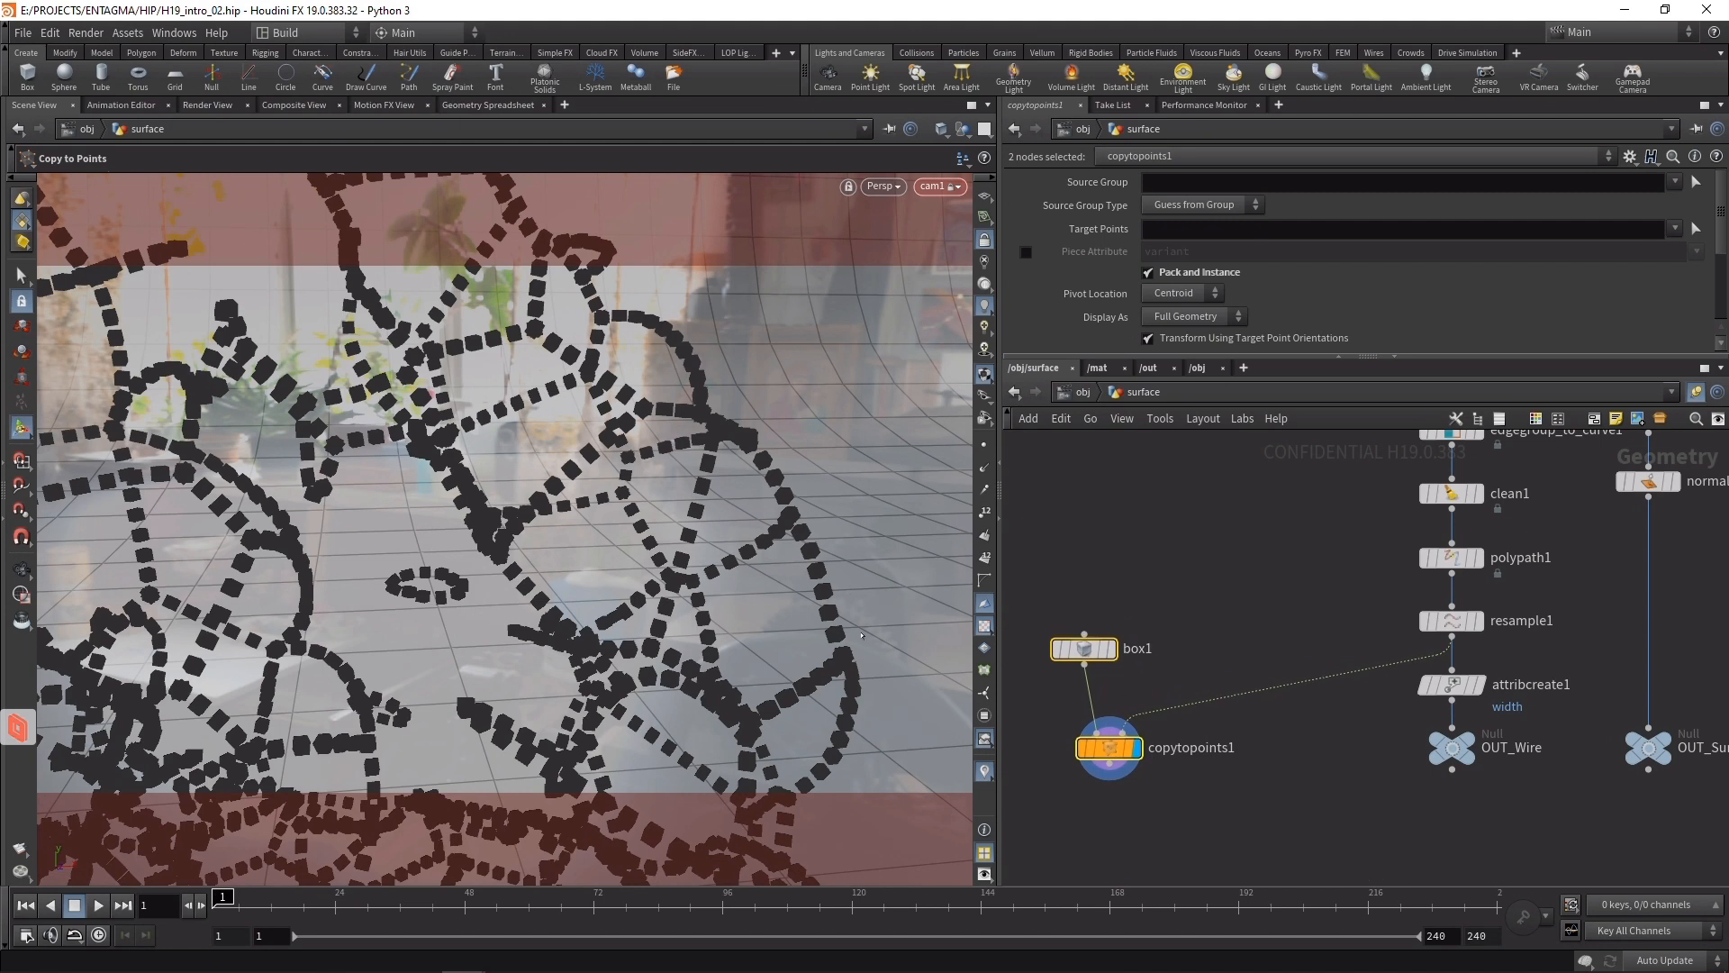
pyautogui.moveTo(813, 617)
pyautogui.write('labsran')
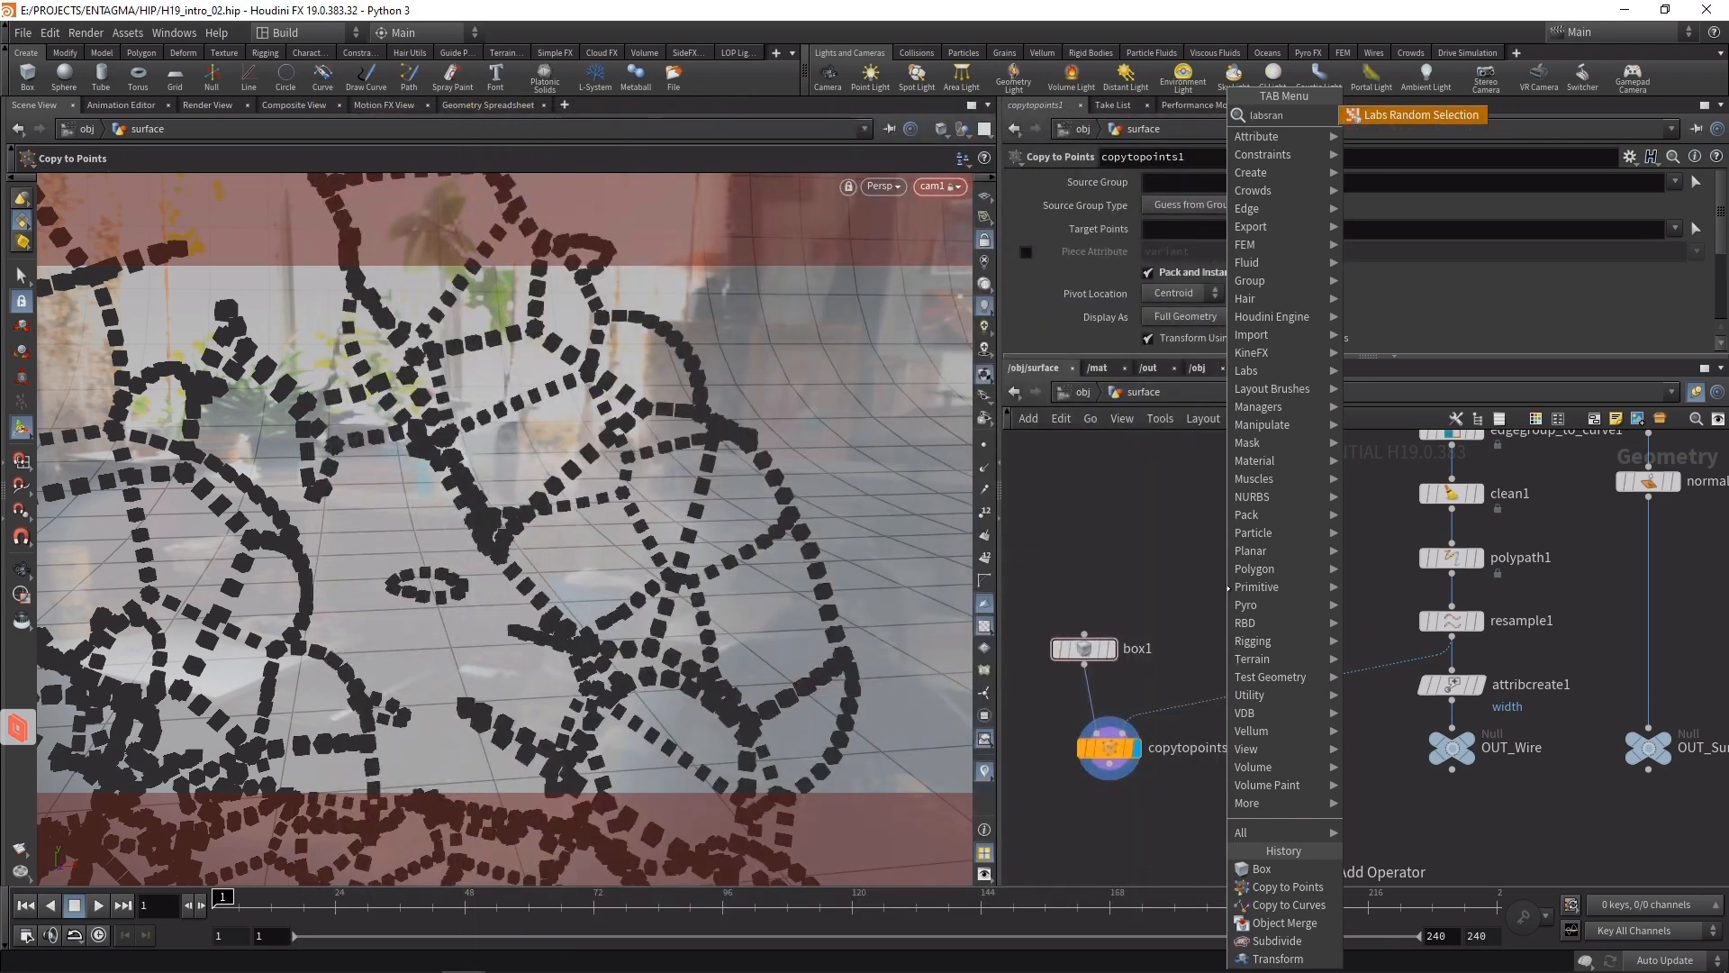
pyautogui.click(1413, 115)
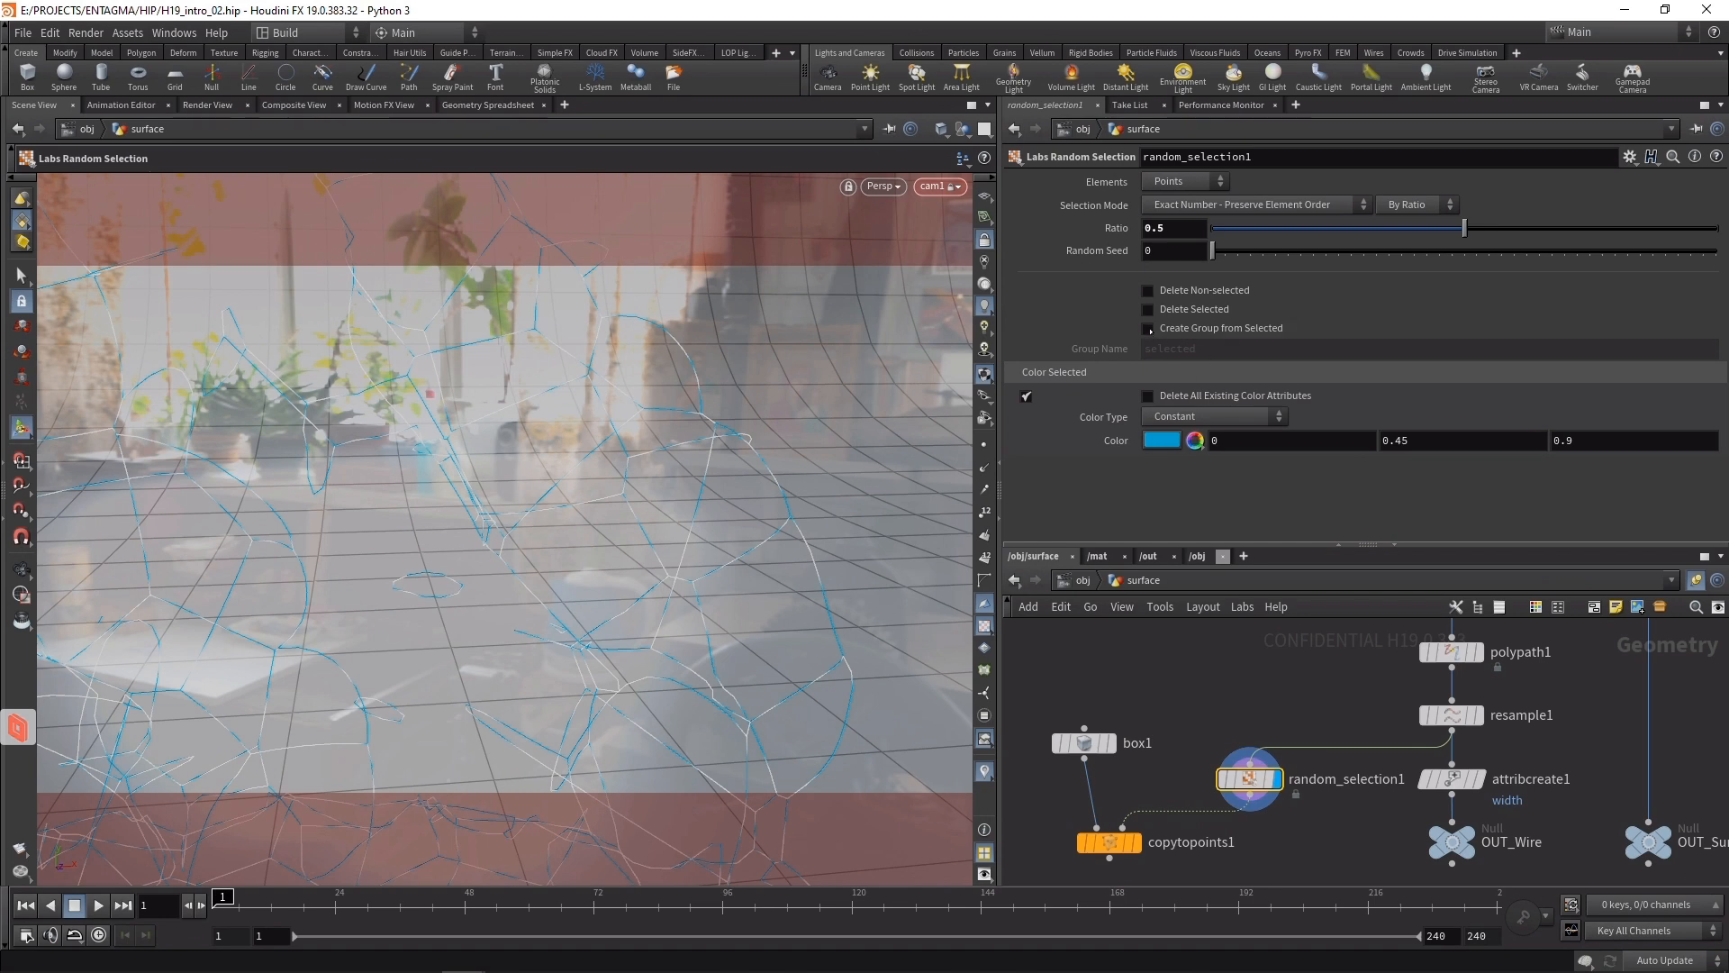
pyautogui.click(1148, 328)
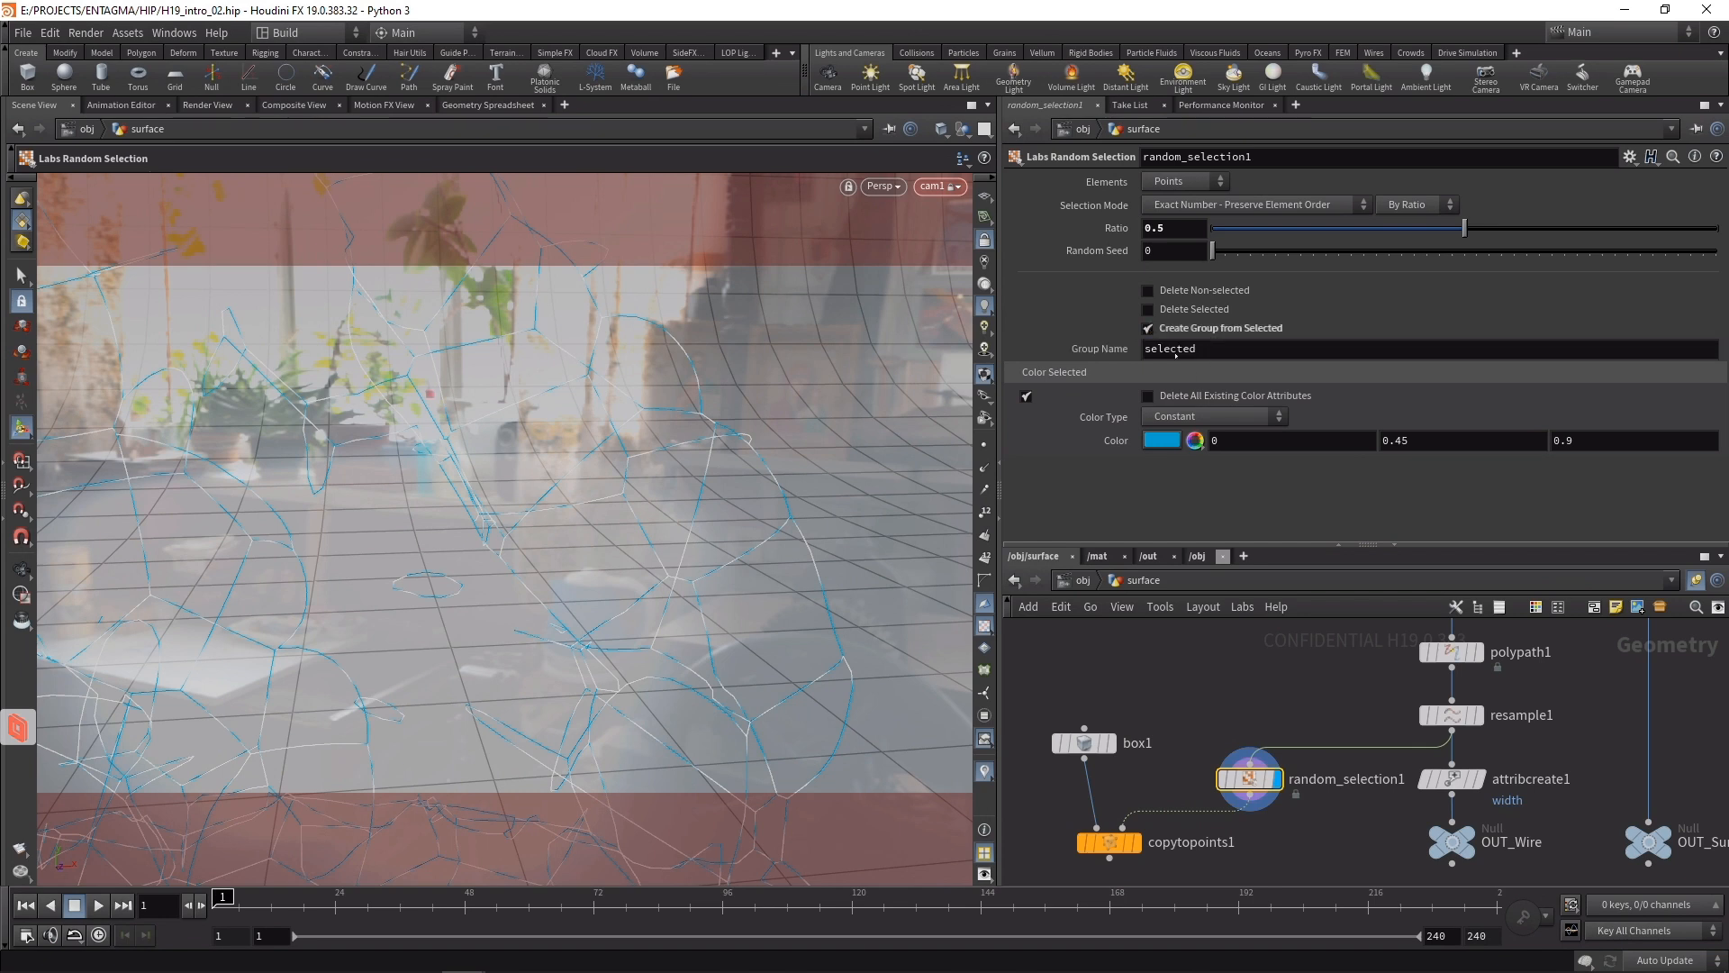
pyautogui.click(1025, 396)
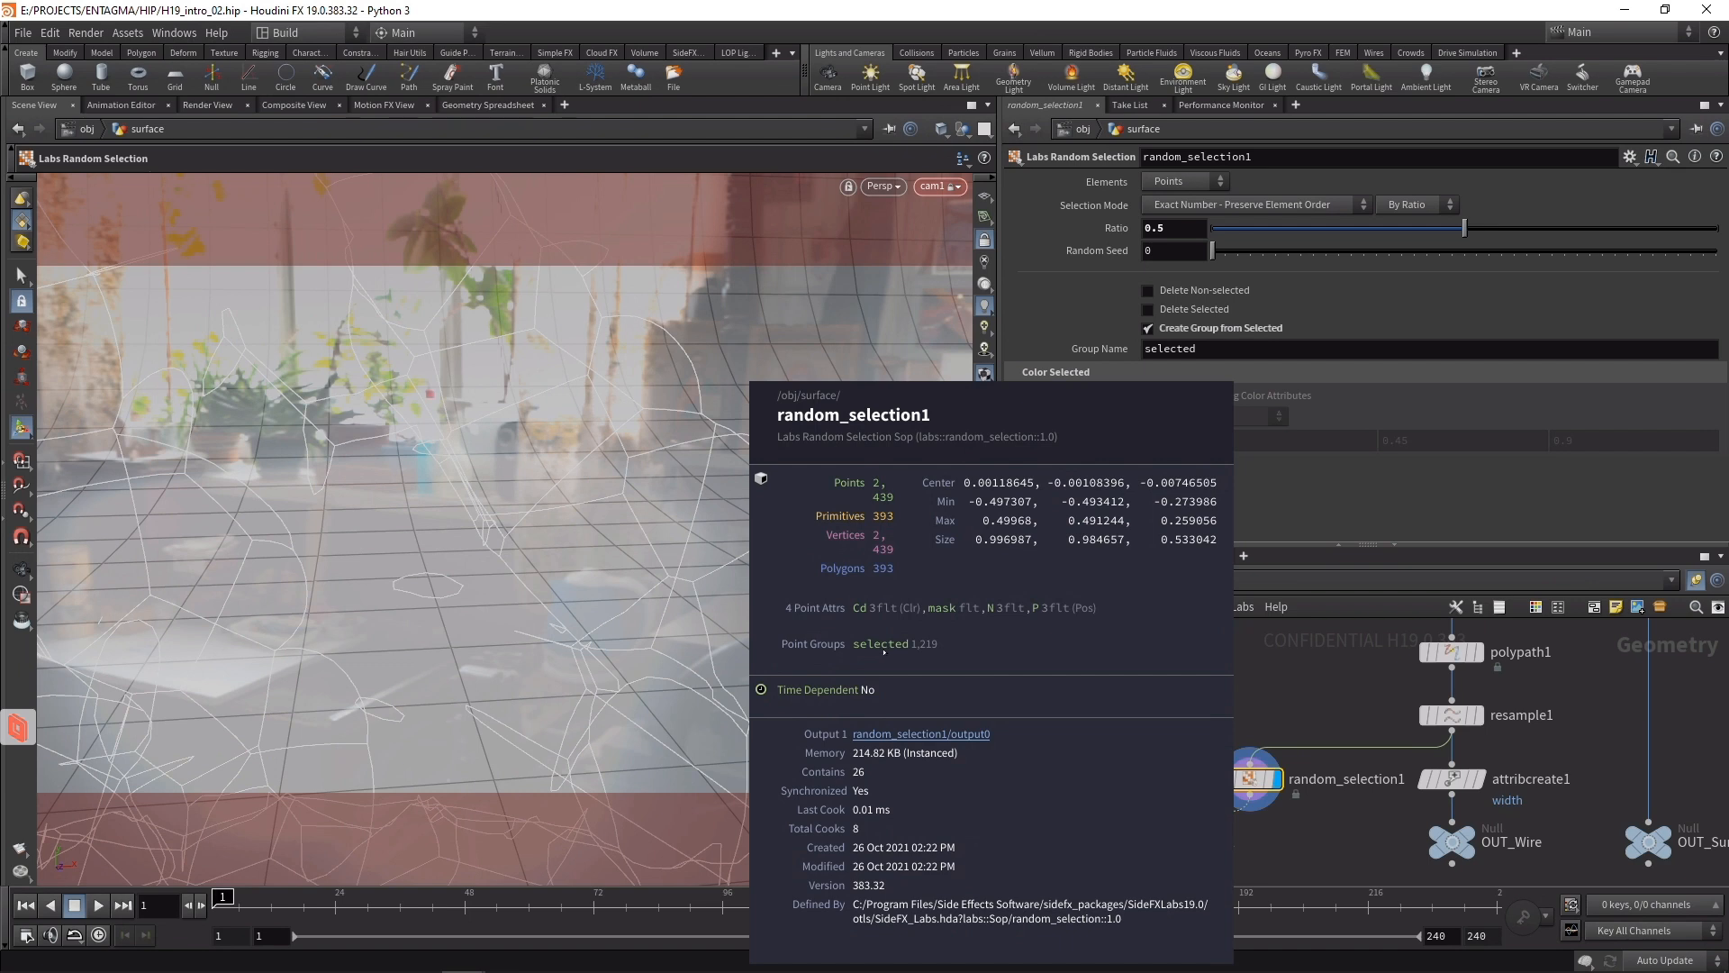
pyautogui.click(1144, 783)
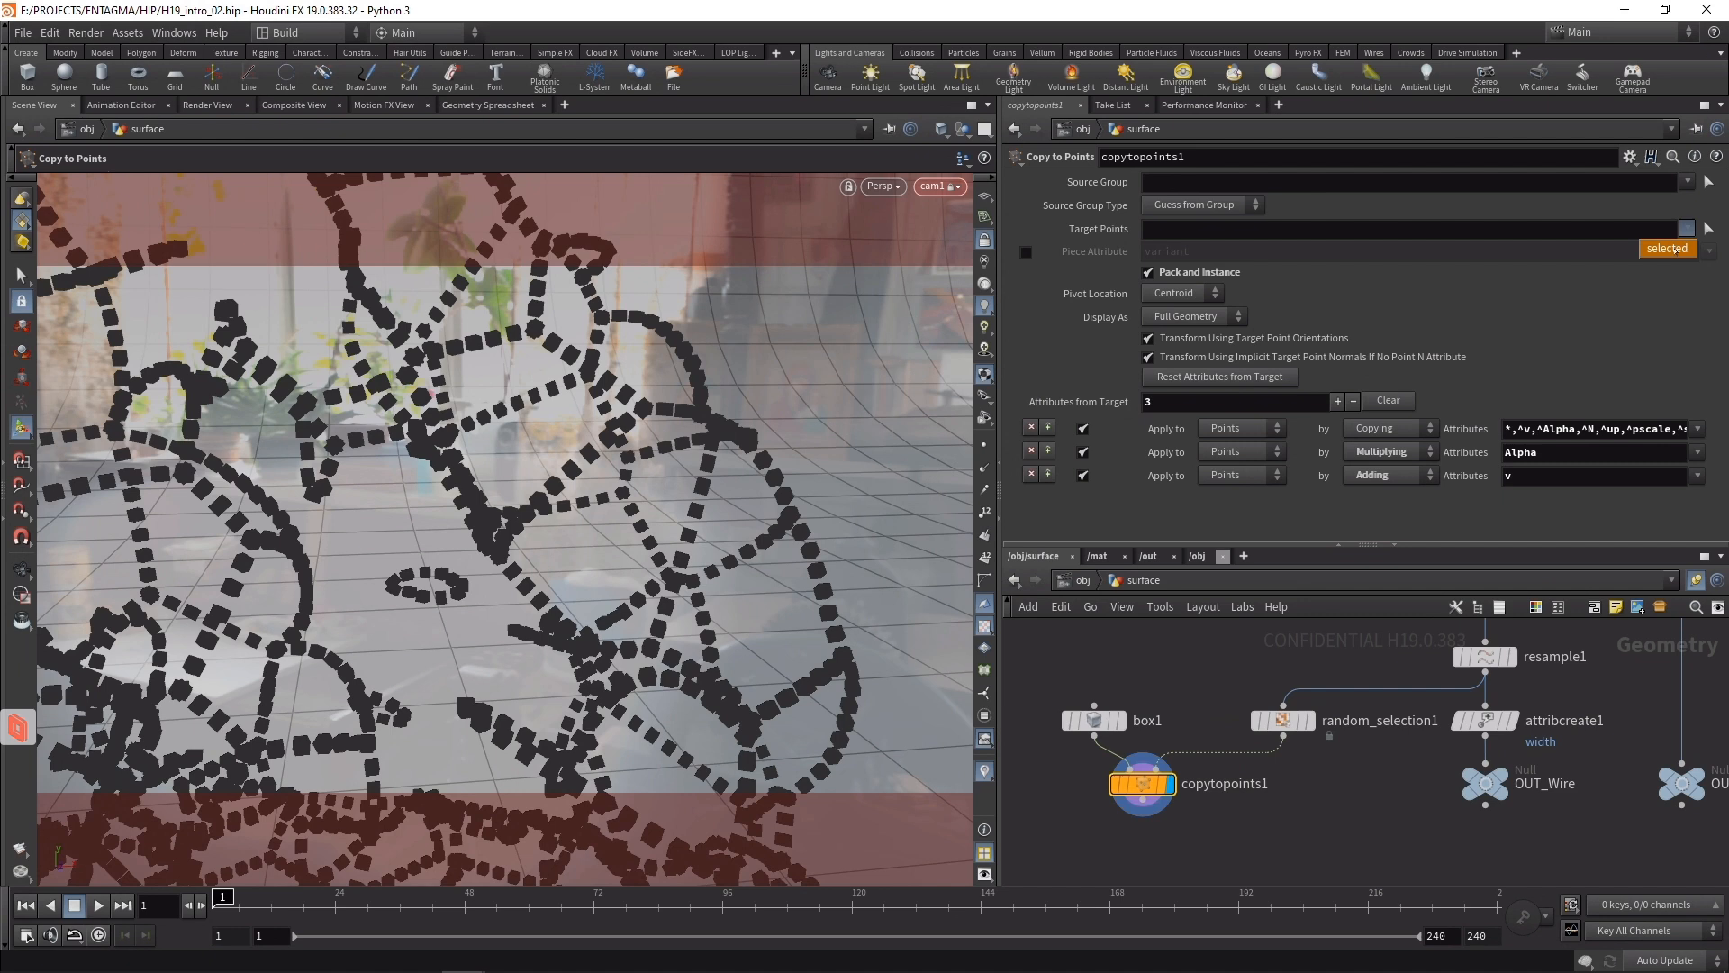
# - Restrict the box copies to the selected group and duplicate the copy-to-points setup
pyautogui.click(1667, 248)
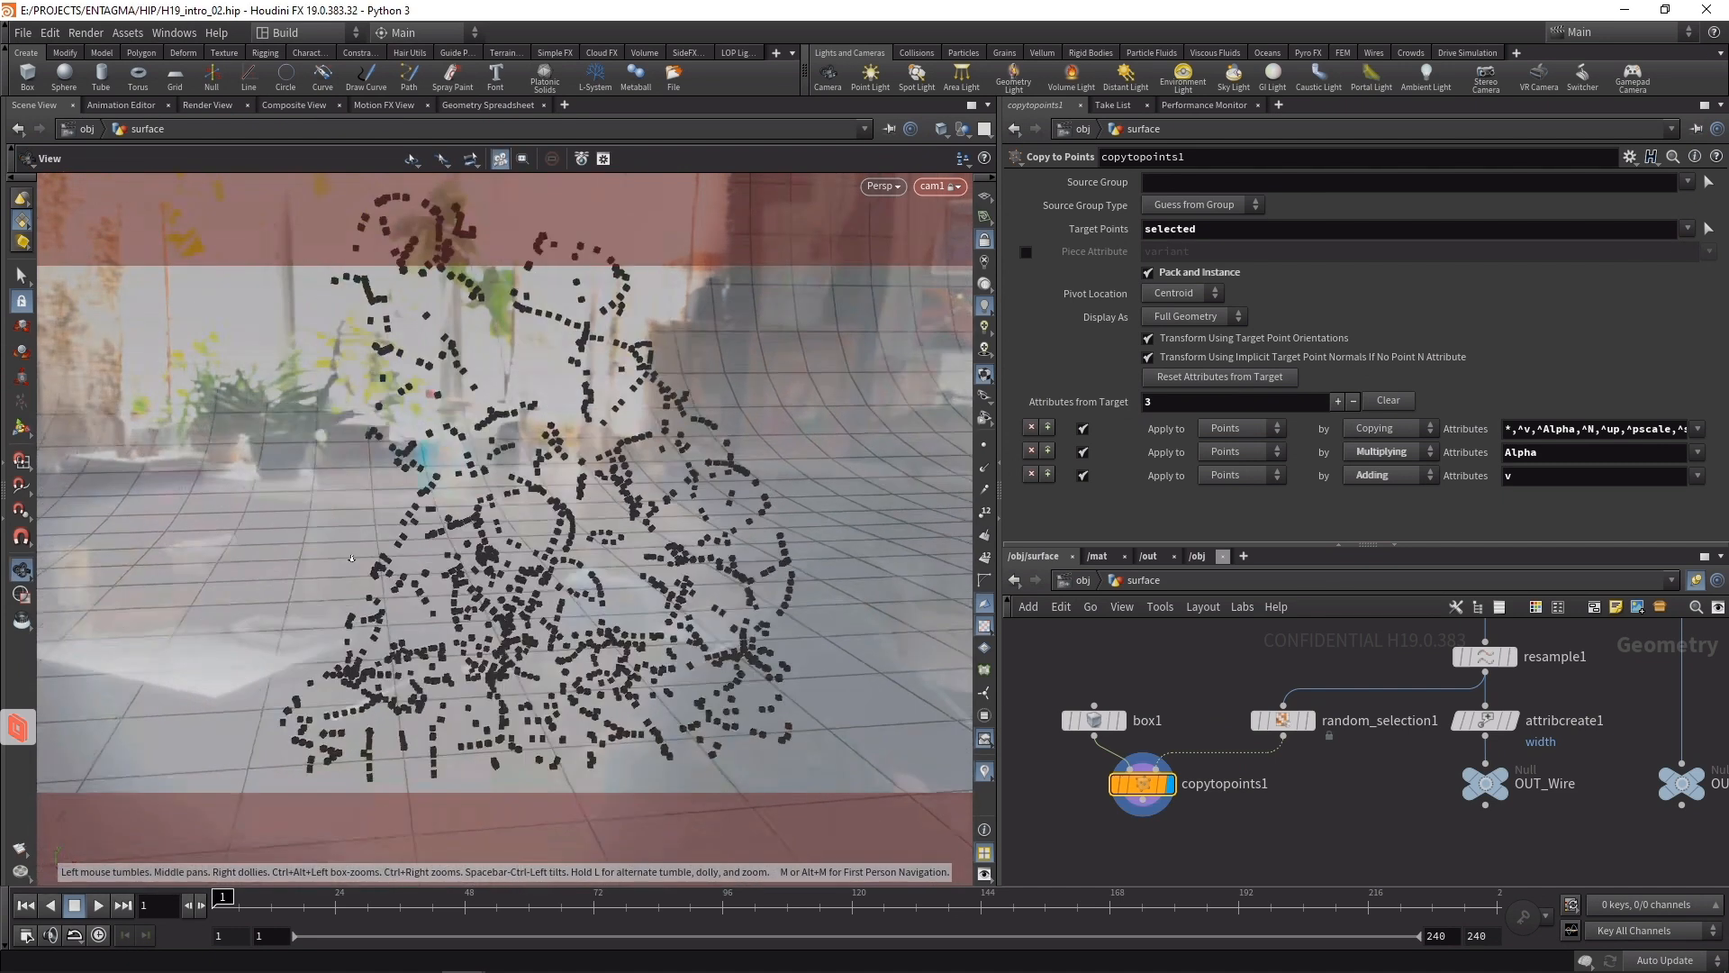
pyautogui.click(1506, 633)
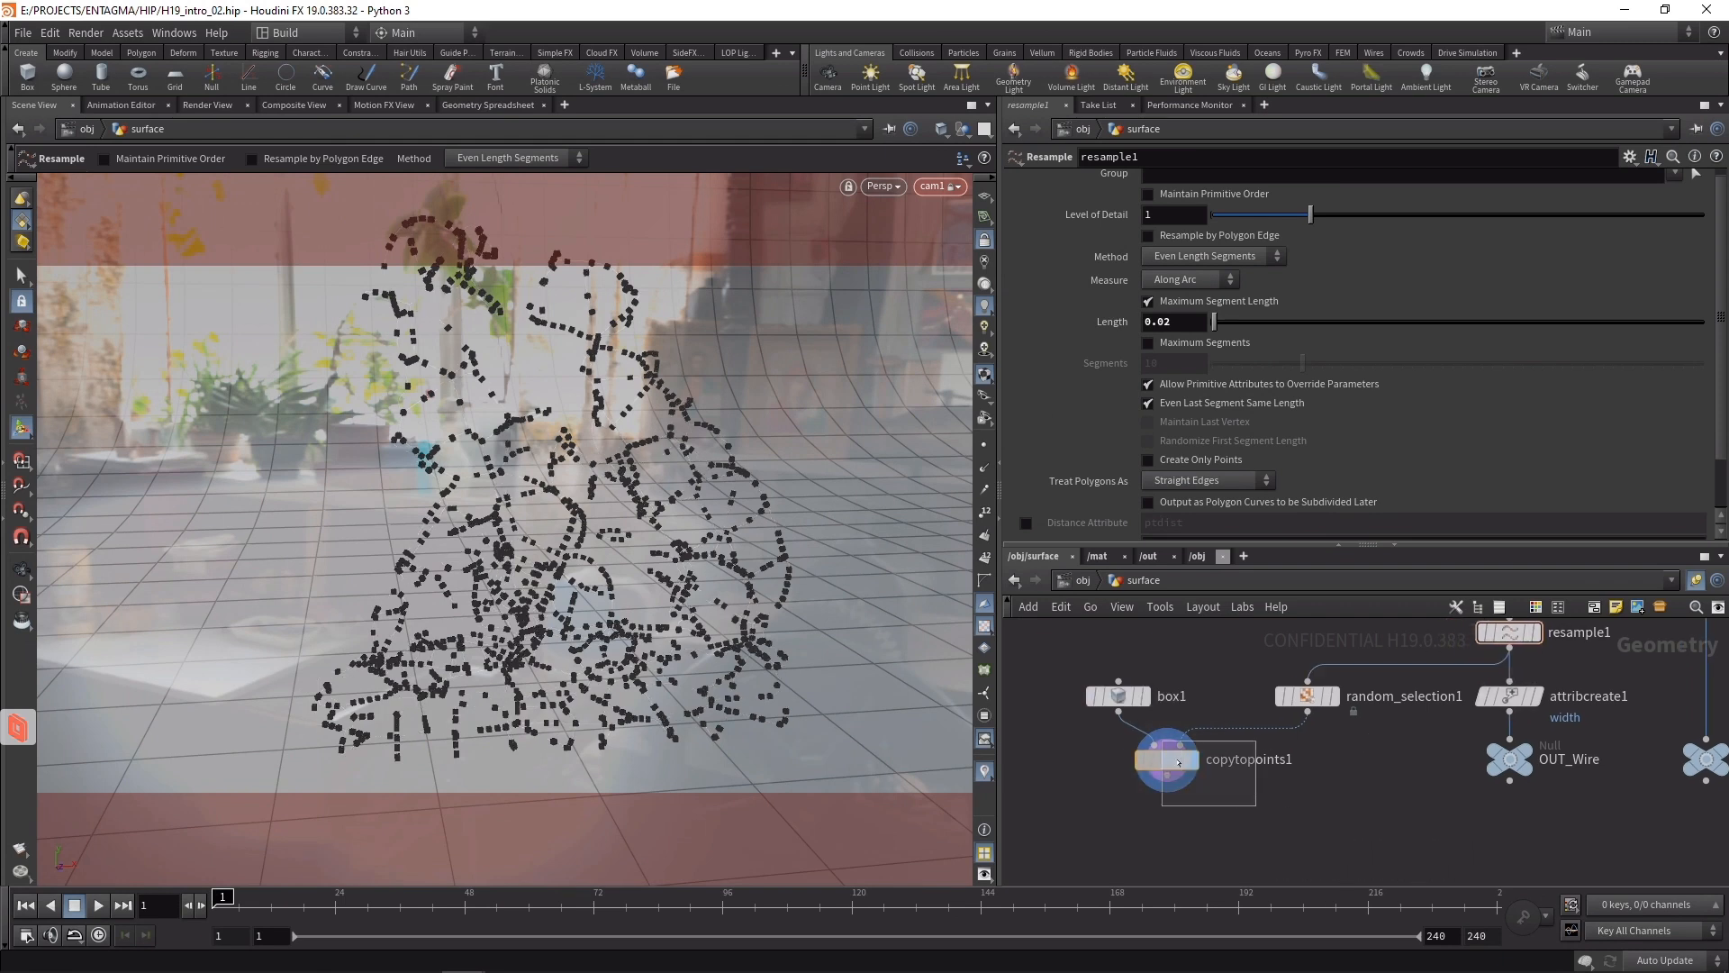
pyautogui.press('tab')
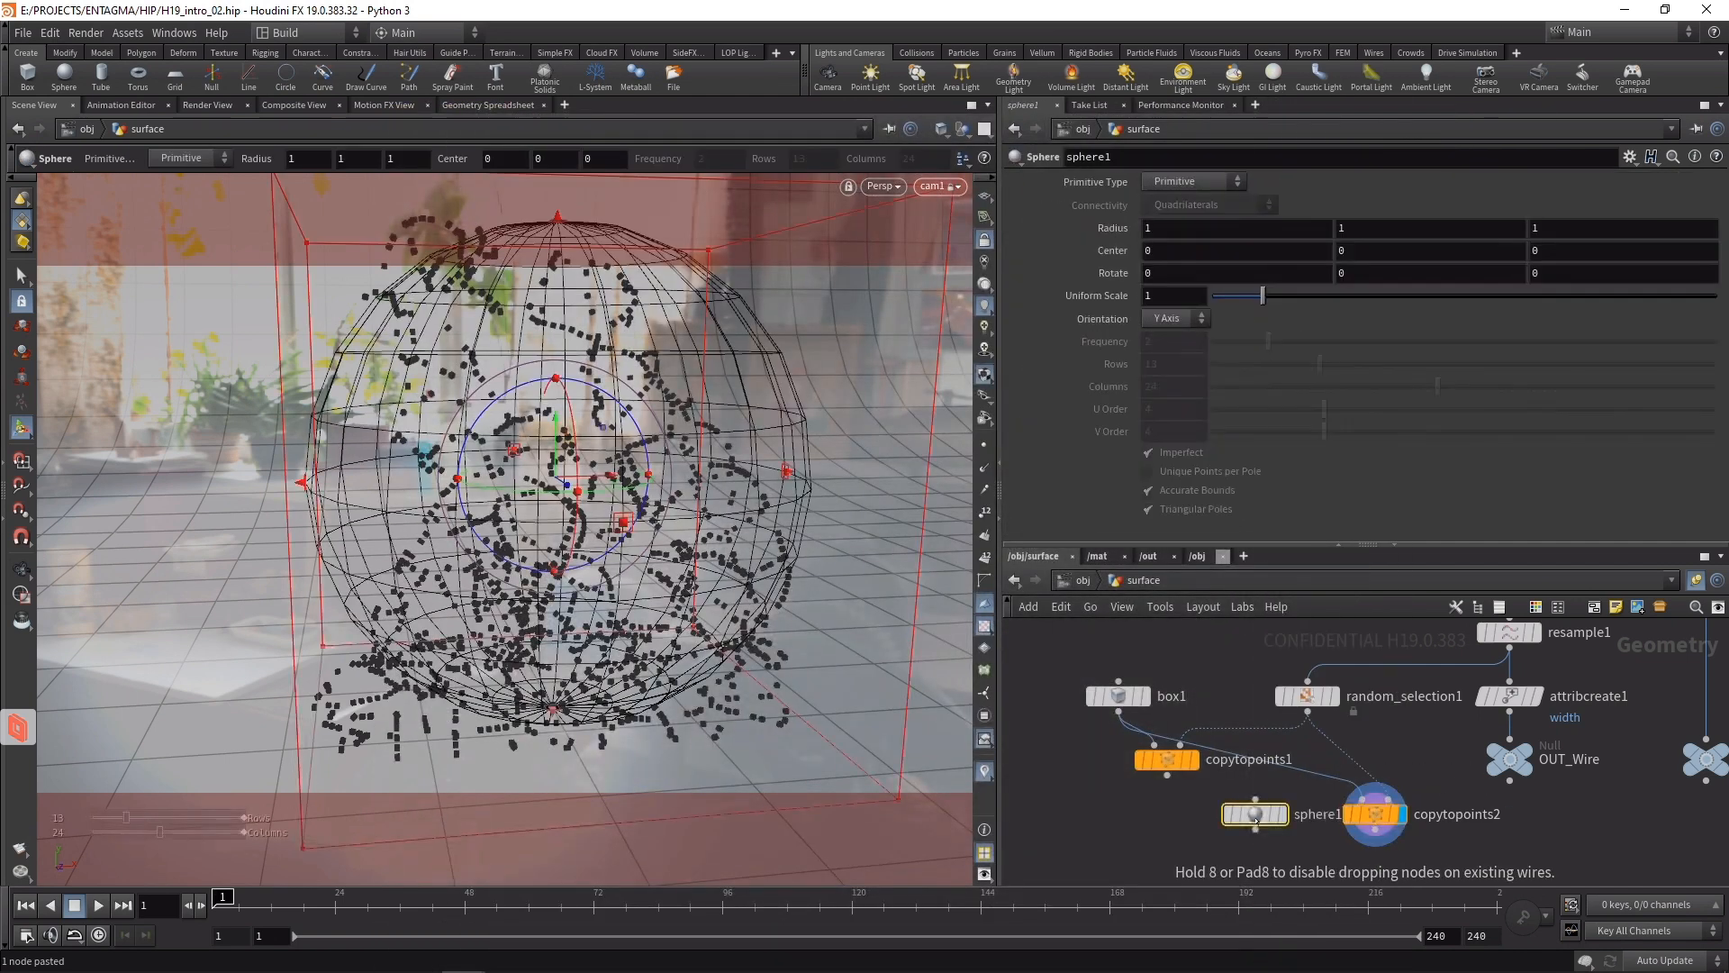
# - Feed the duplicate a polygon sphere (radius 0.5, scale 0.01) on !selected and add a Merge
pyautogui.click(1195, 181)
pyautogui.write('0.01')
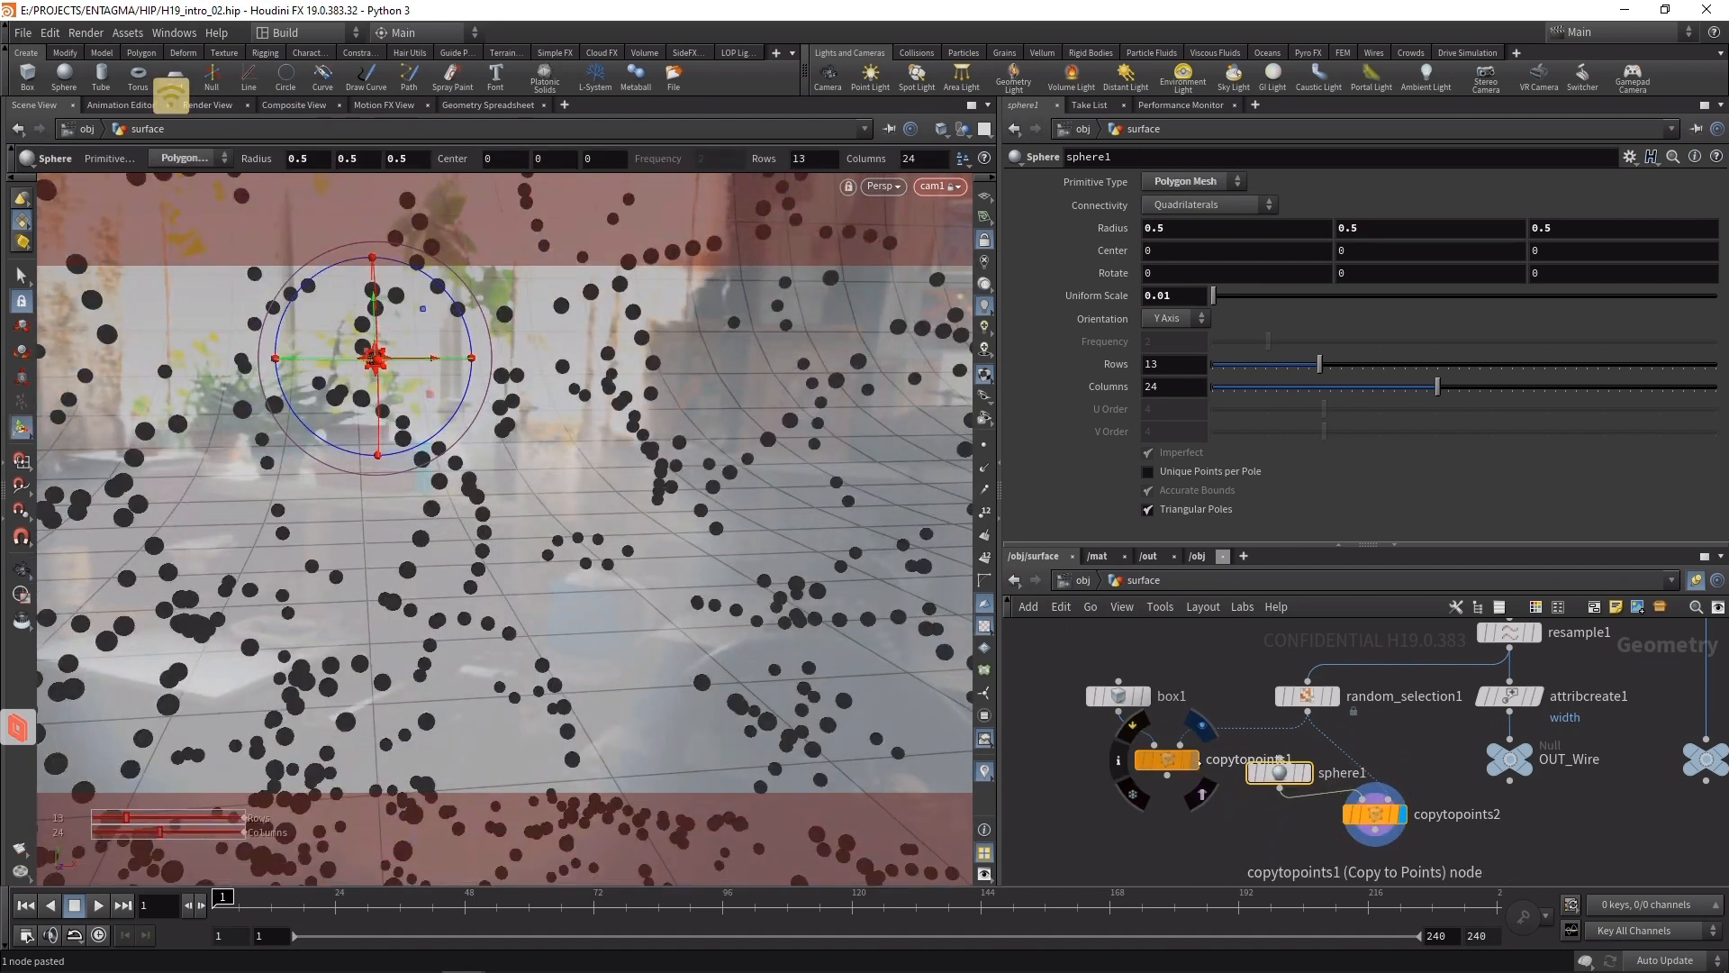
pyautogui.click(1373, 814)
pyautogui.write('mer')
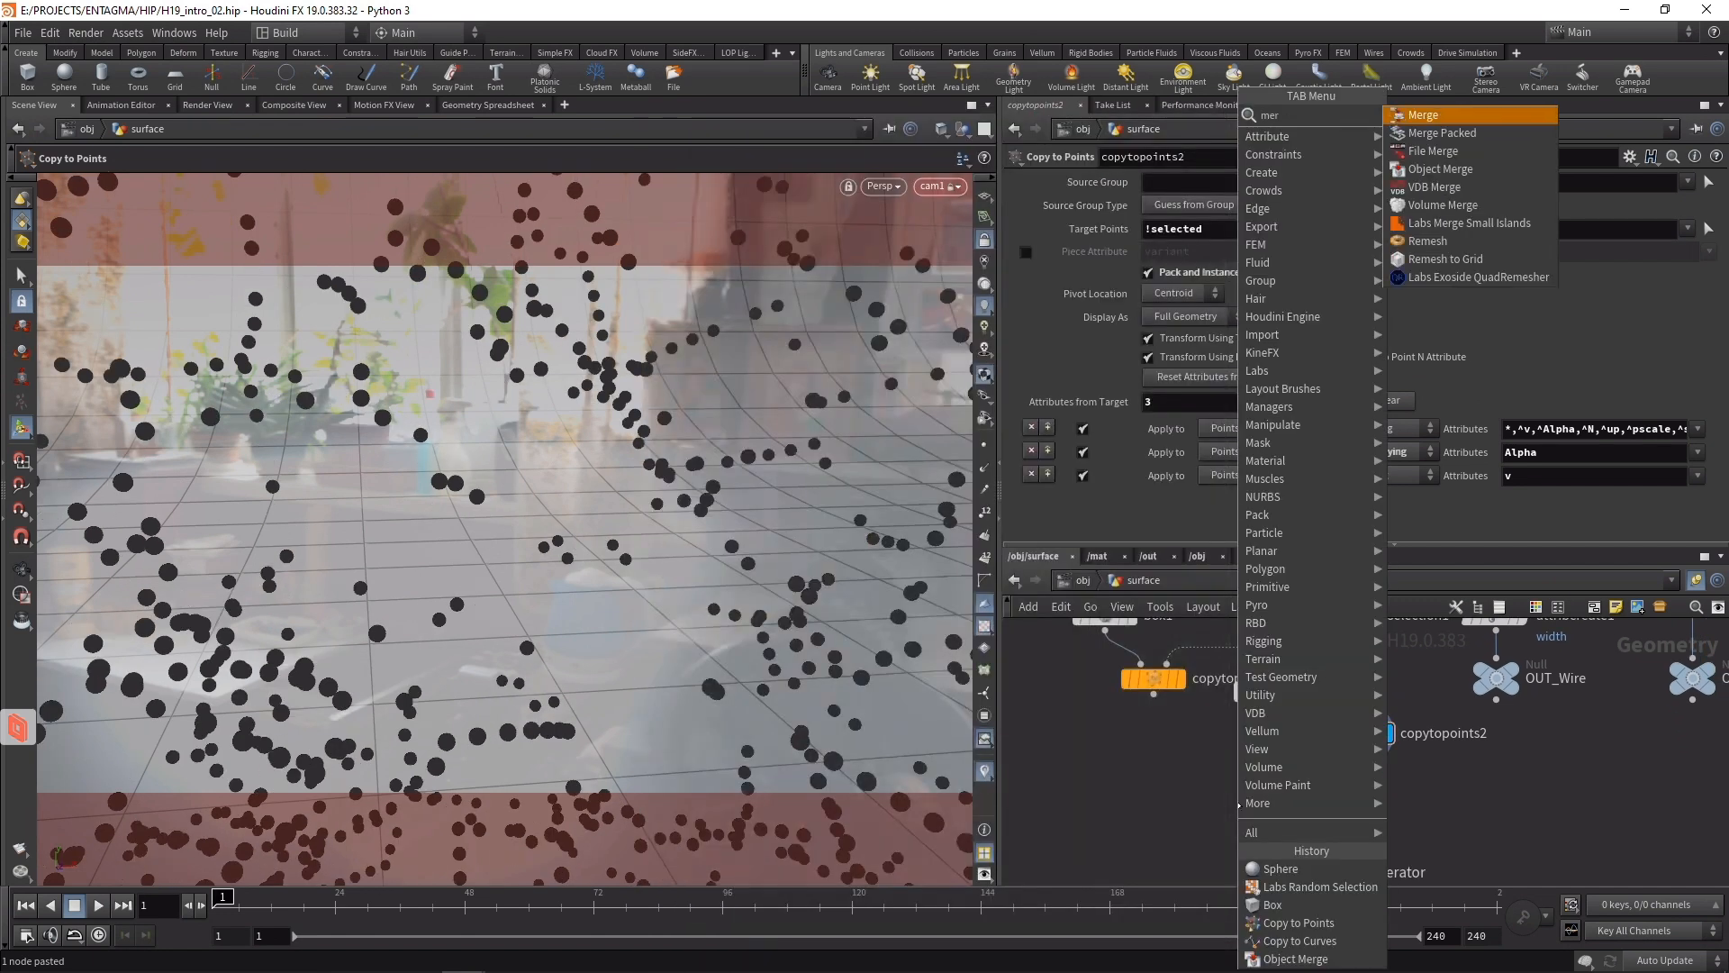
pyautogui.click(1423, 114)
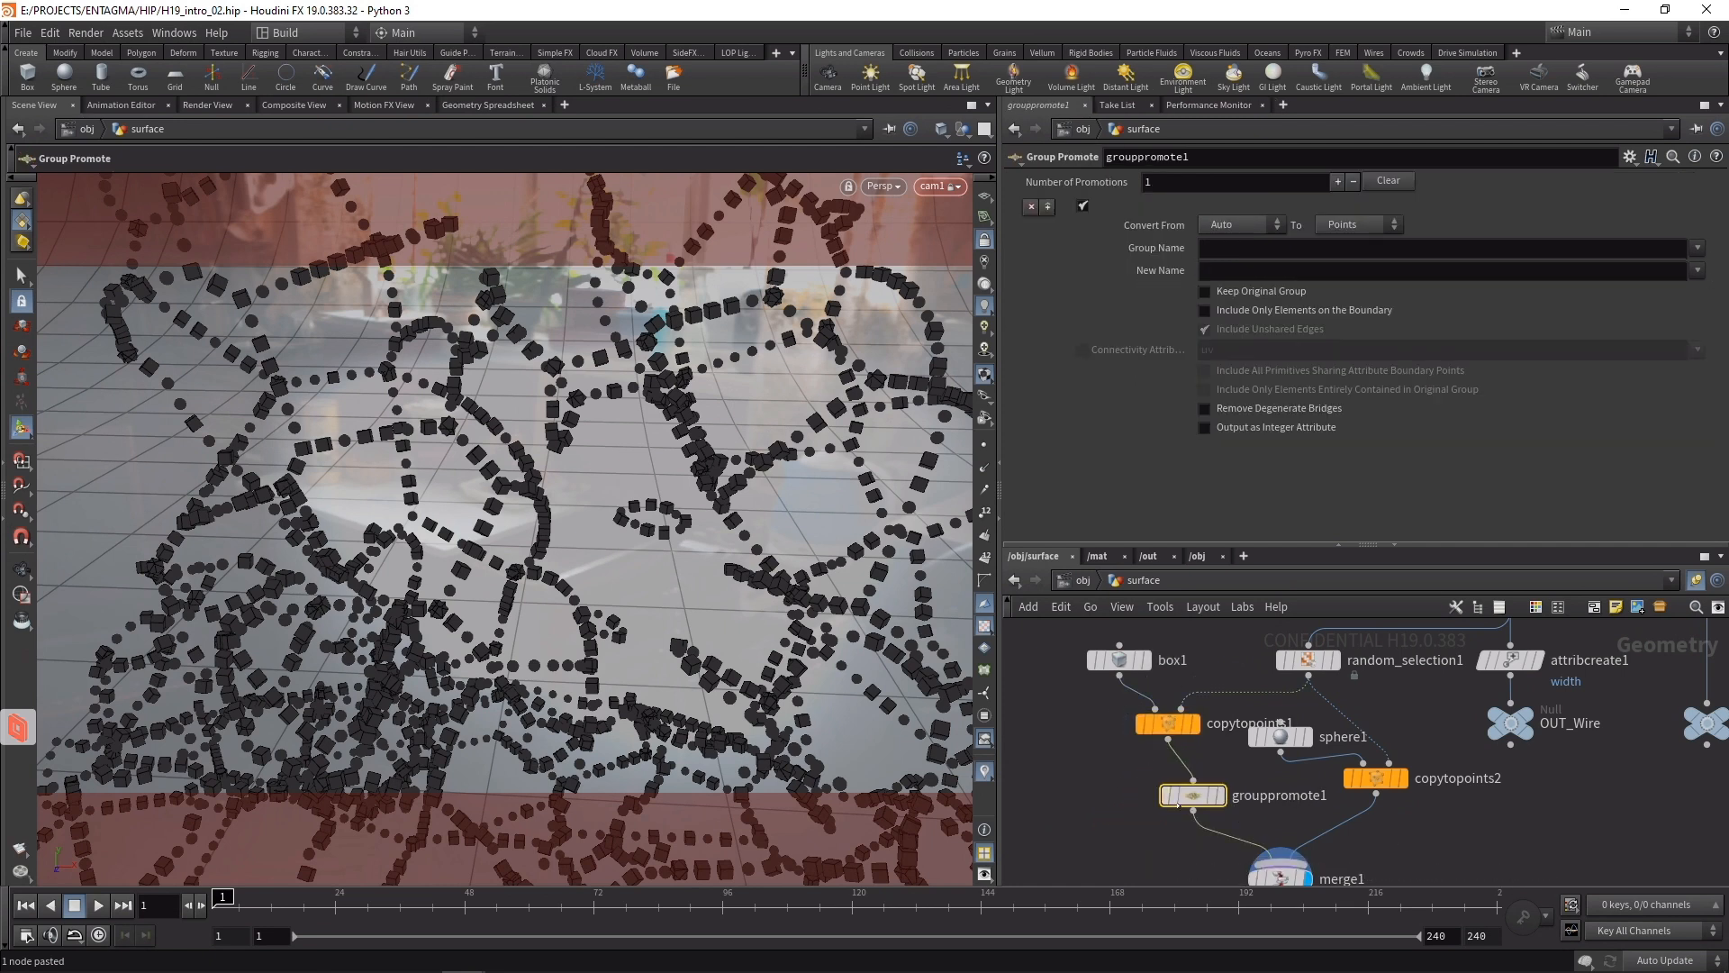
# - Promote the selected point group to a primitive group named boxes
pyautogui.click(1240, 225)
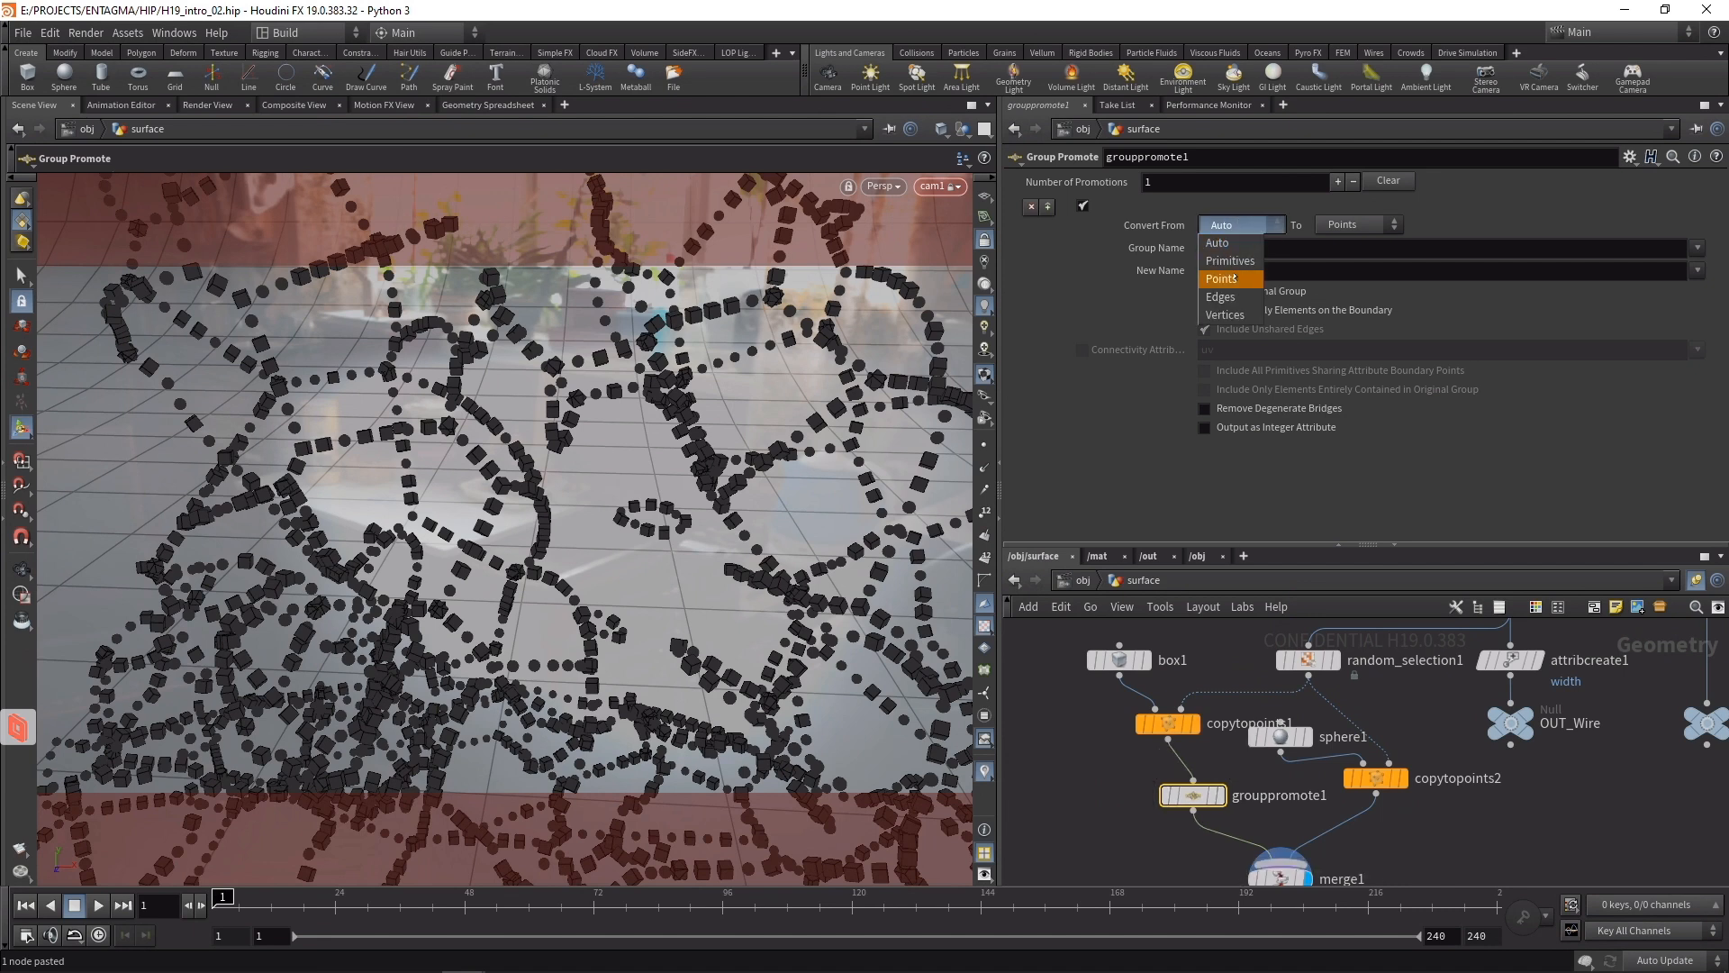
pyautogui.click(1221, 279)
pyautogui.write('boxes')
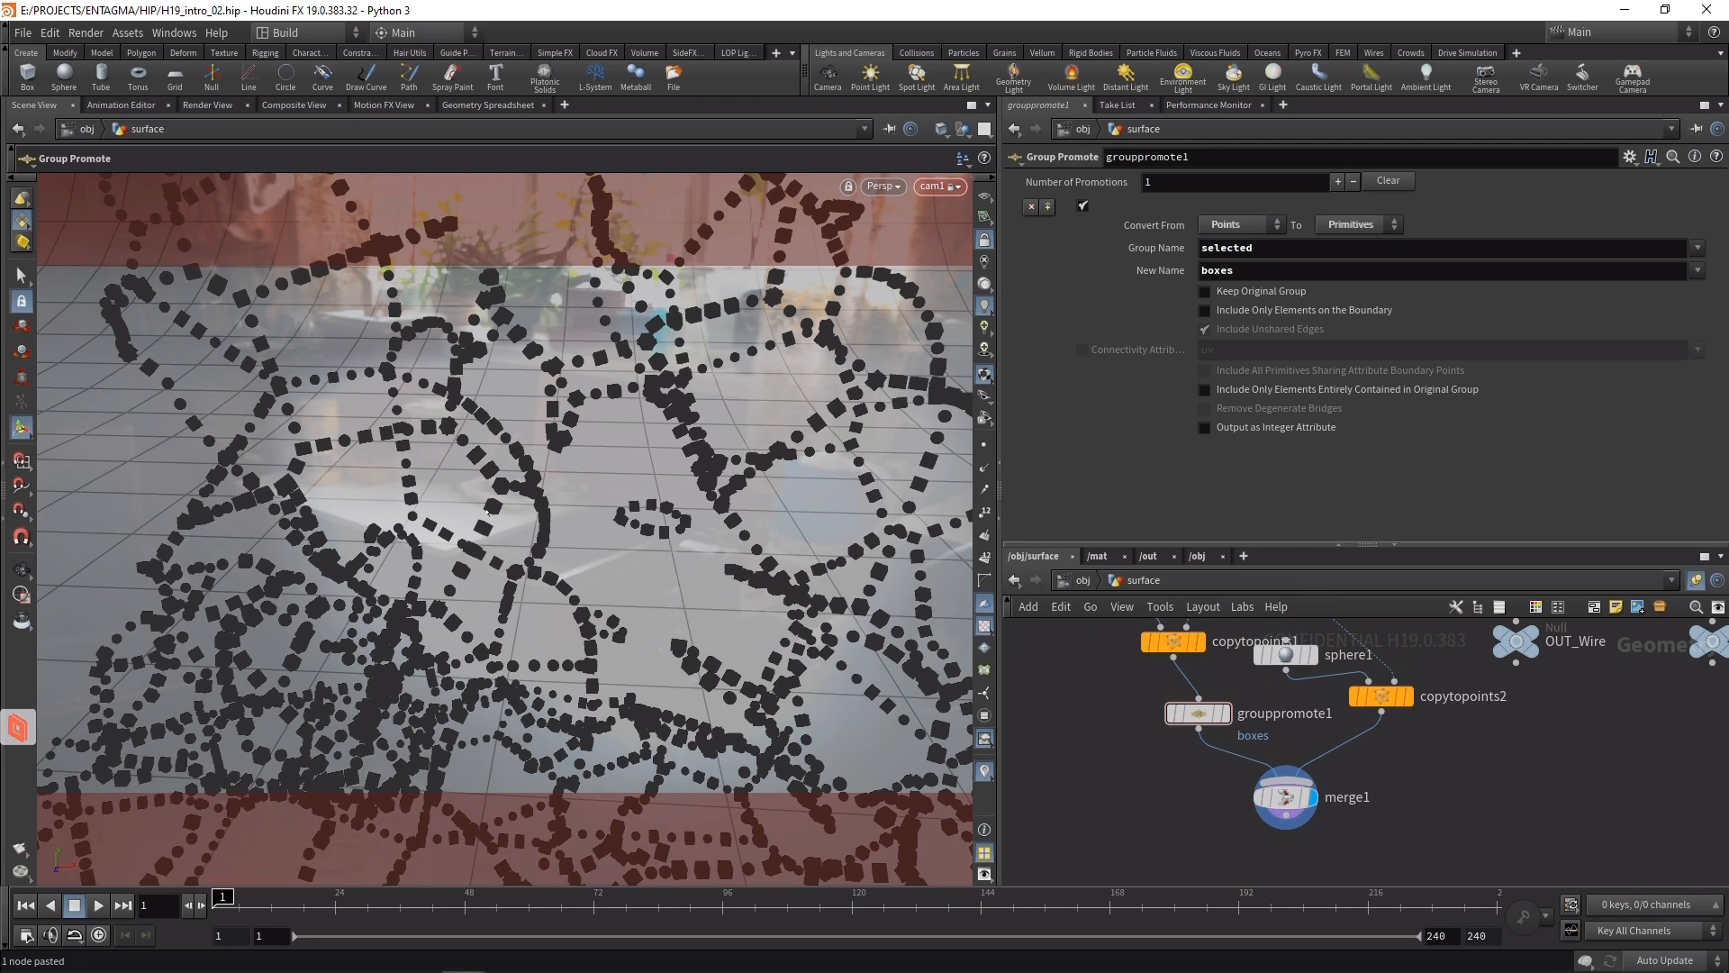
# - Build a dodecahedron cage with tube edges and 0.25-scale dodecahedra on its corners, merged
pyautogui.press('ctrl+s')
pyautogui.write('wirefr')
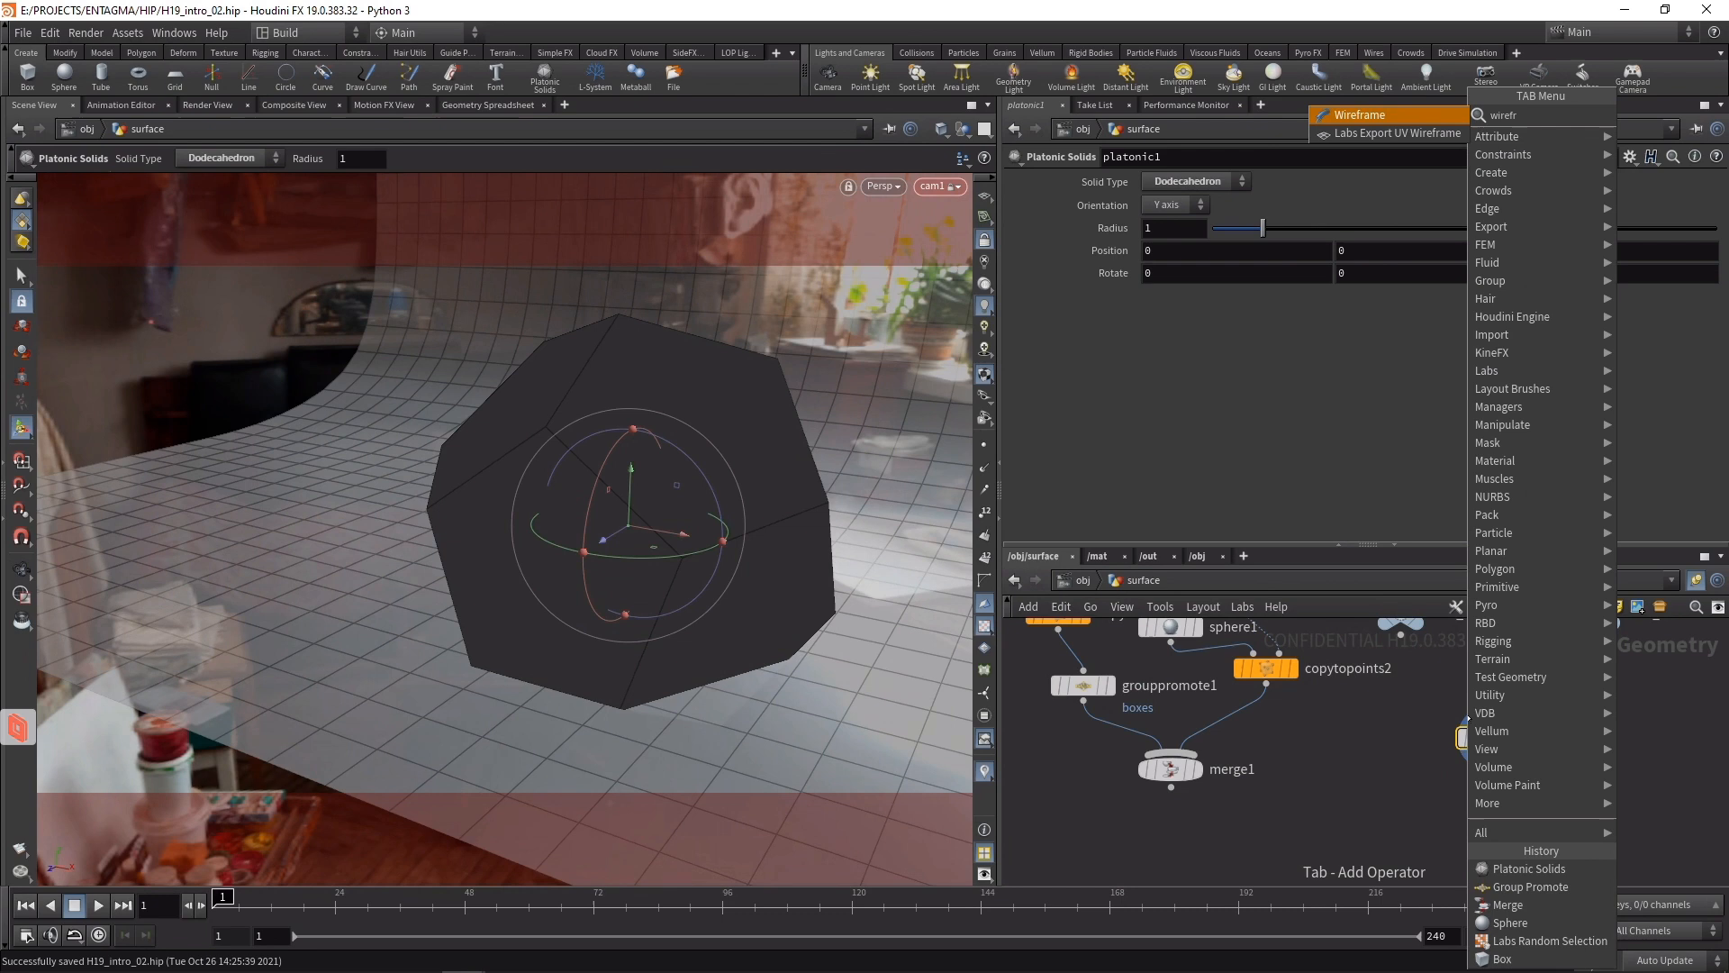
pyautogui.click(1362, 116)
pyautogui.write('conver')
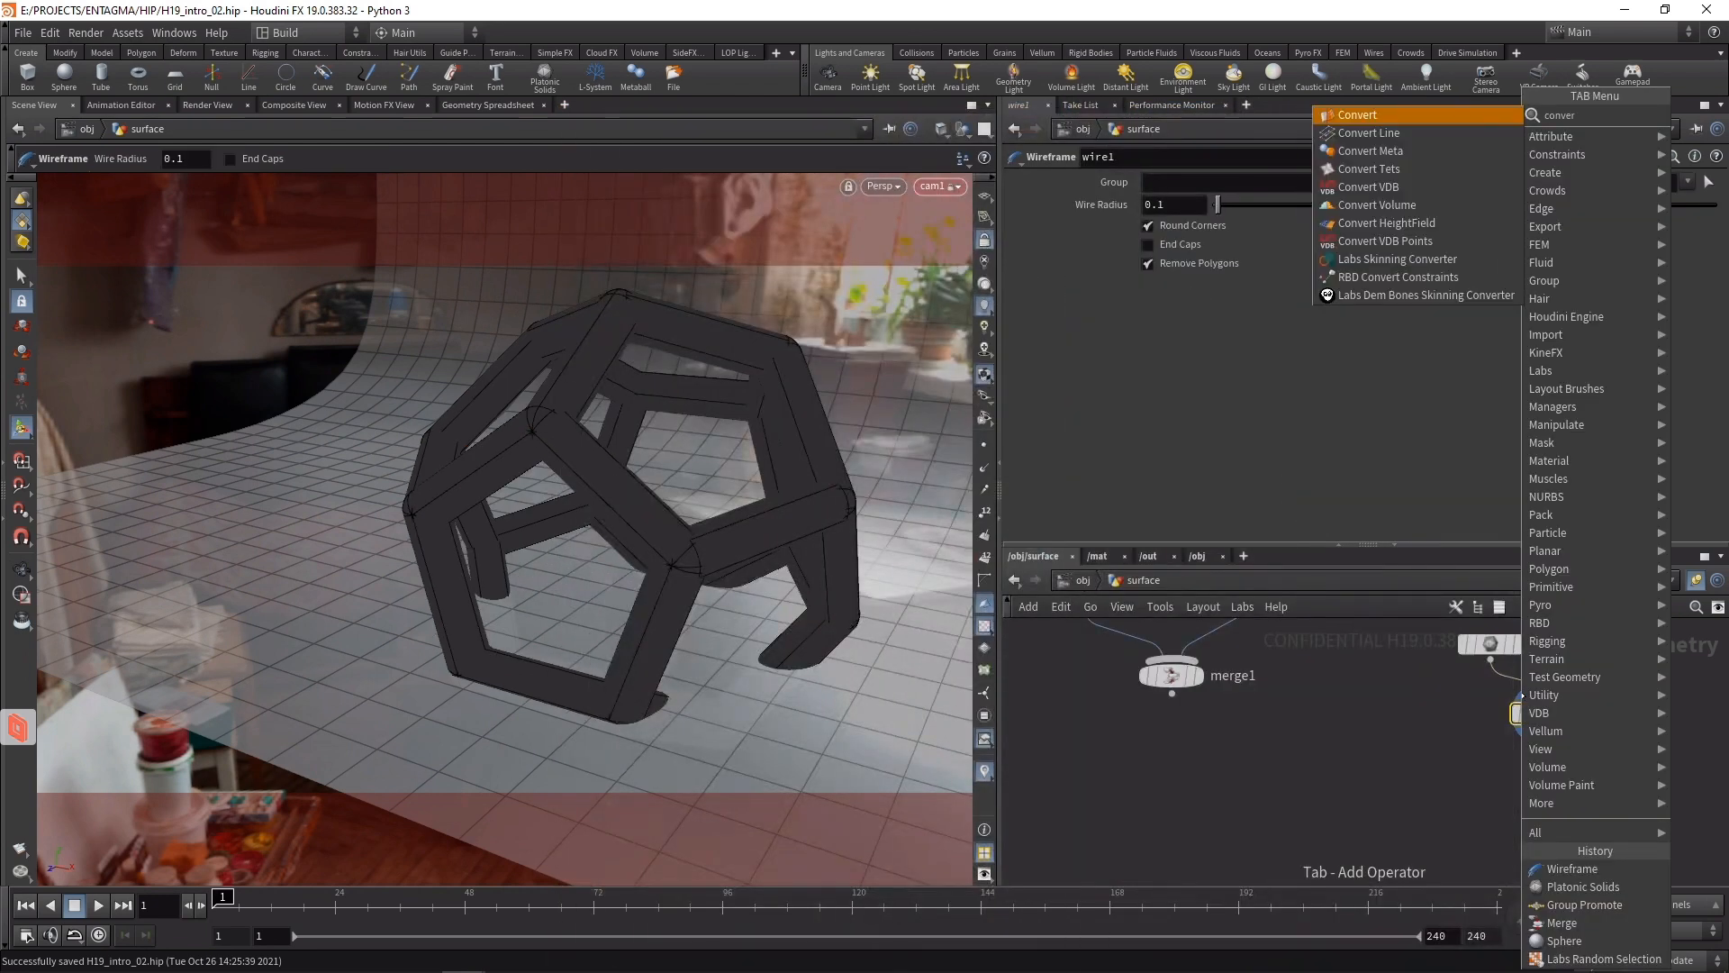
pyautogui.click(1358, 115)
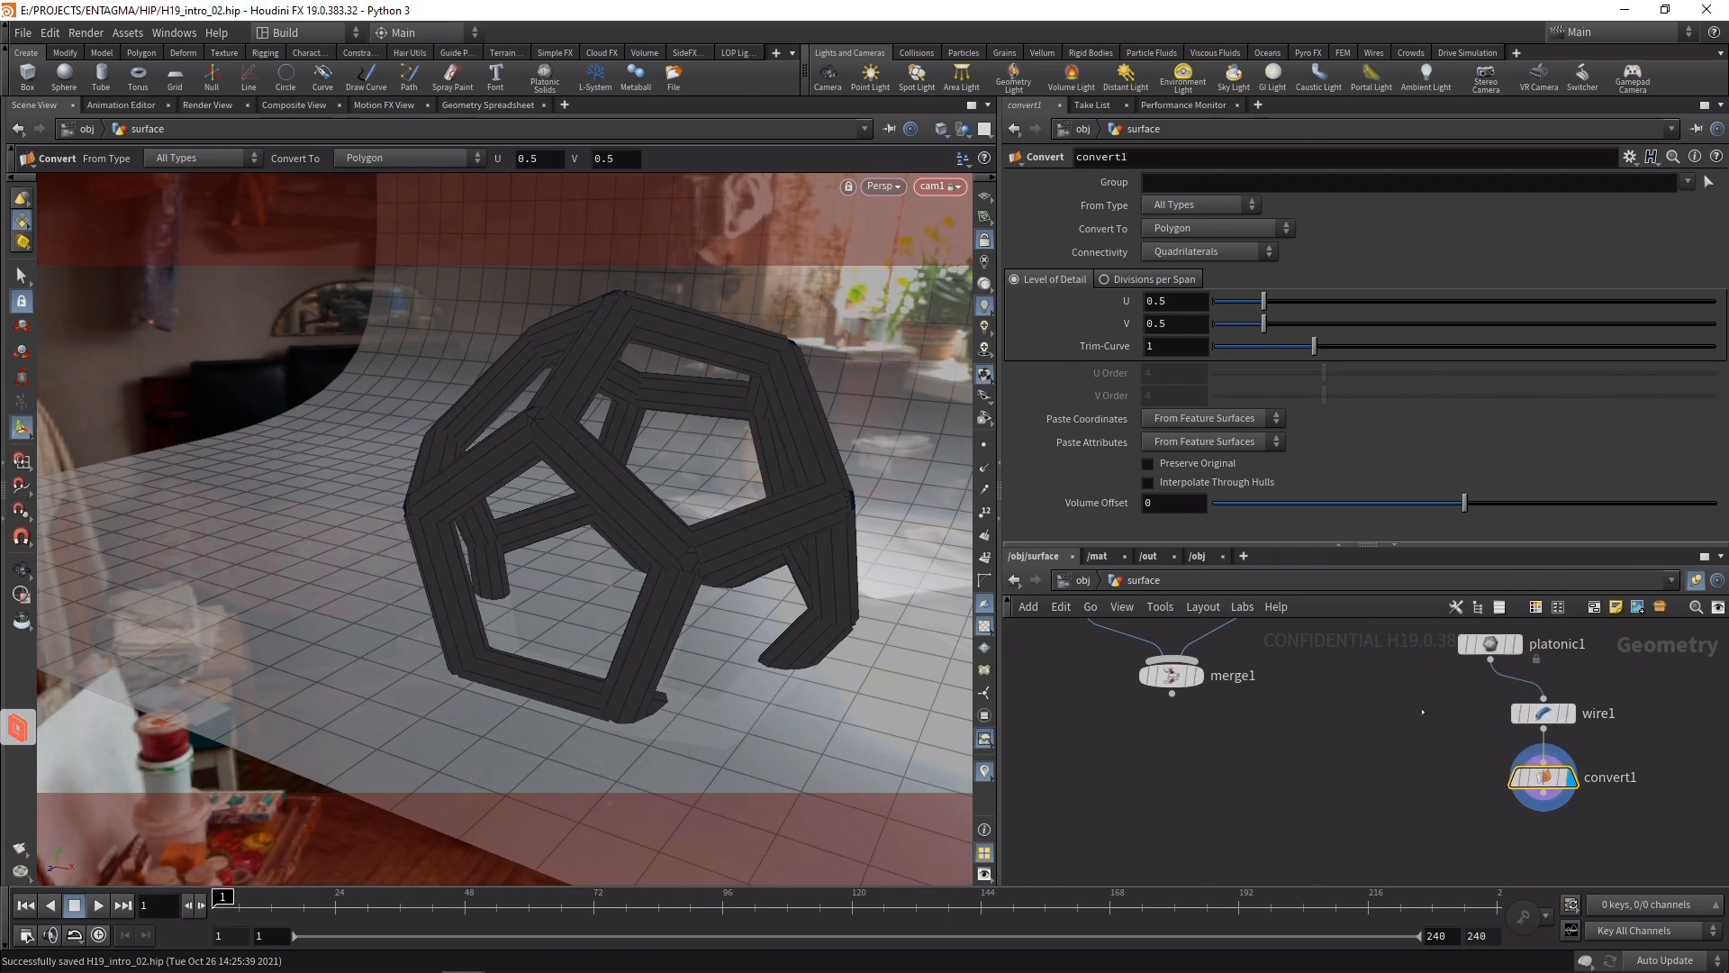
pyautogui.press('Tab')
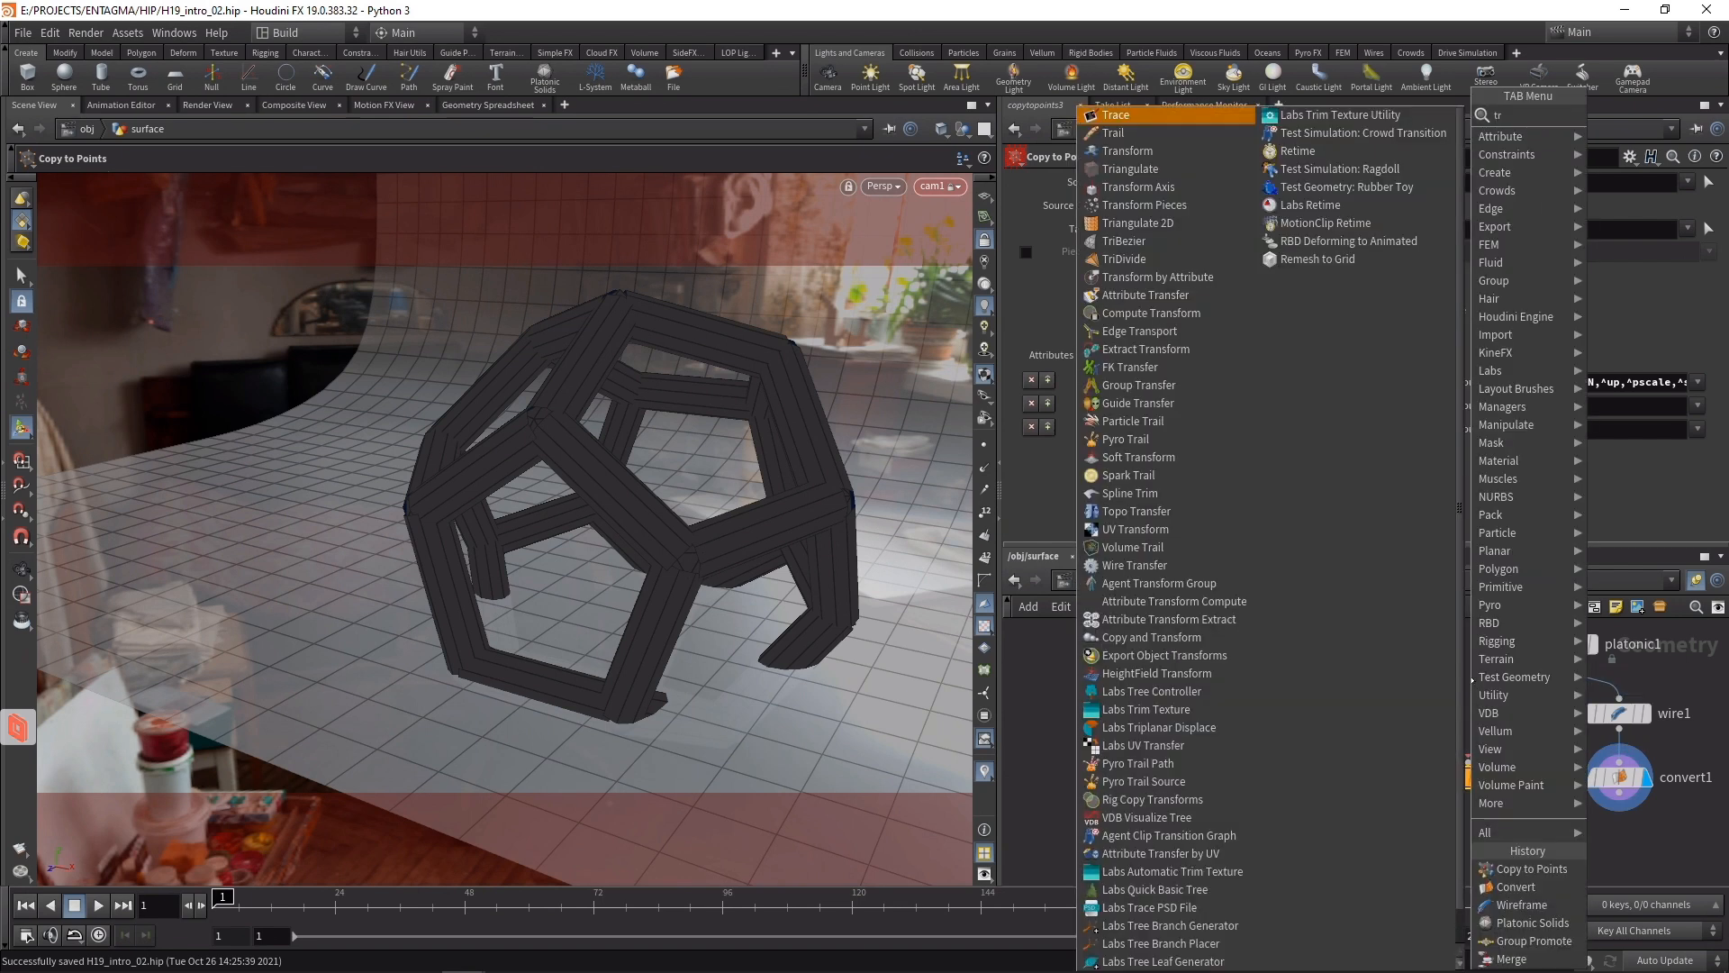
pyautogui.click(1126, 151)
pyautogui.write('merg')
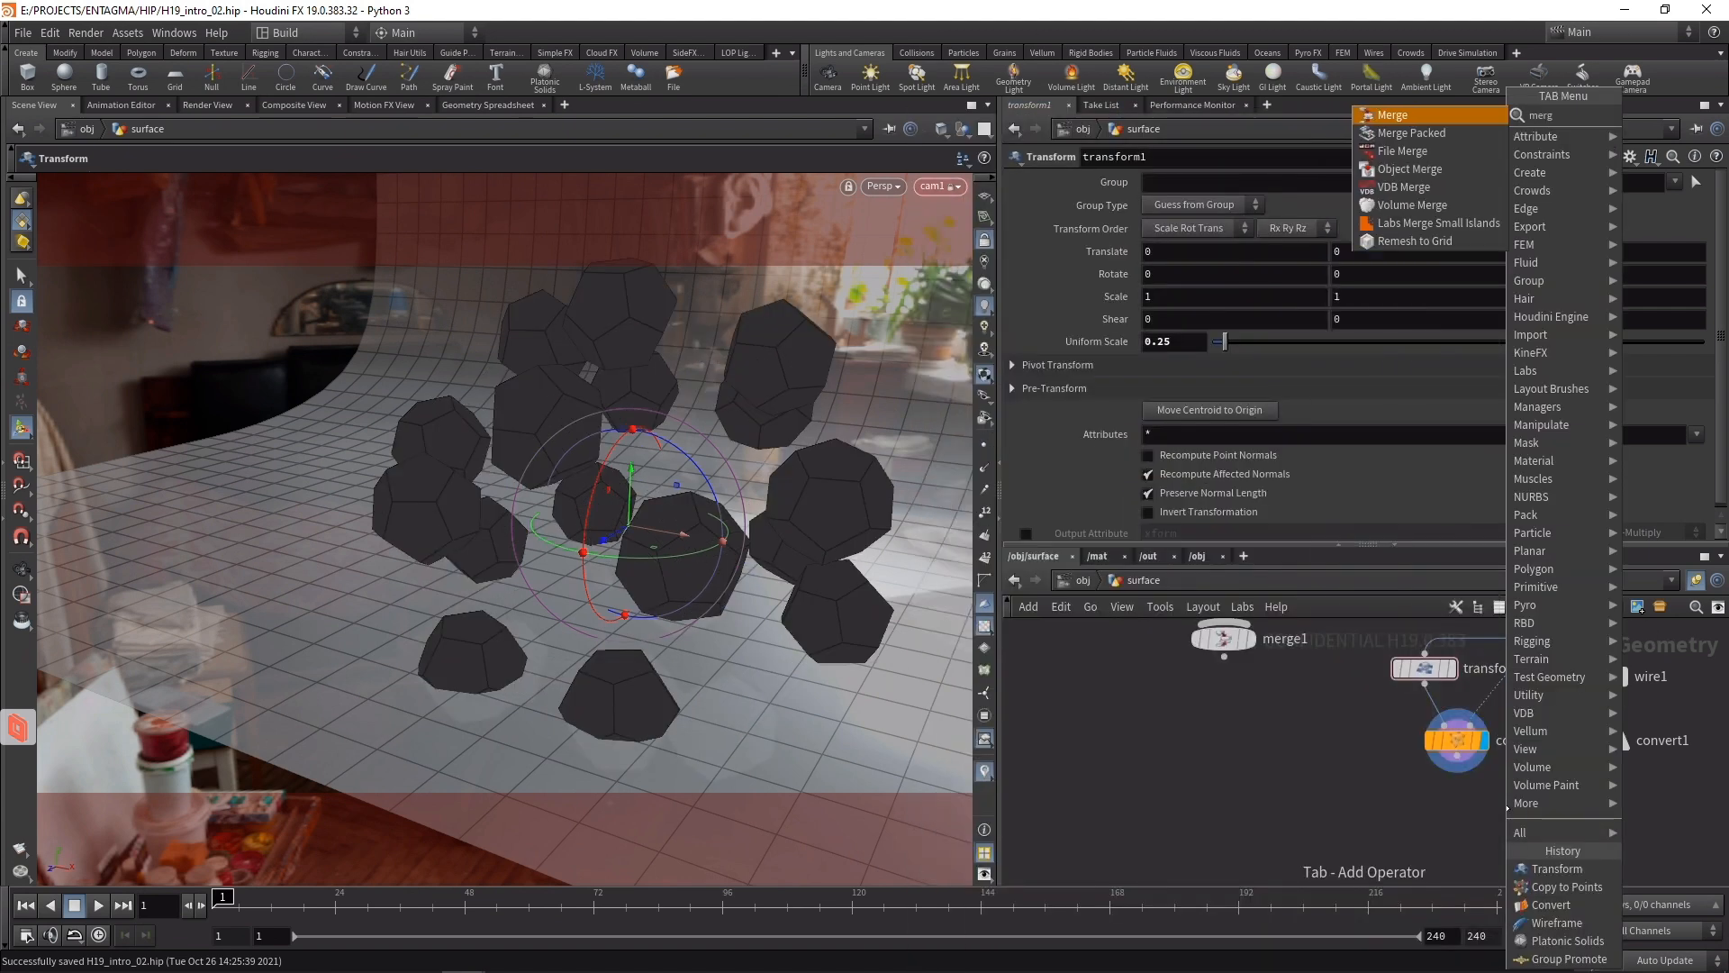
pyautogui.click(1393, 113)
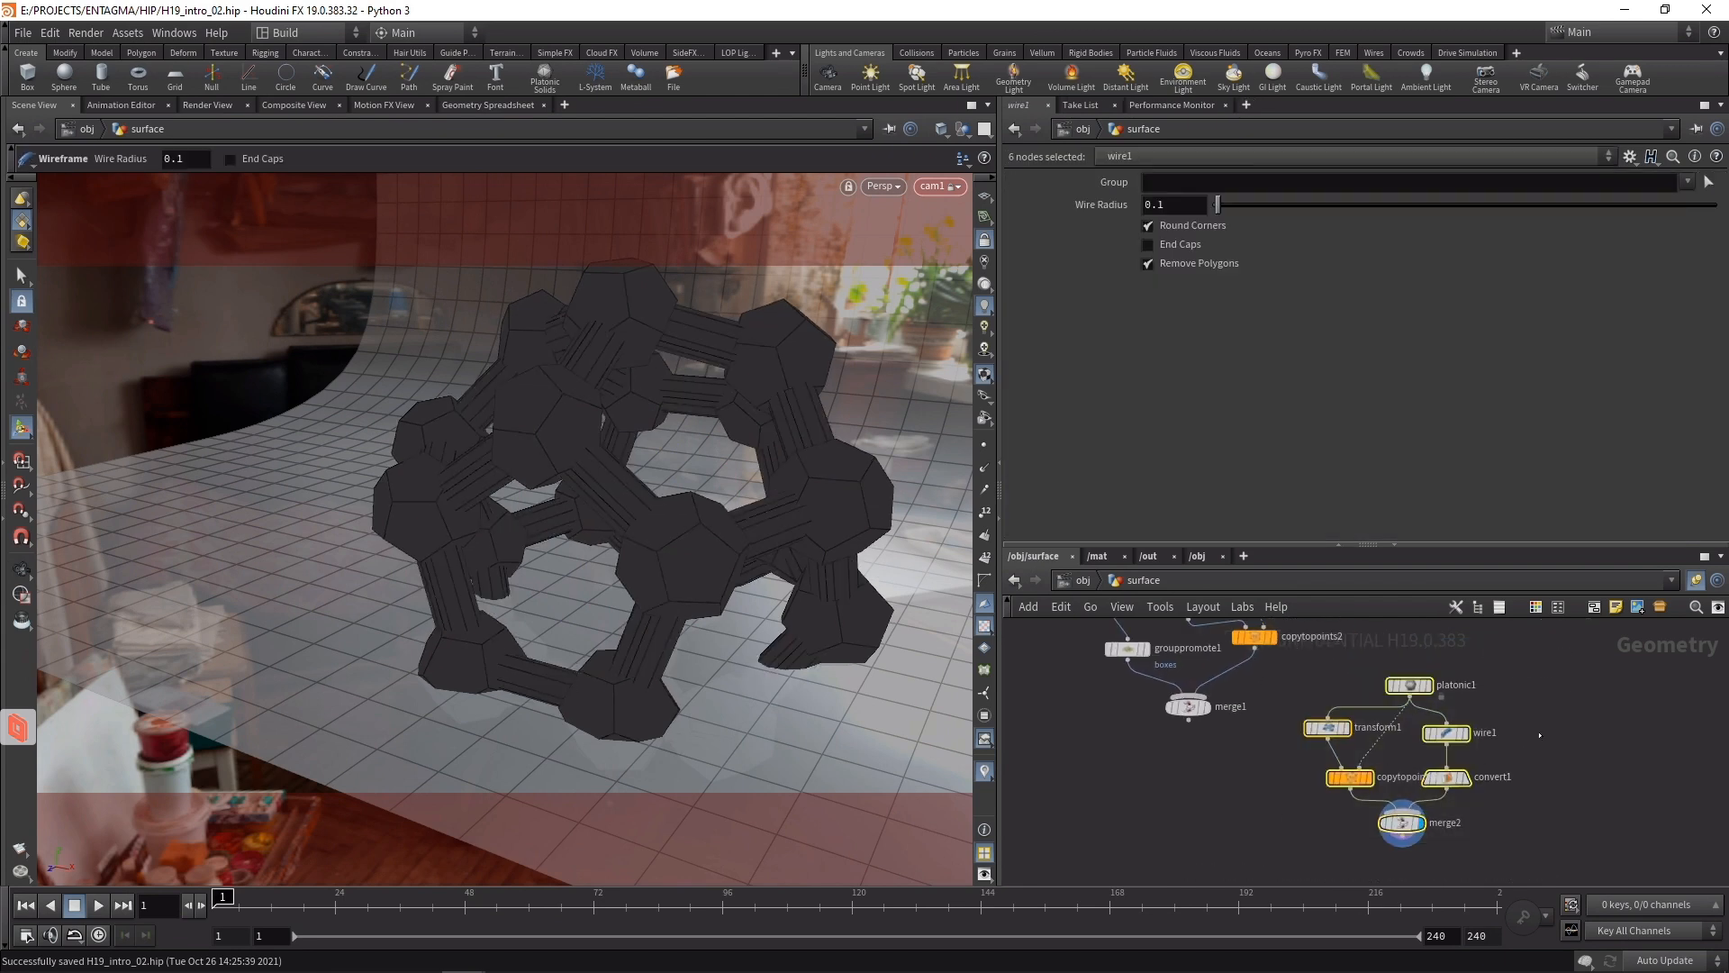
# - Paste the molecule chain and switch its base solid to an Octahedron
pyautogui.press('ctrl+v')
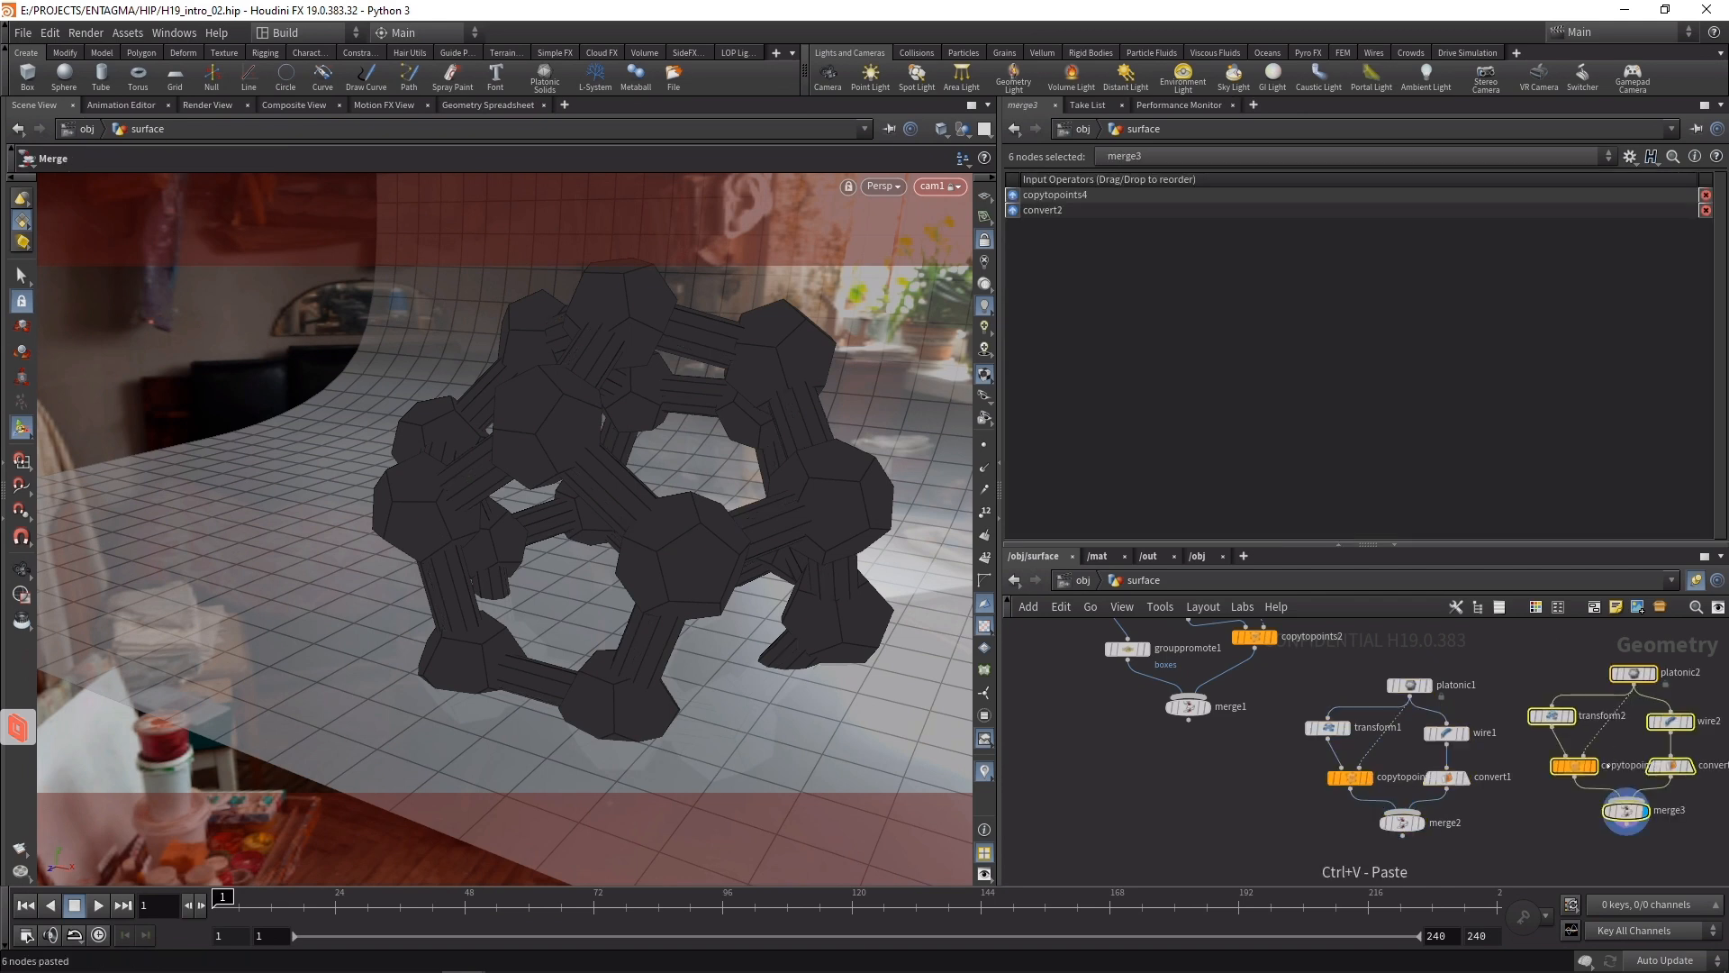
pyautogui.click(1633, 672)
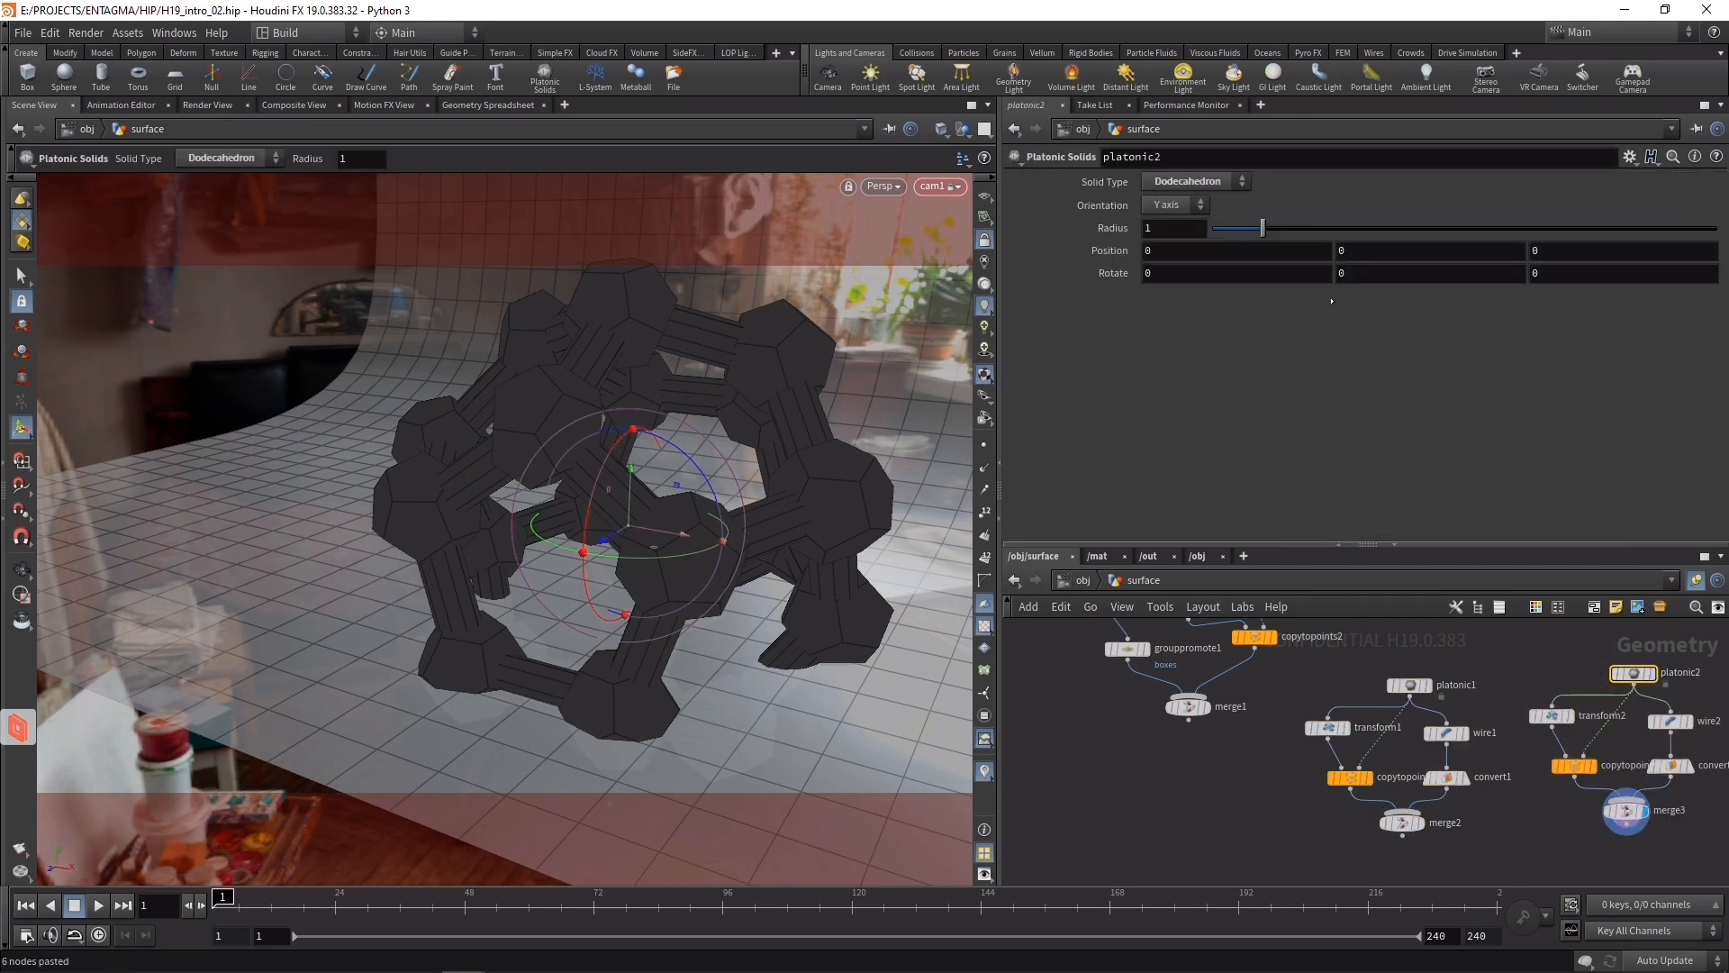
pyautogui.click(1189, 180)
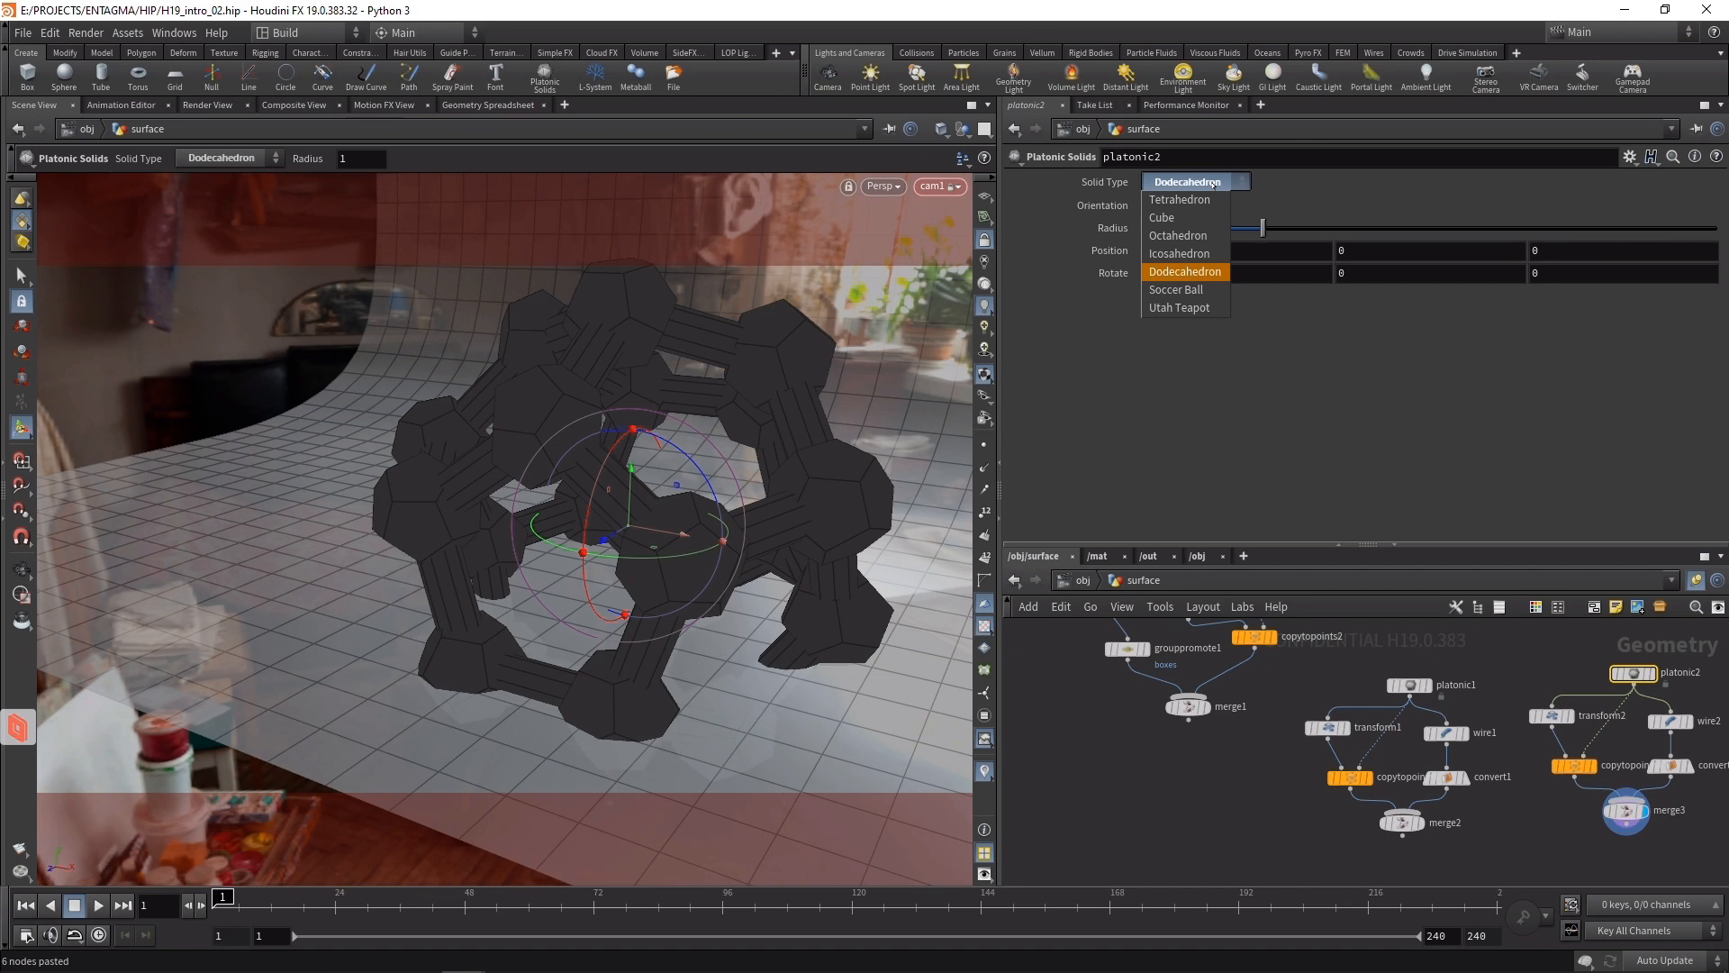
pyautogui.click(1178, 234)
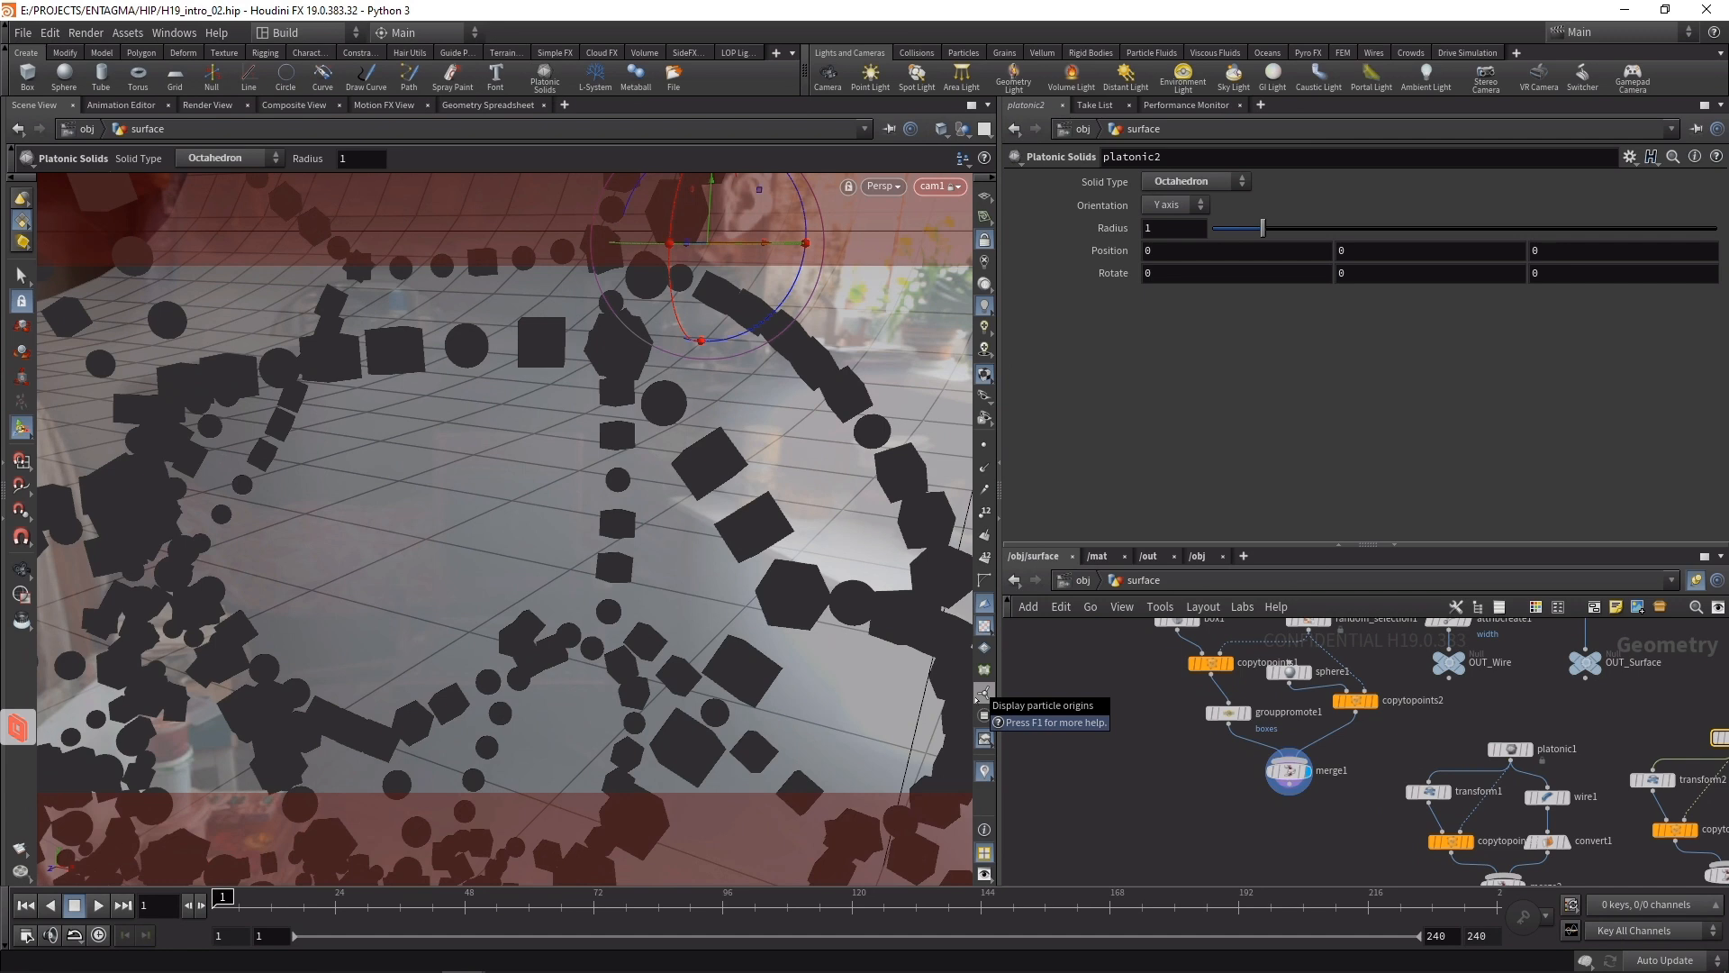
pyautogui.moveTo(1142, 764)
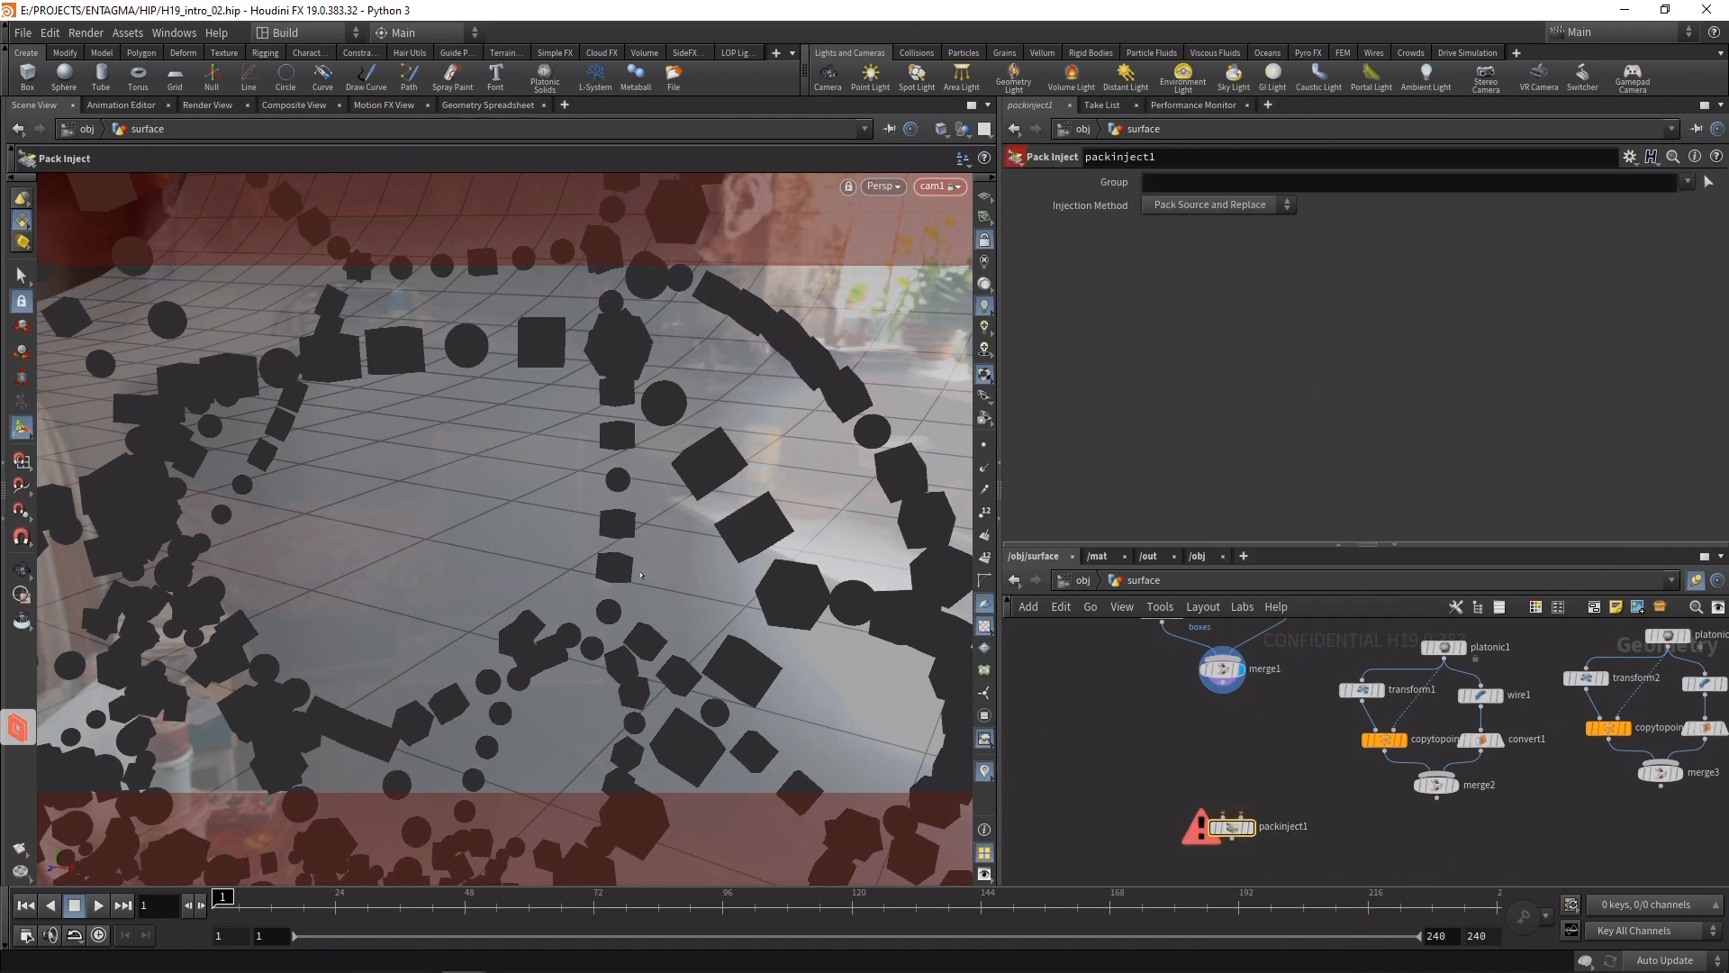
pyautogui.moveTo(1409, 770)
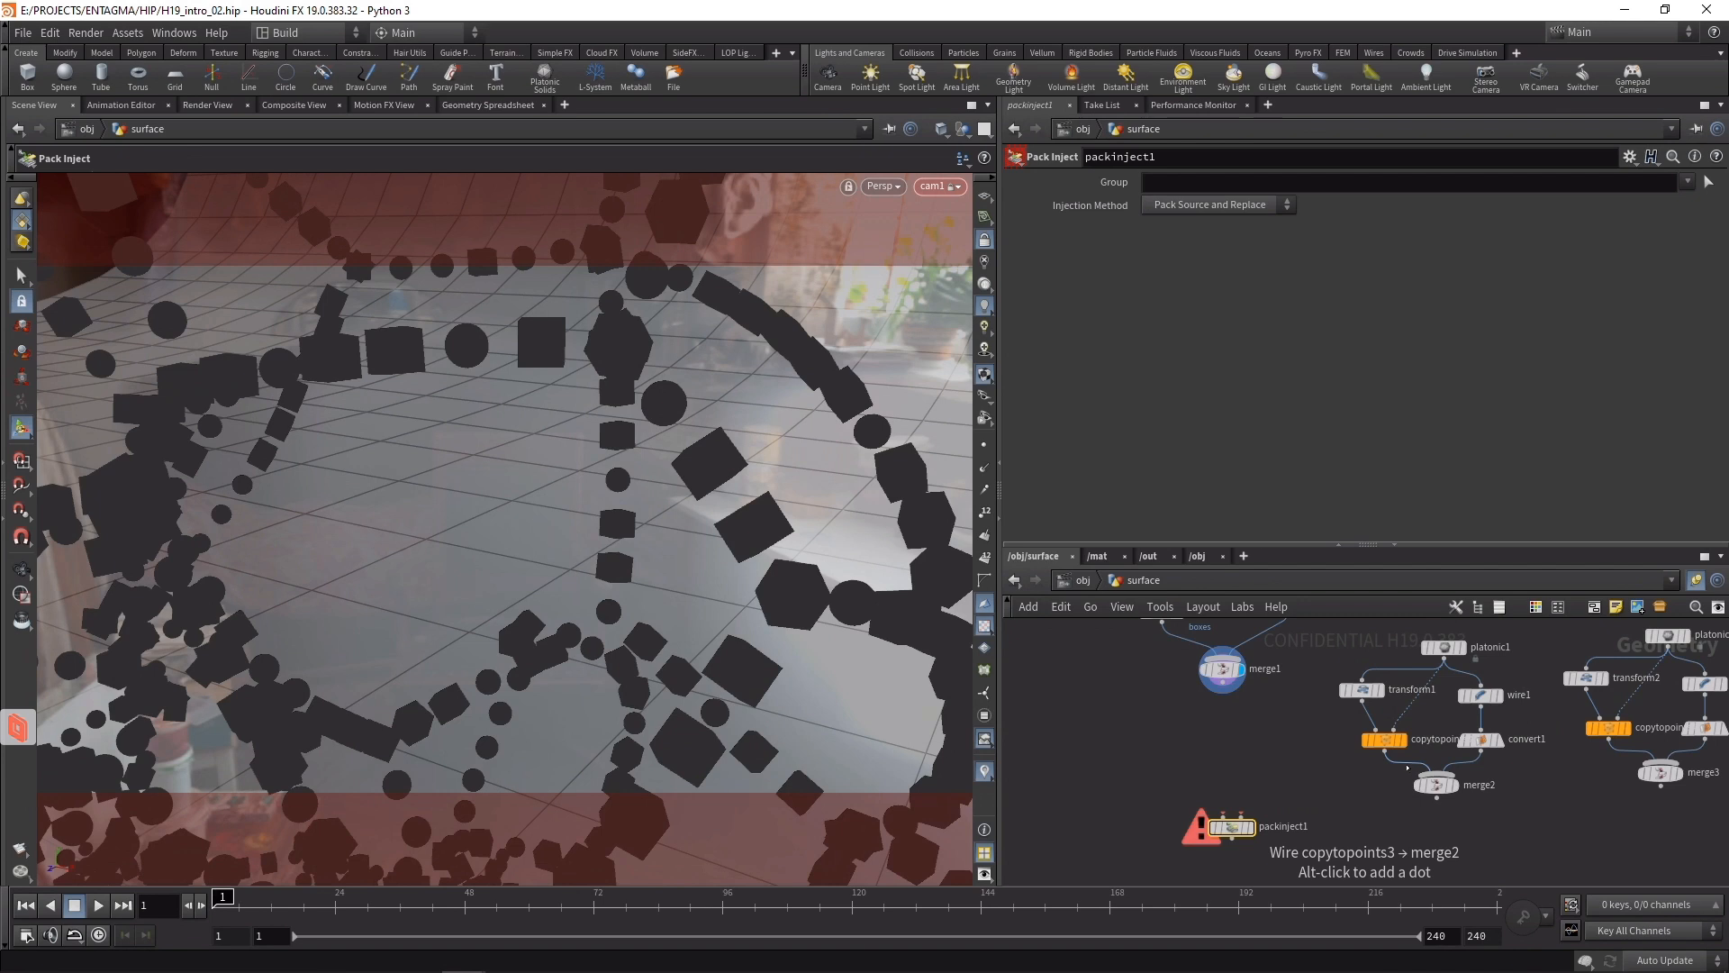
pyautogui.moveTo(1315, 764)
pyautogui.write('tr')
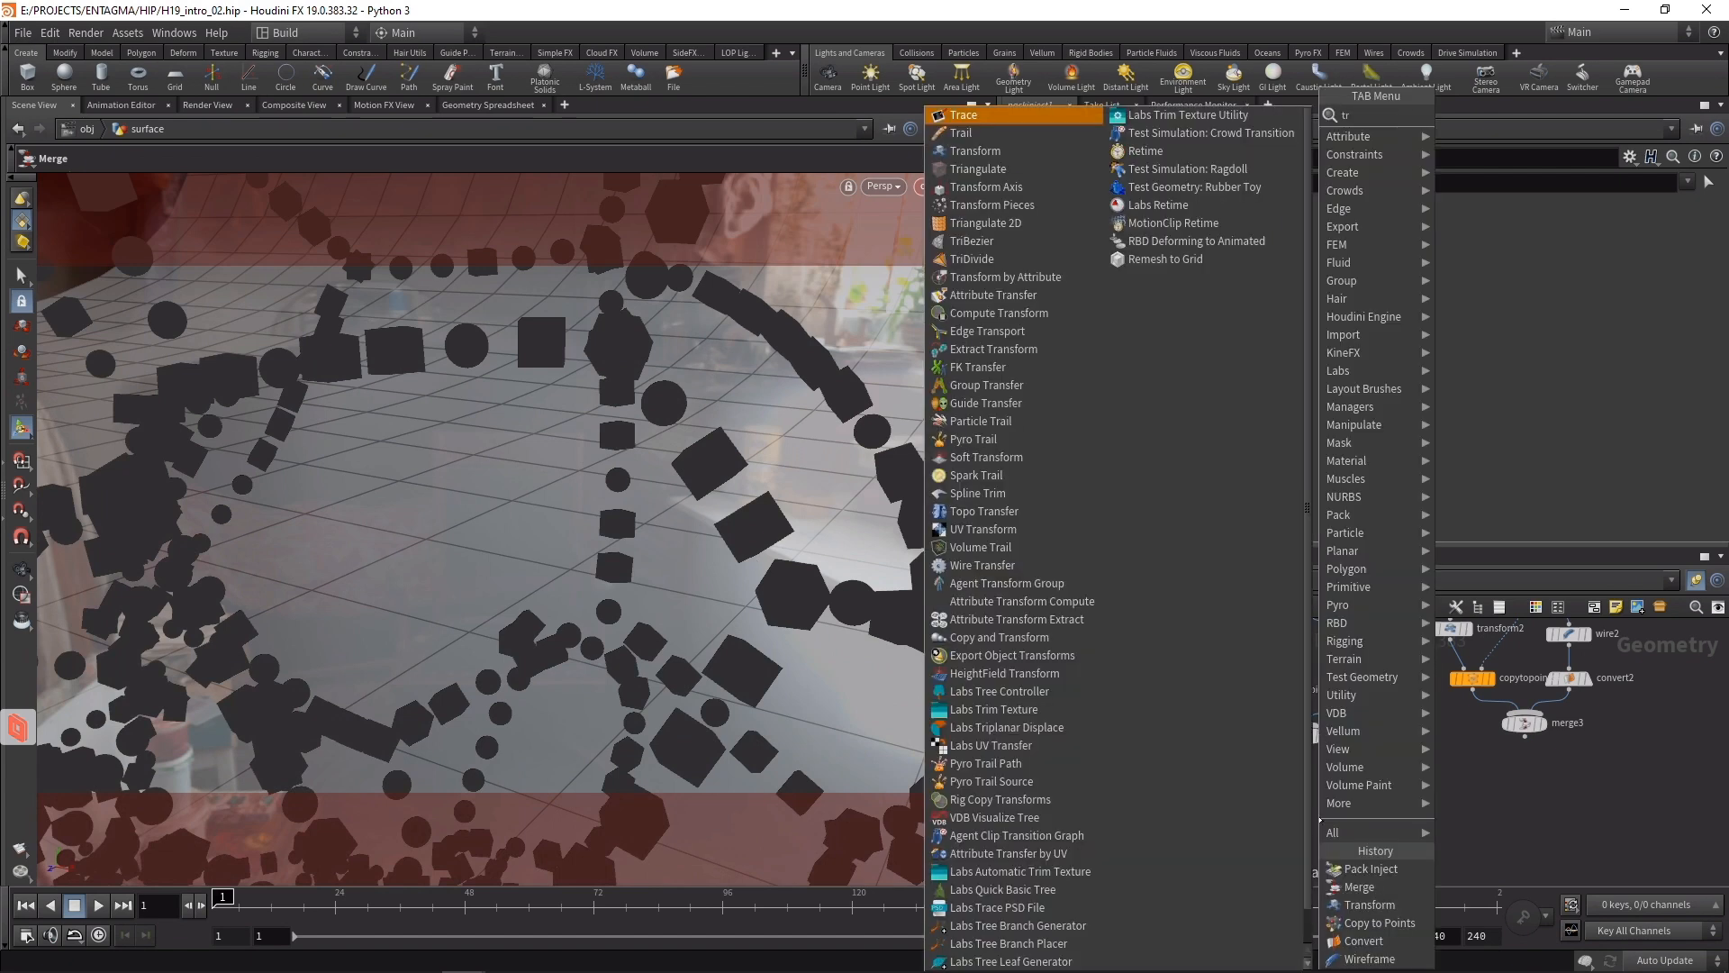
# - Scale the molecule to 0.01 and wire it with merge1 into packinject1, displaying 2,439 packed geos
pyautogui.click(974, 150)
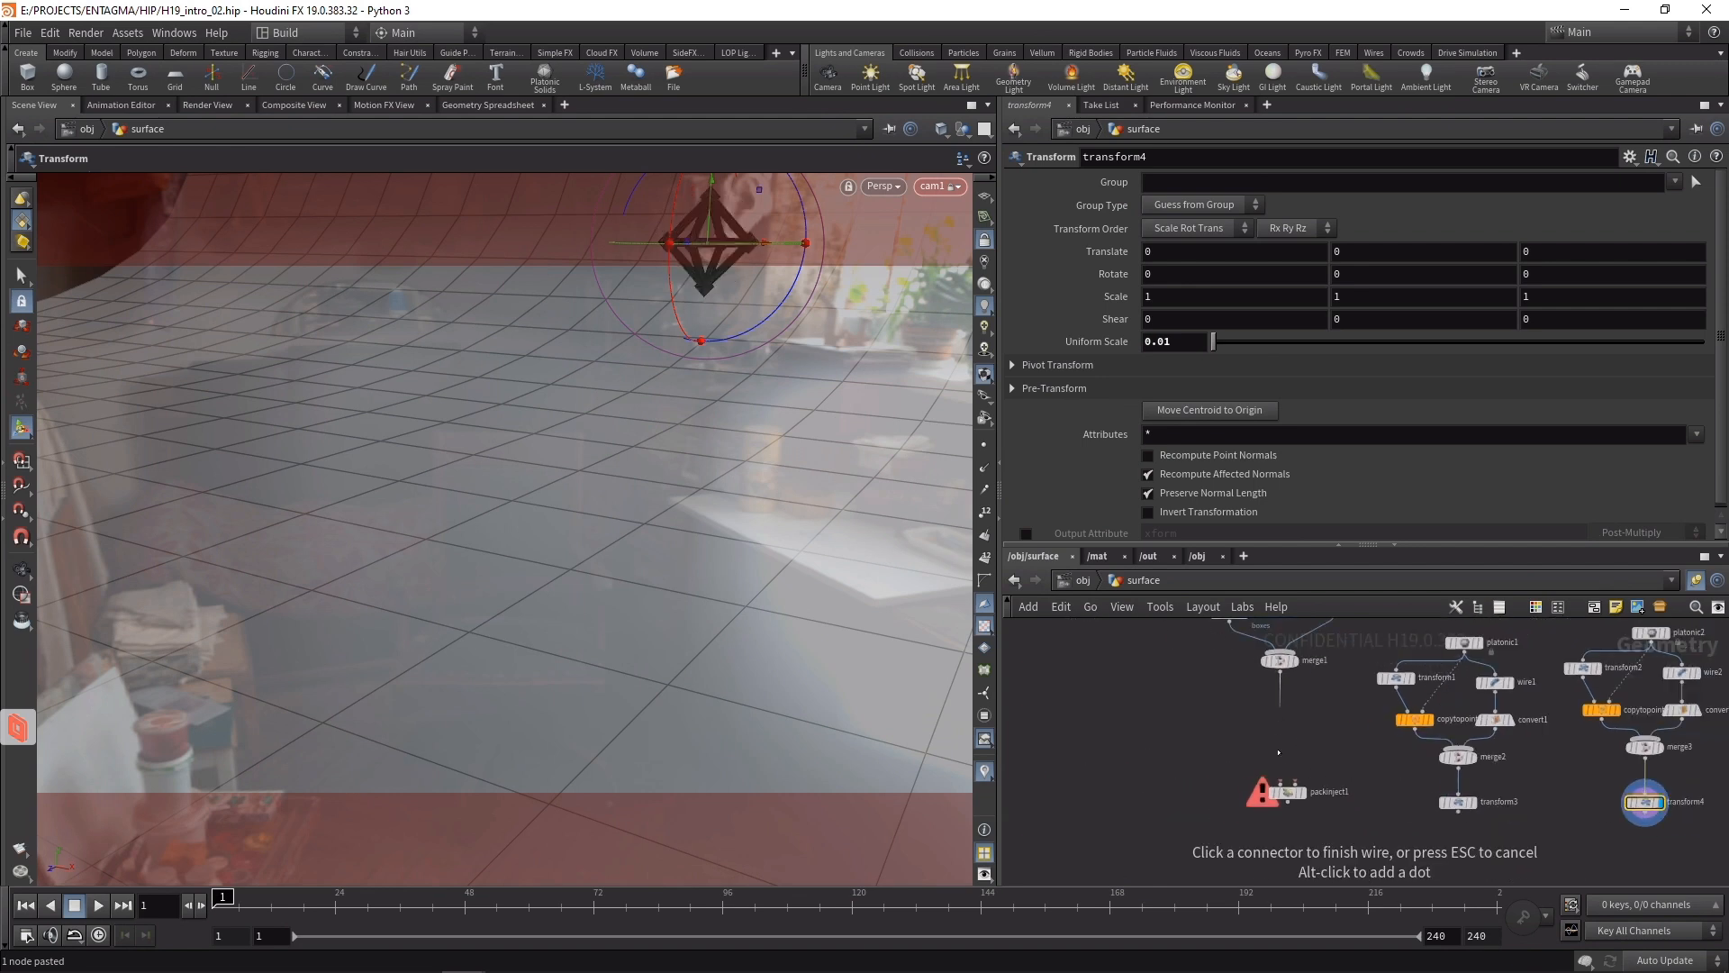
pyautogui.click(1279, 659)
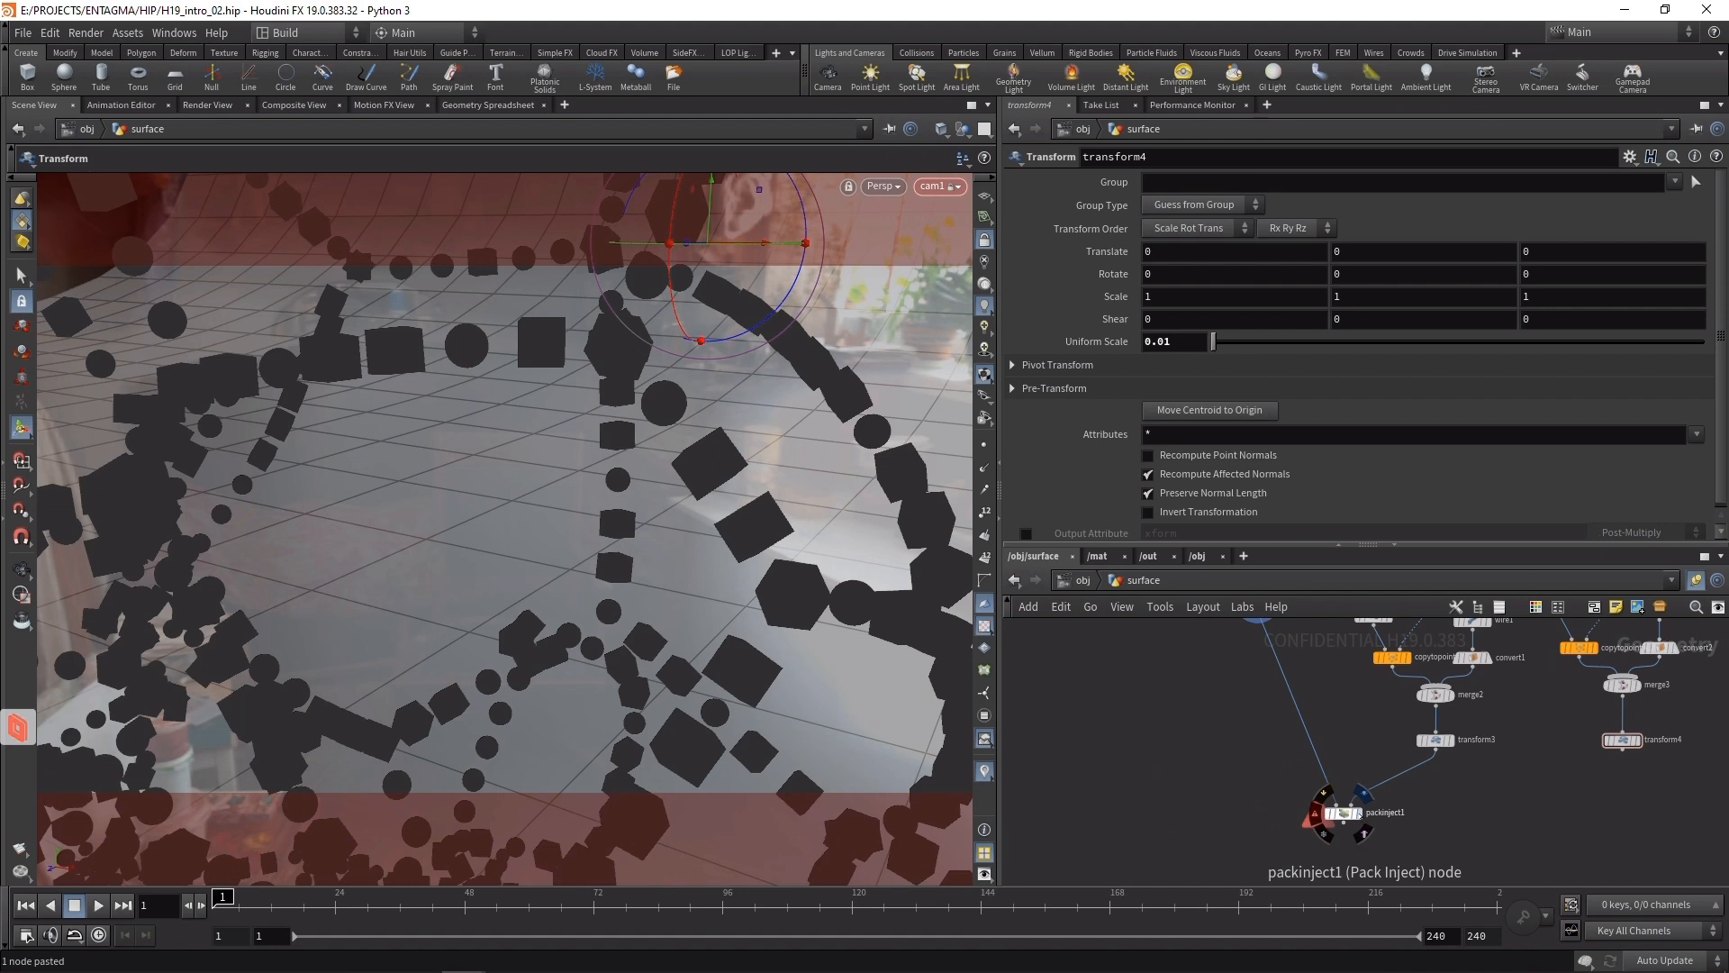
pyautogui.click(1344, 812)
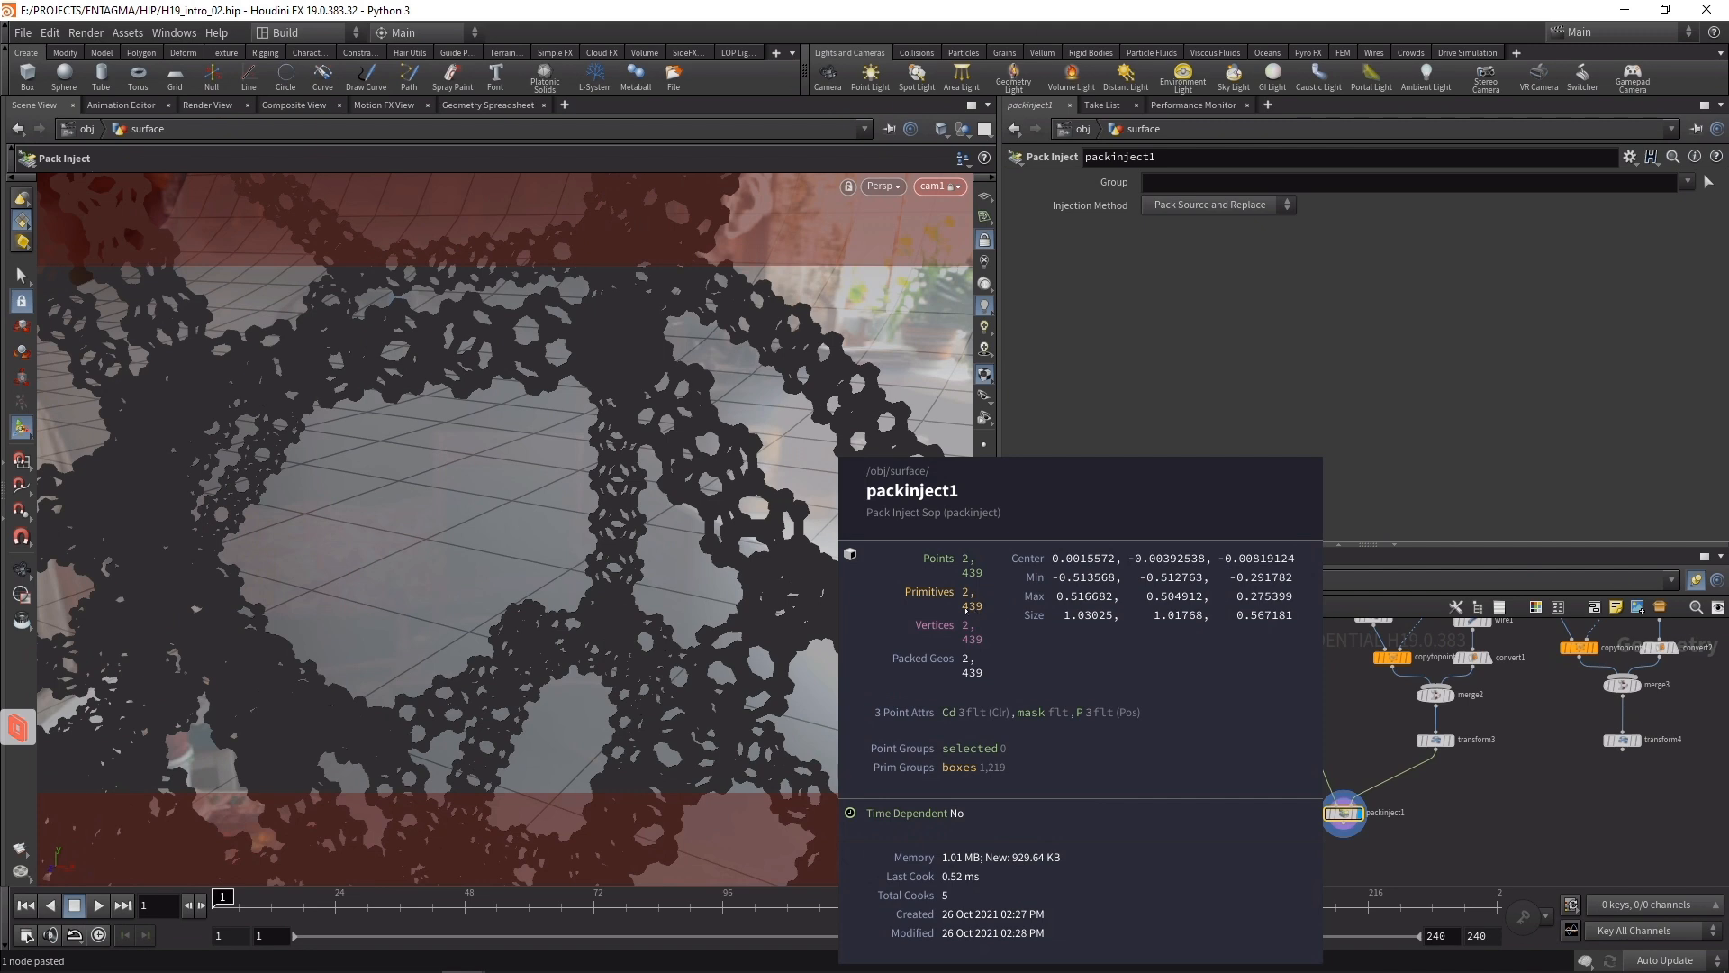
pyautogui.moveTo(618, 418)
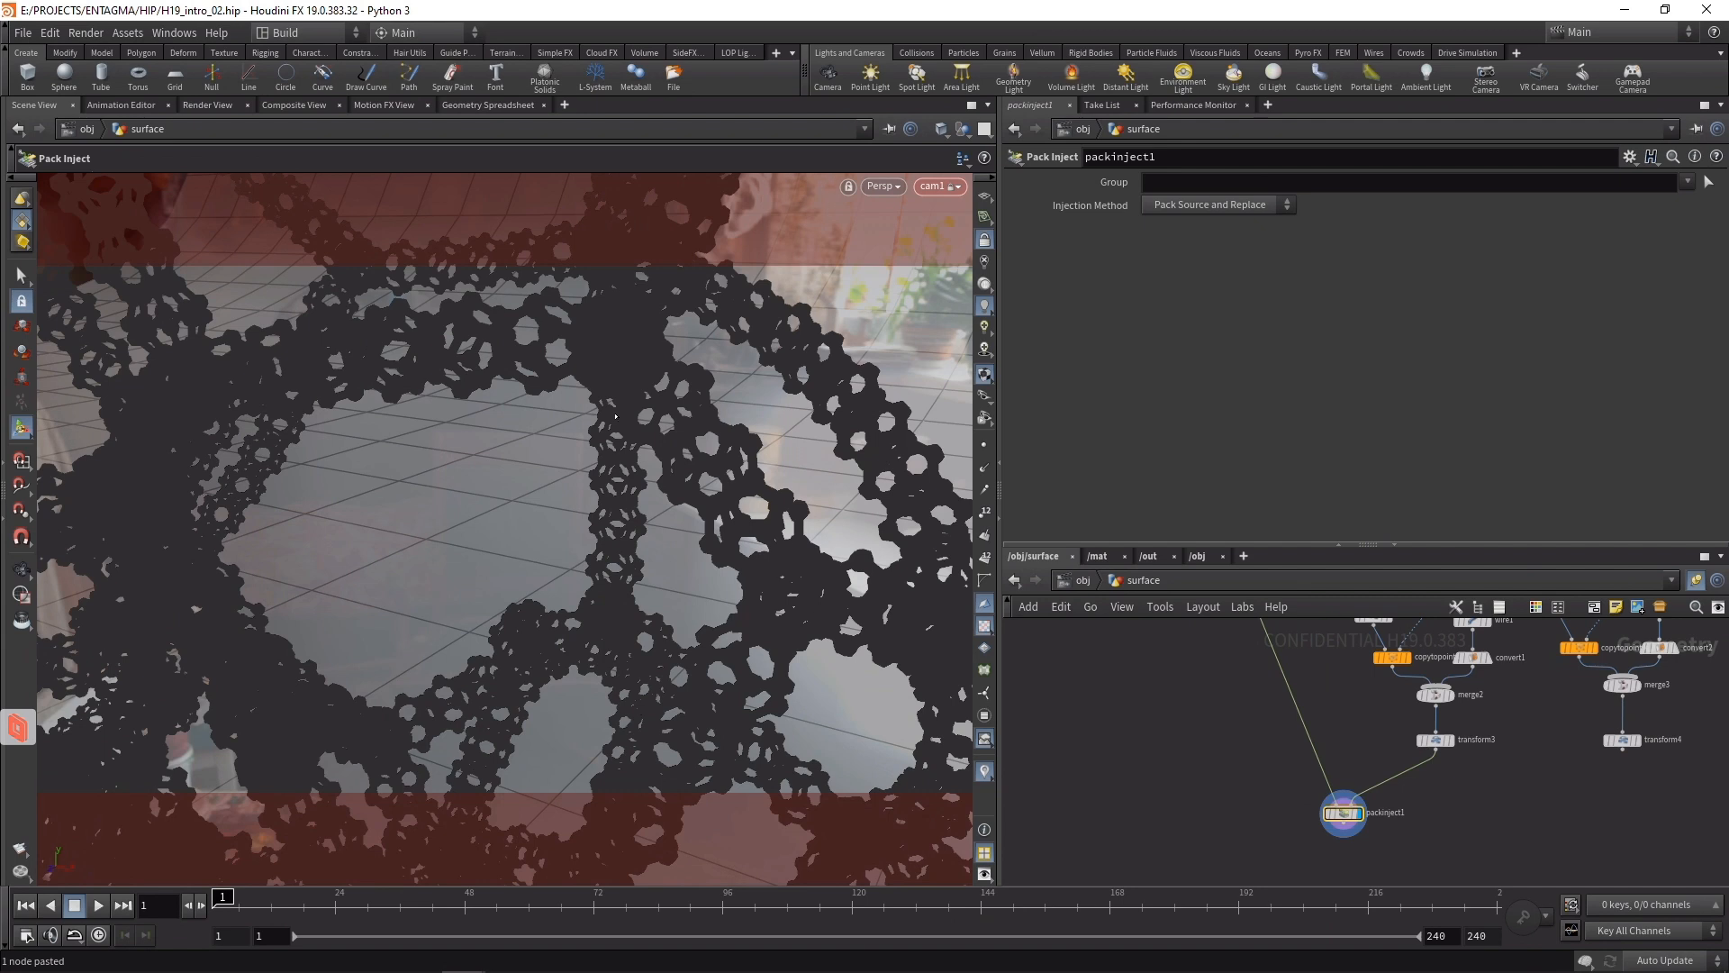
pyautogui.moveTo(1624, 761)
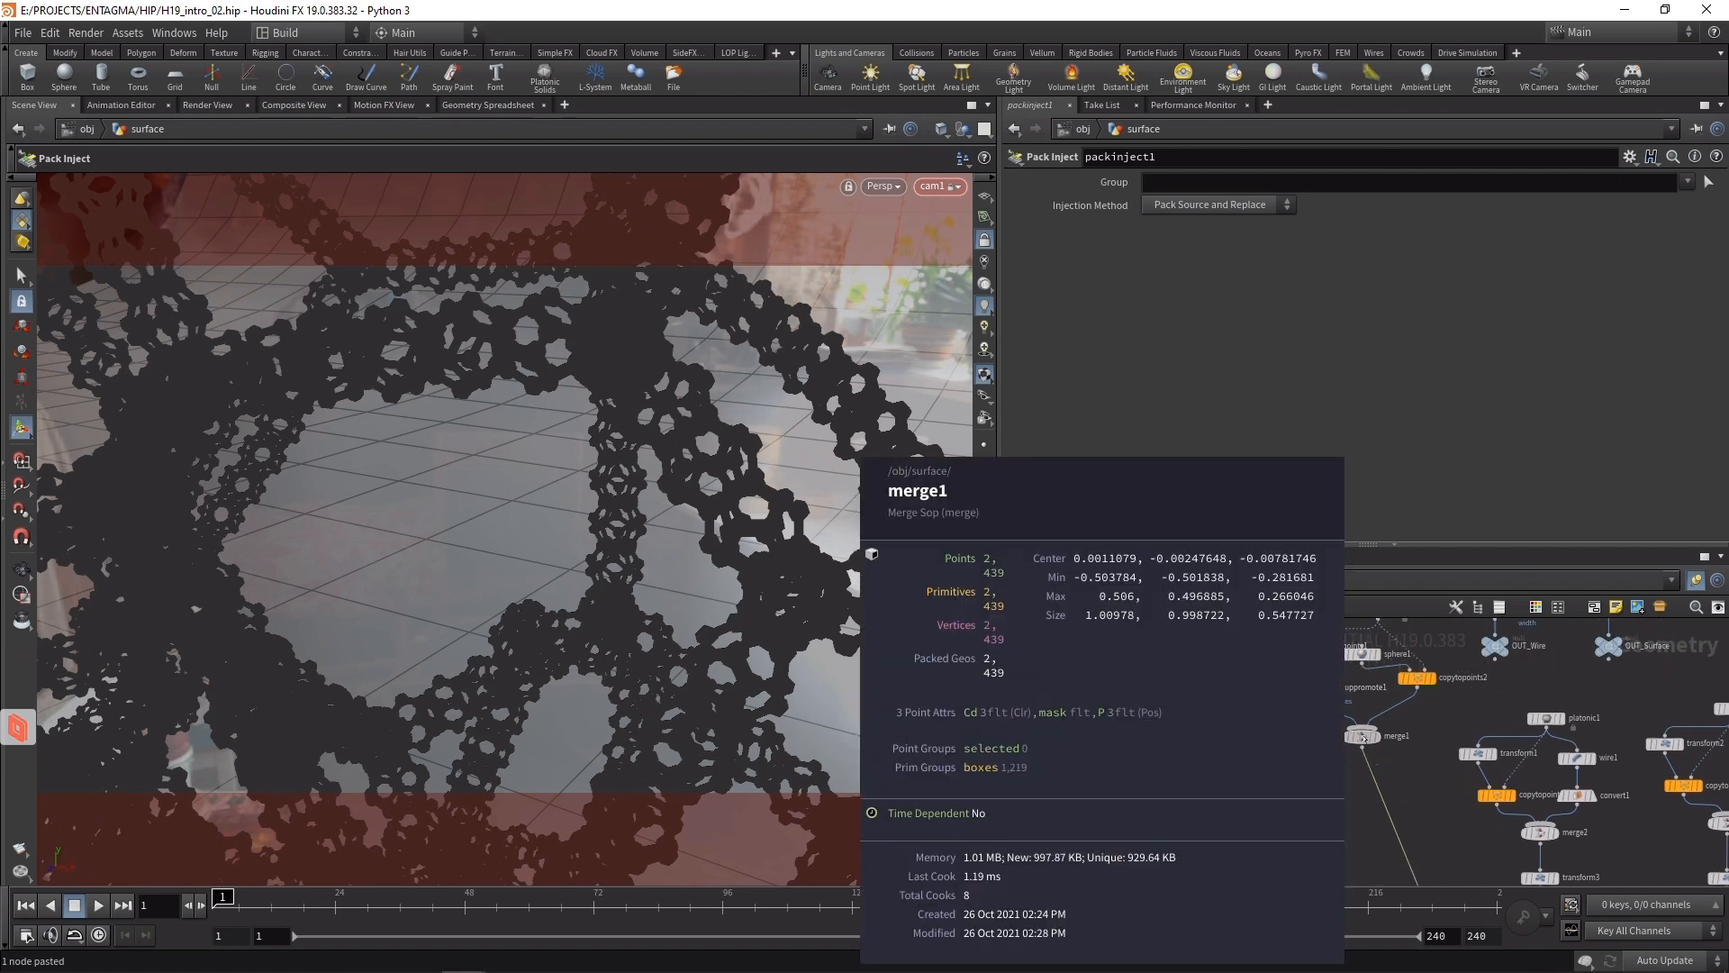
pyautogui.moveTo(1005, 773)
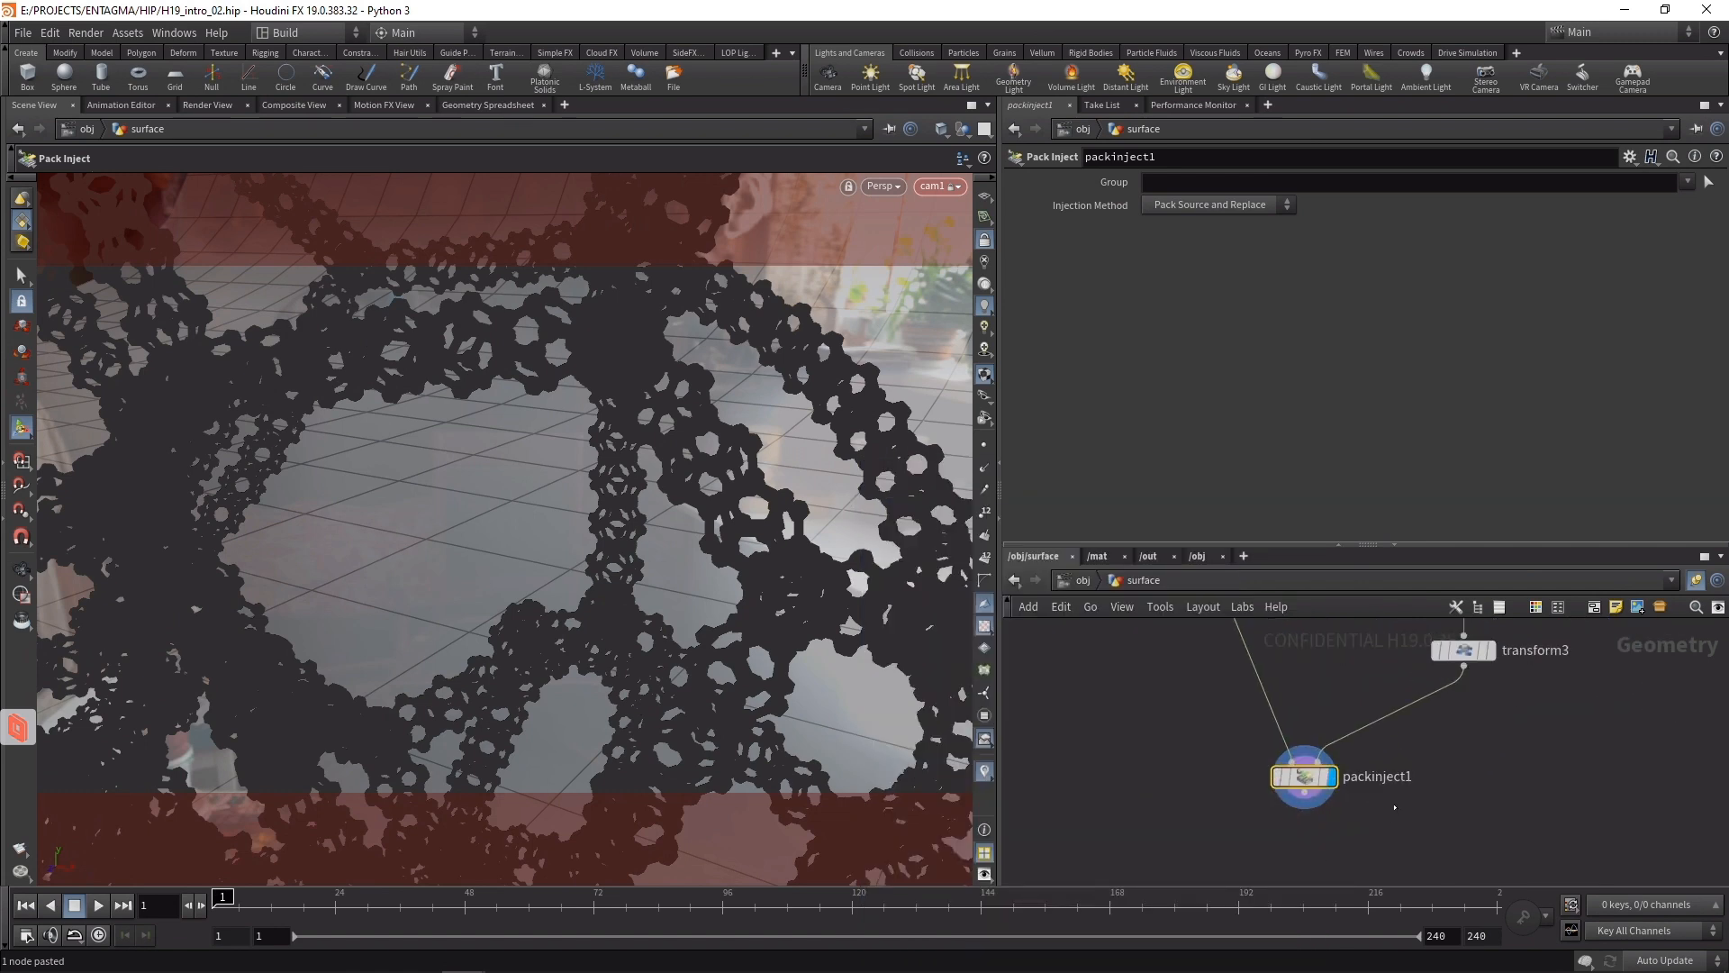
# - Limit the Pack Inject to the boxes group so only boxes become molecules
pyautogui.write('boxes')
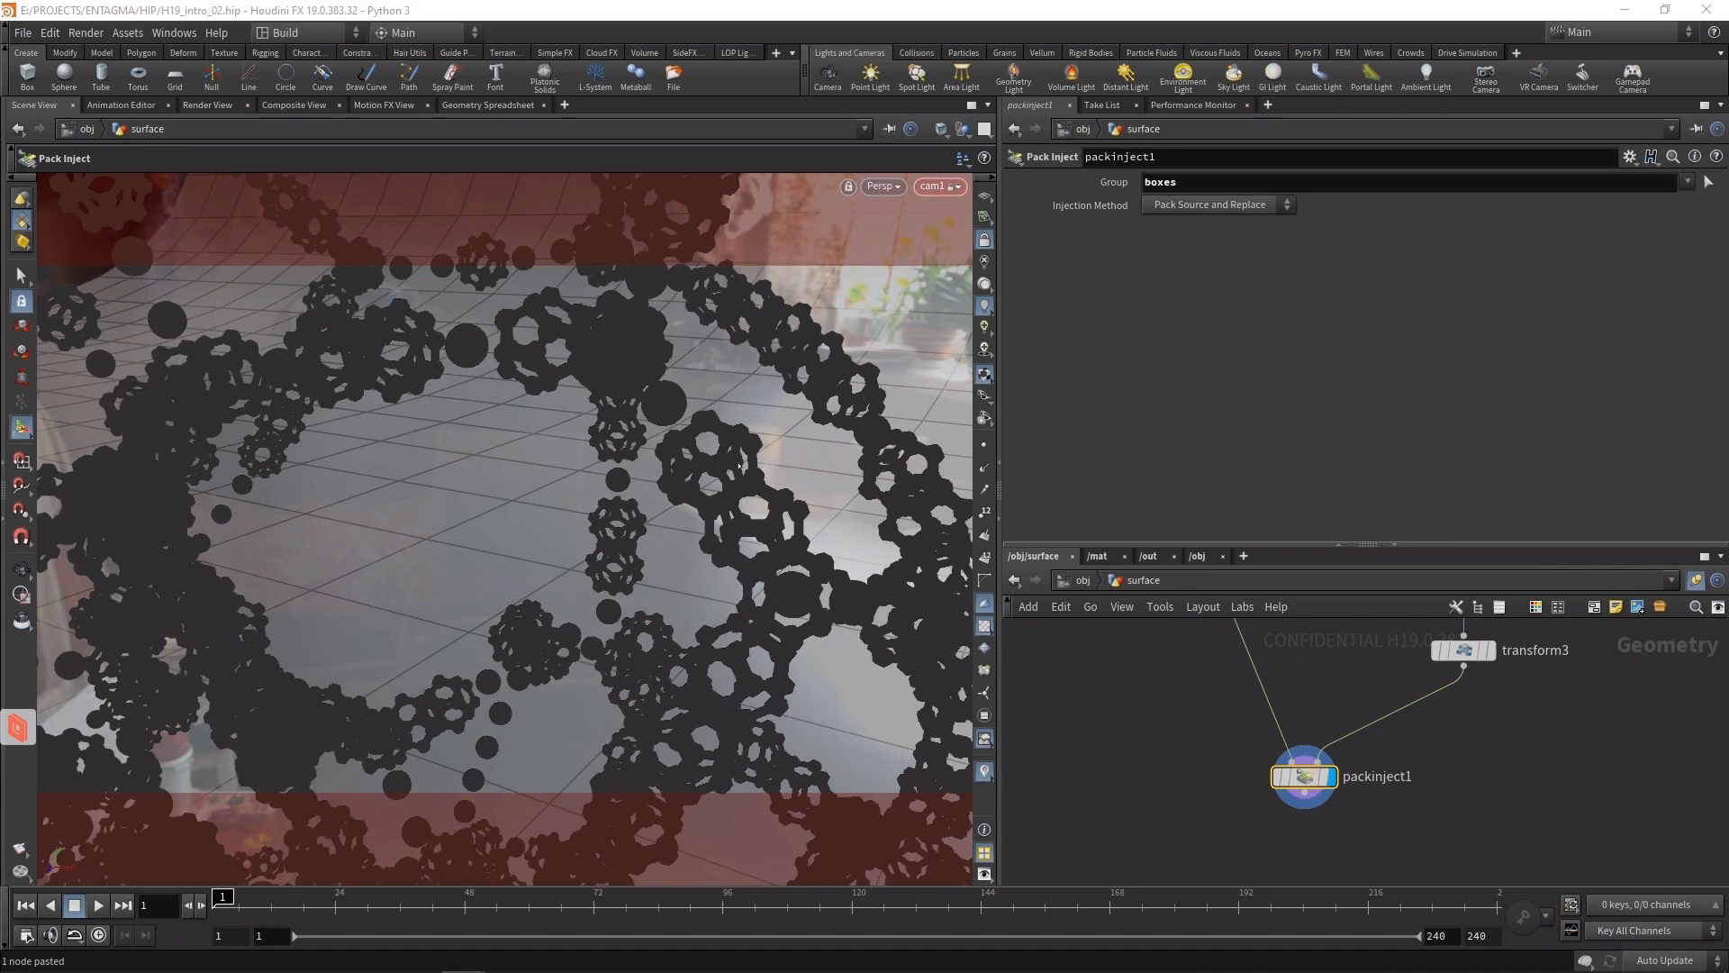
pyautogui.moveTo(472, 344)
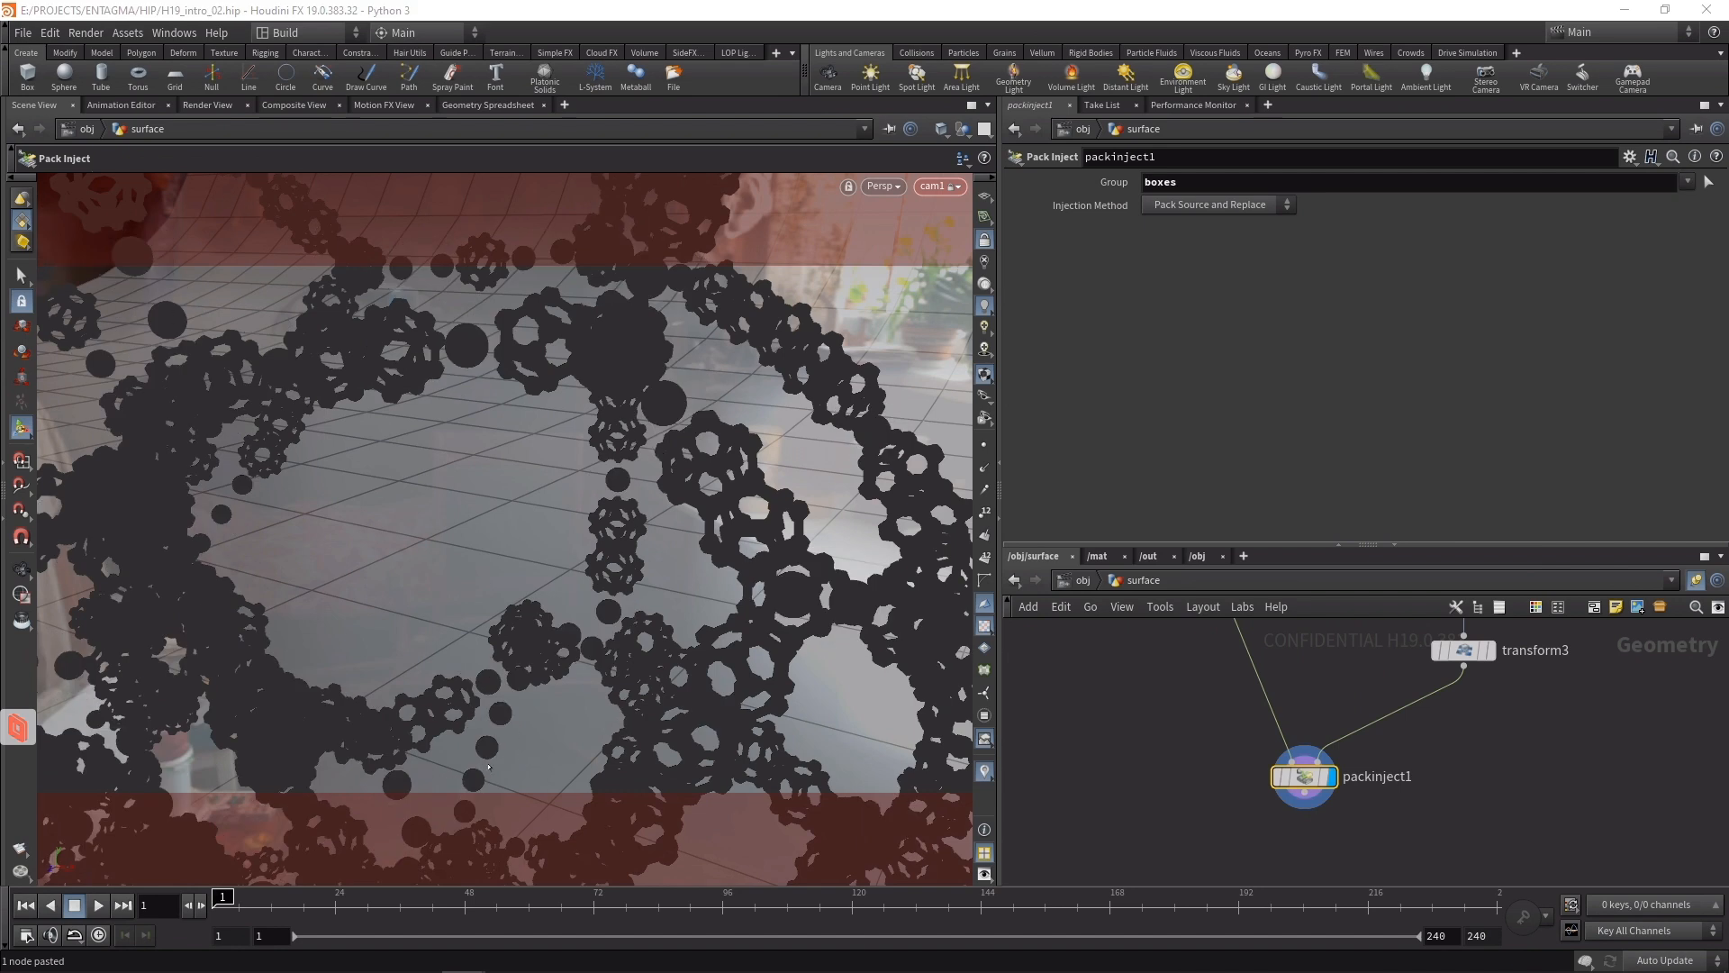
pyautogui.moveTo(1470, 821)
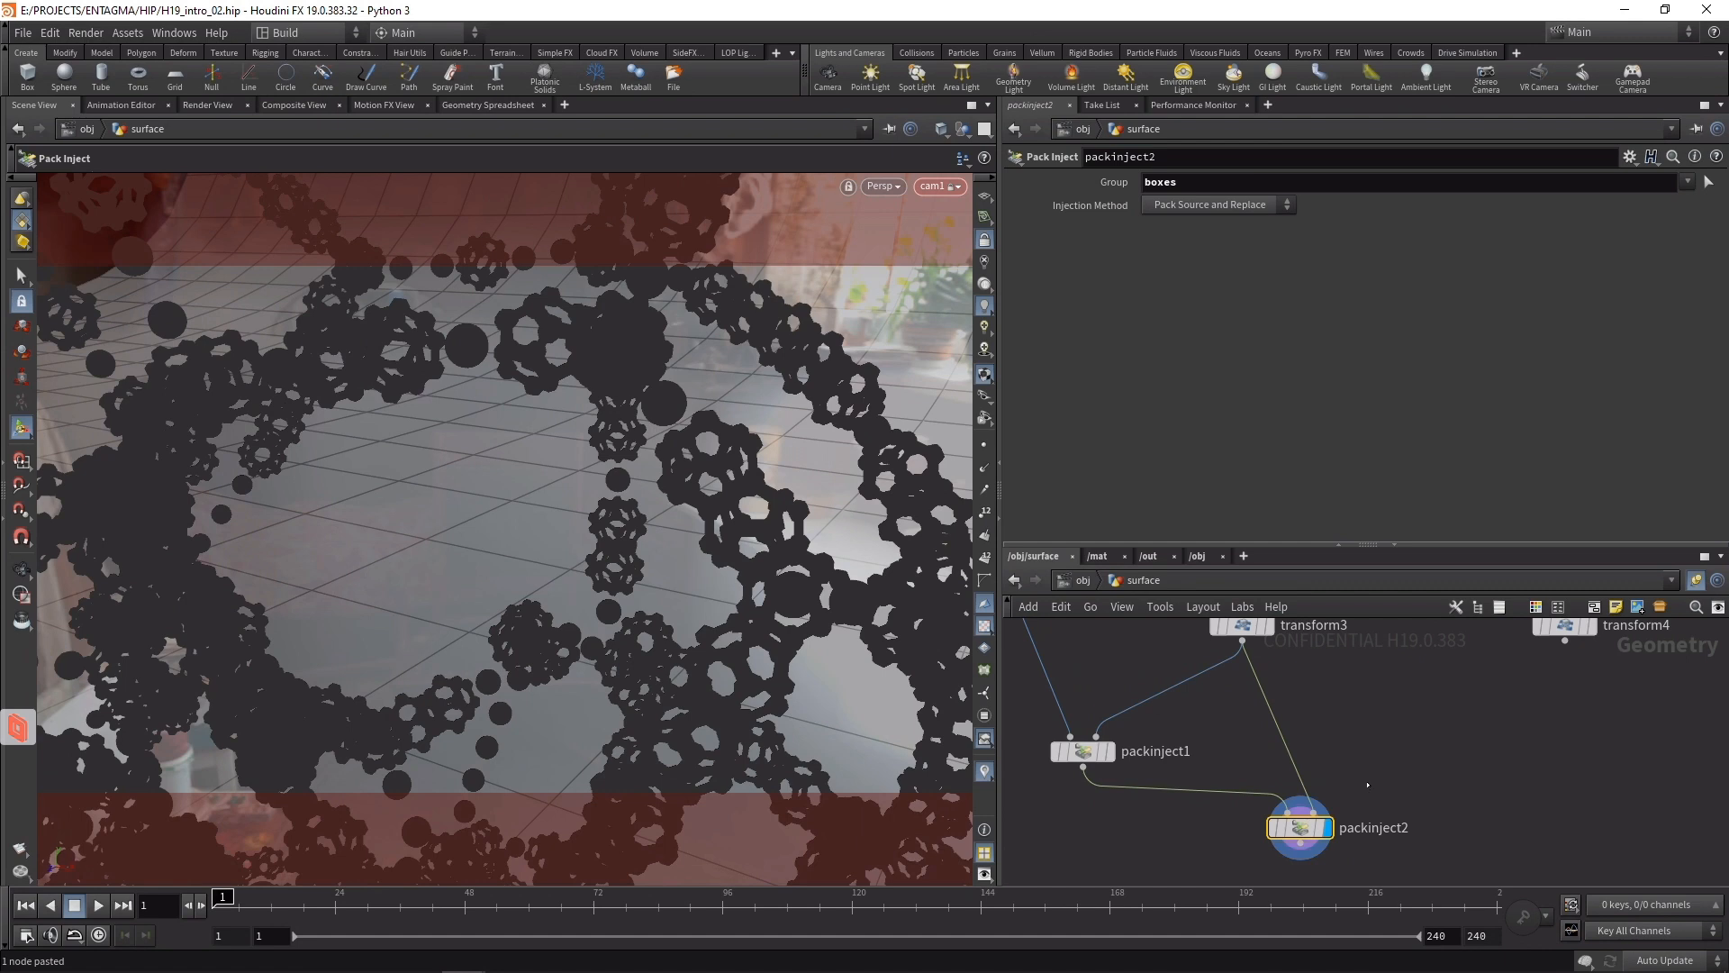
pyautogui.moveTo(1299, 826)
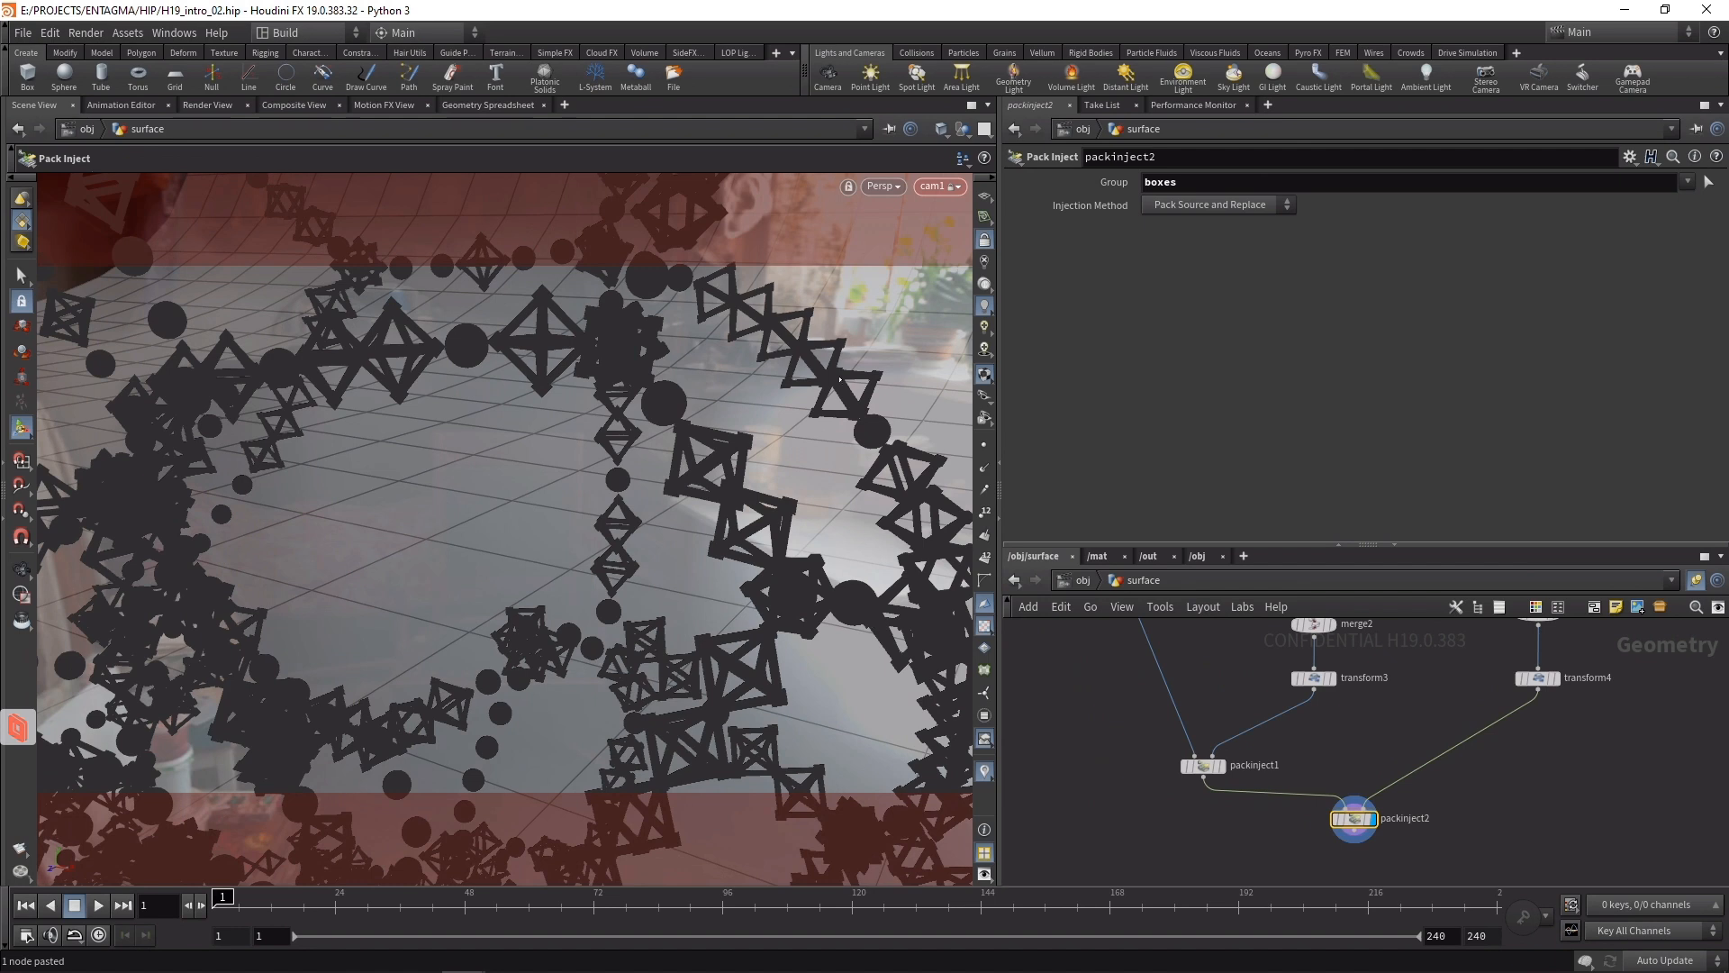
pyautogui.moveTo(1355, 818)
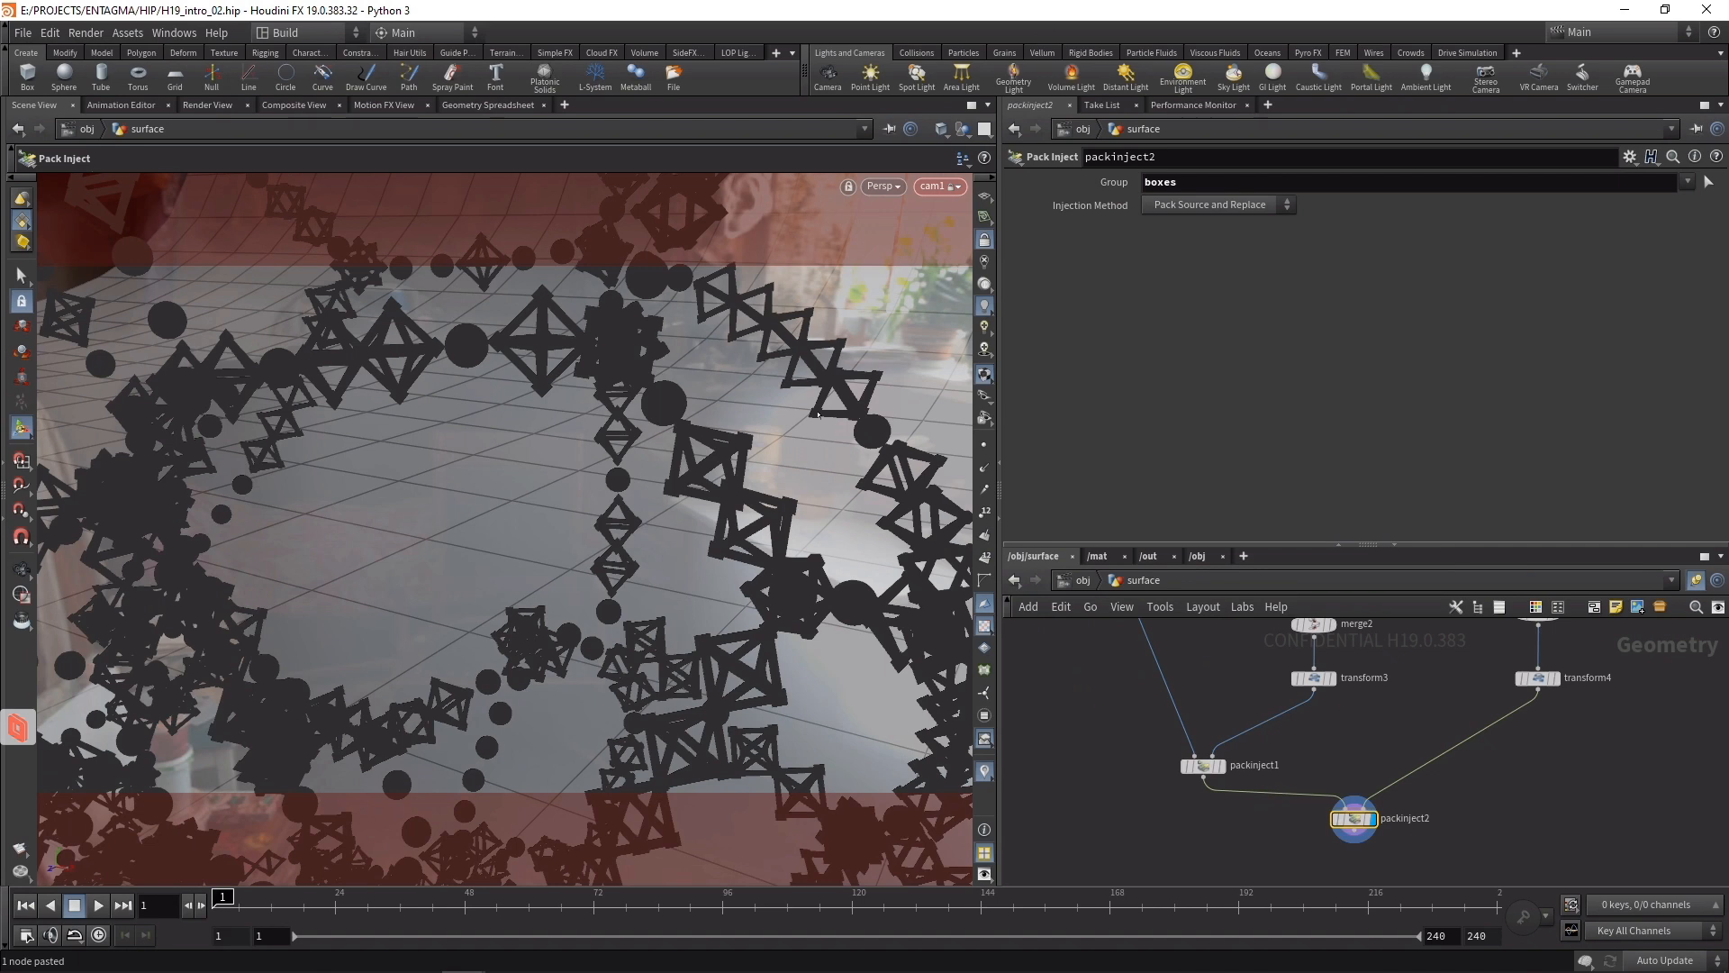
pyautogui.moveTo(1278, 820)
pyautogui.write('!')
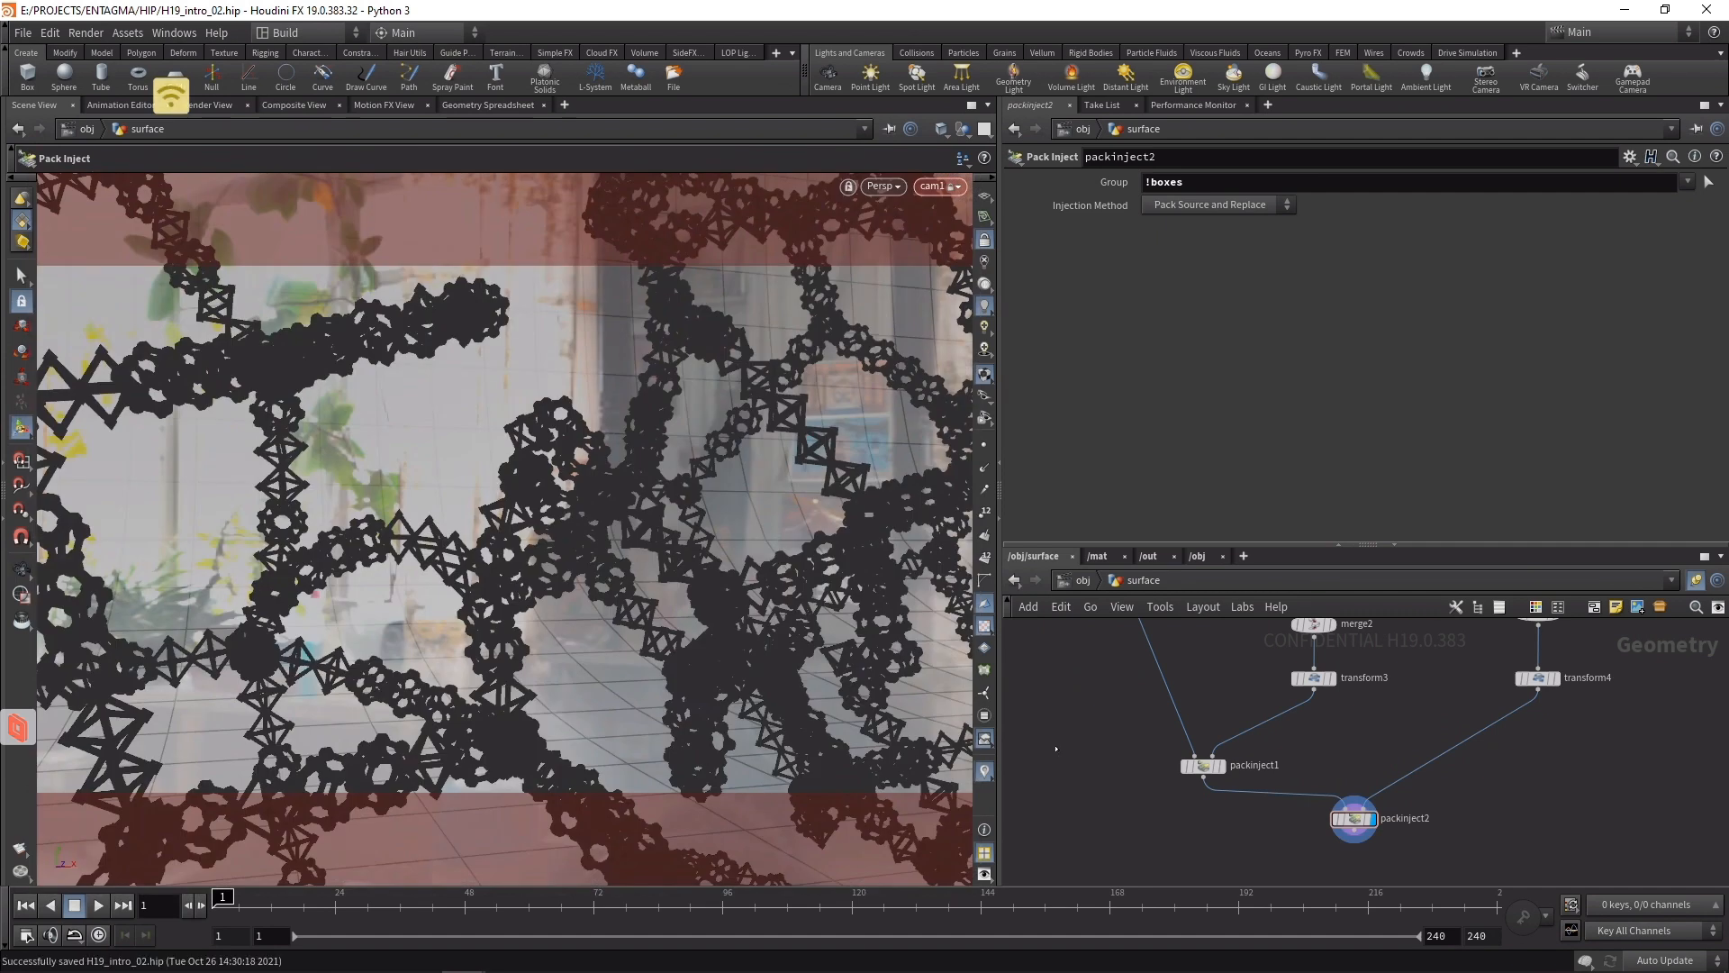
# - Switch to the Solaris desktop and view the imported scene through cam1 in Karma
pyautogui.click(291, 32)
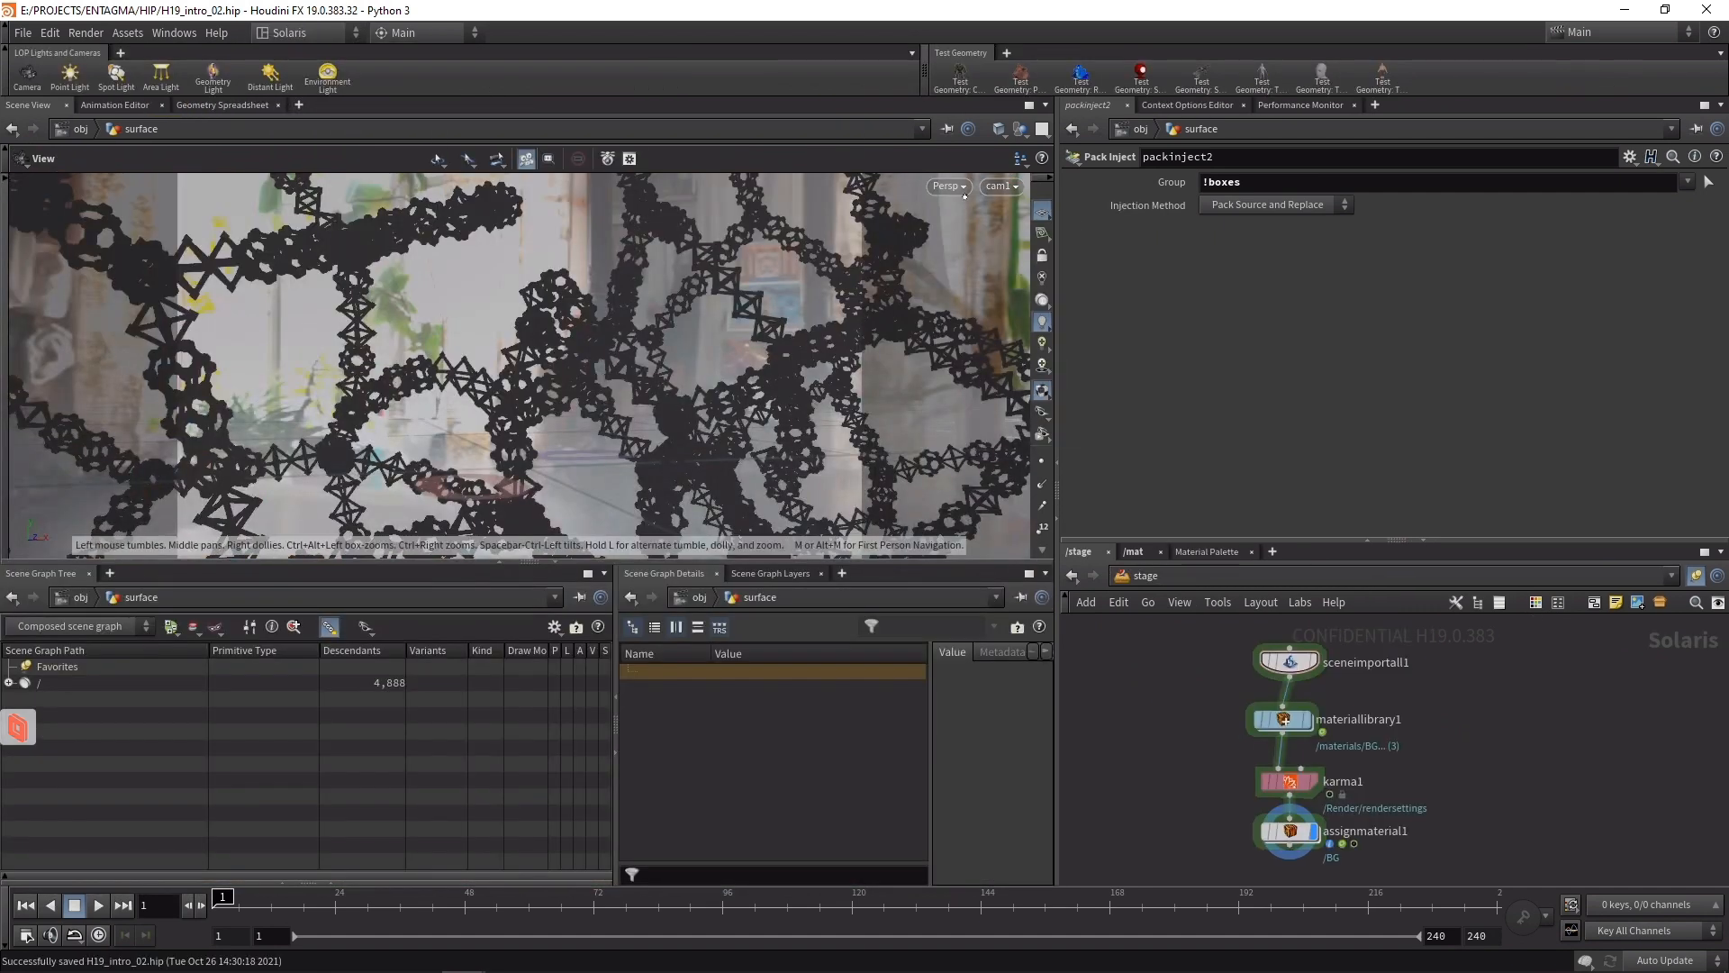
pyautogui.click(62, 129)
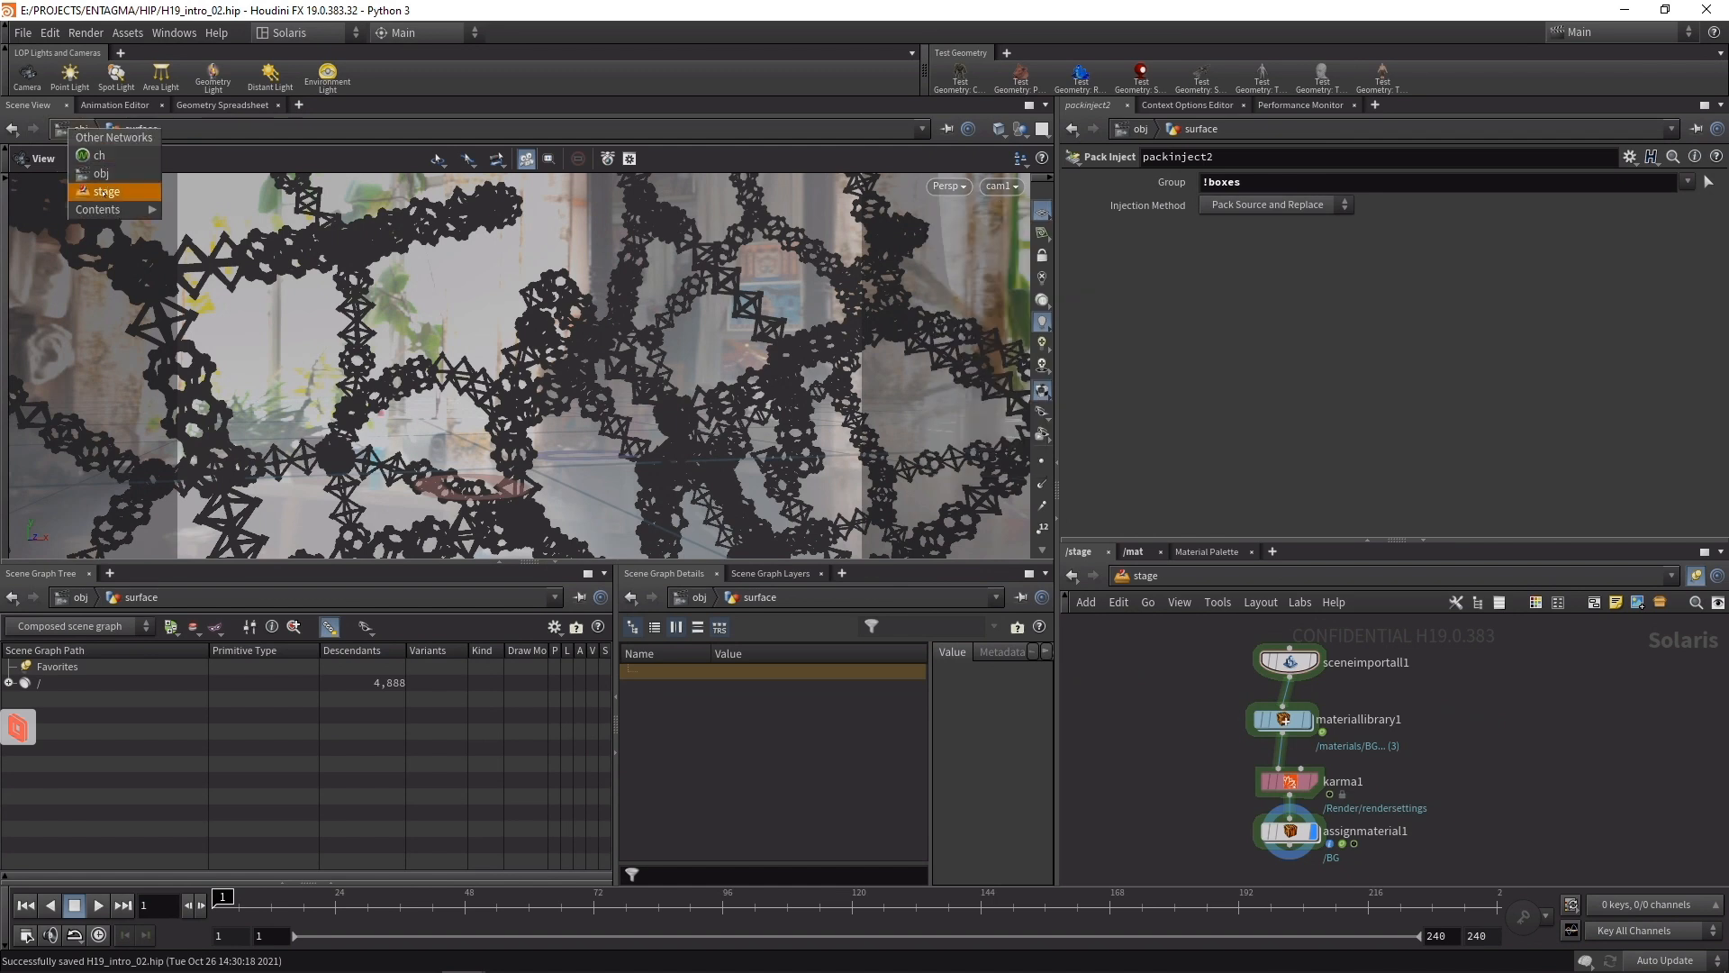
pyautogui.click(106, 191)
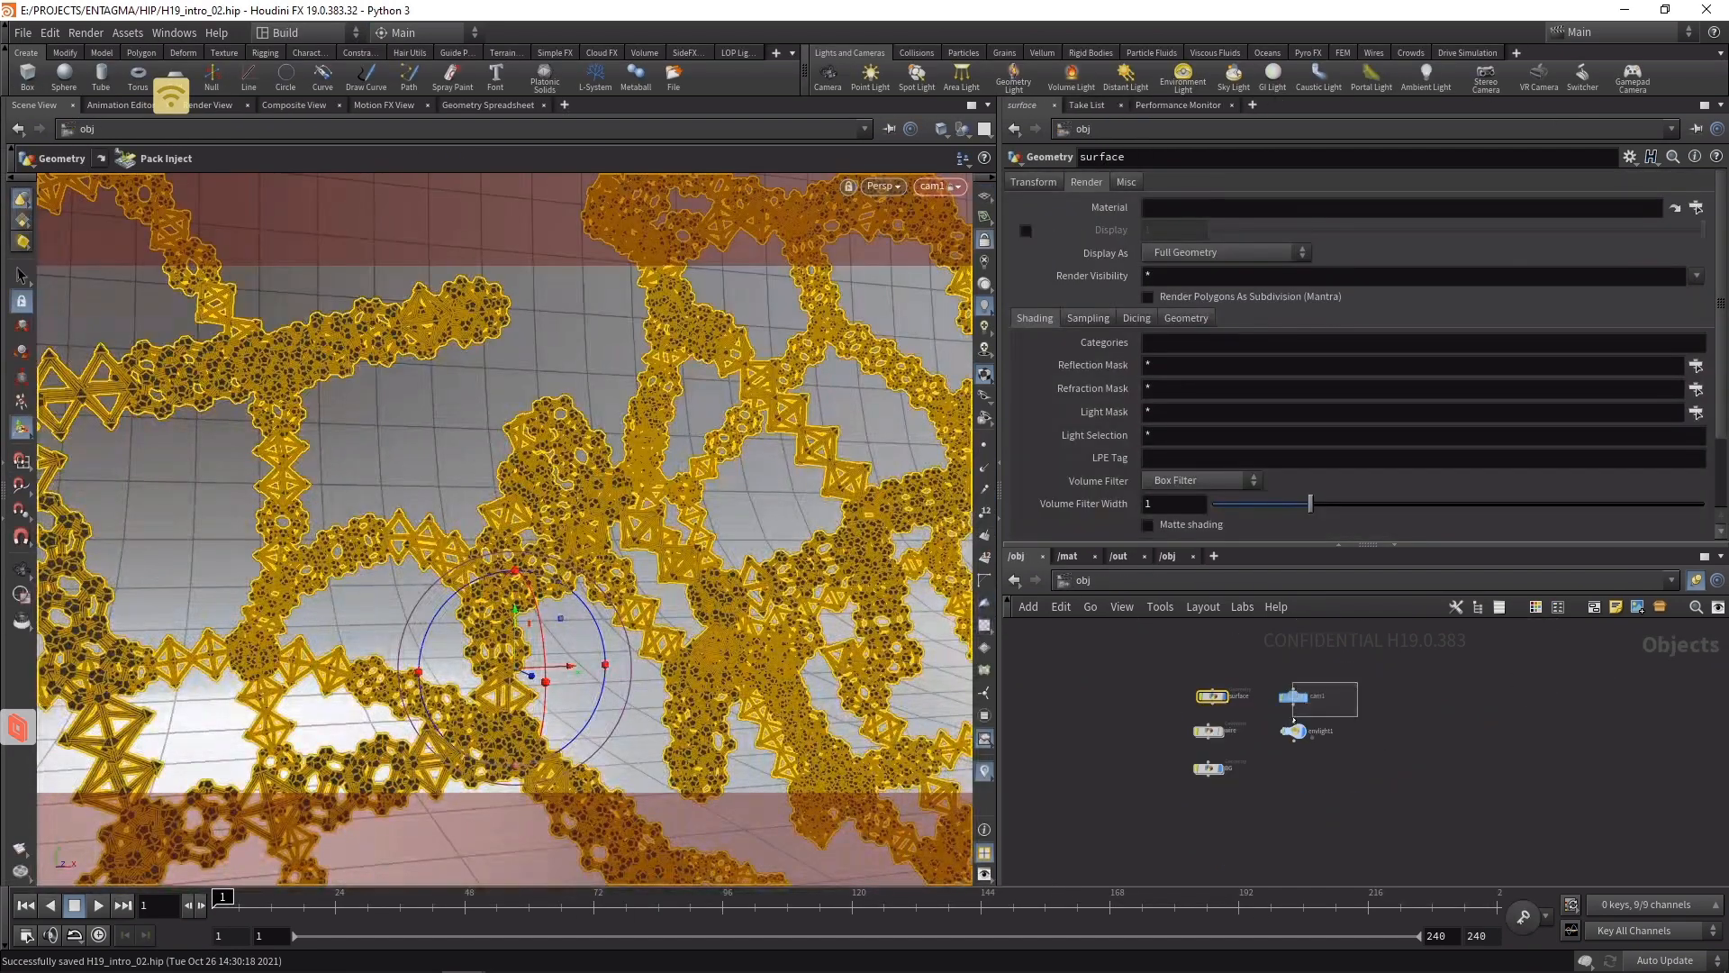
pyautogui.click(1319, 695)
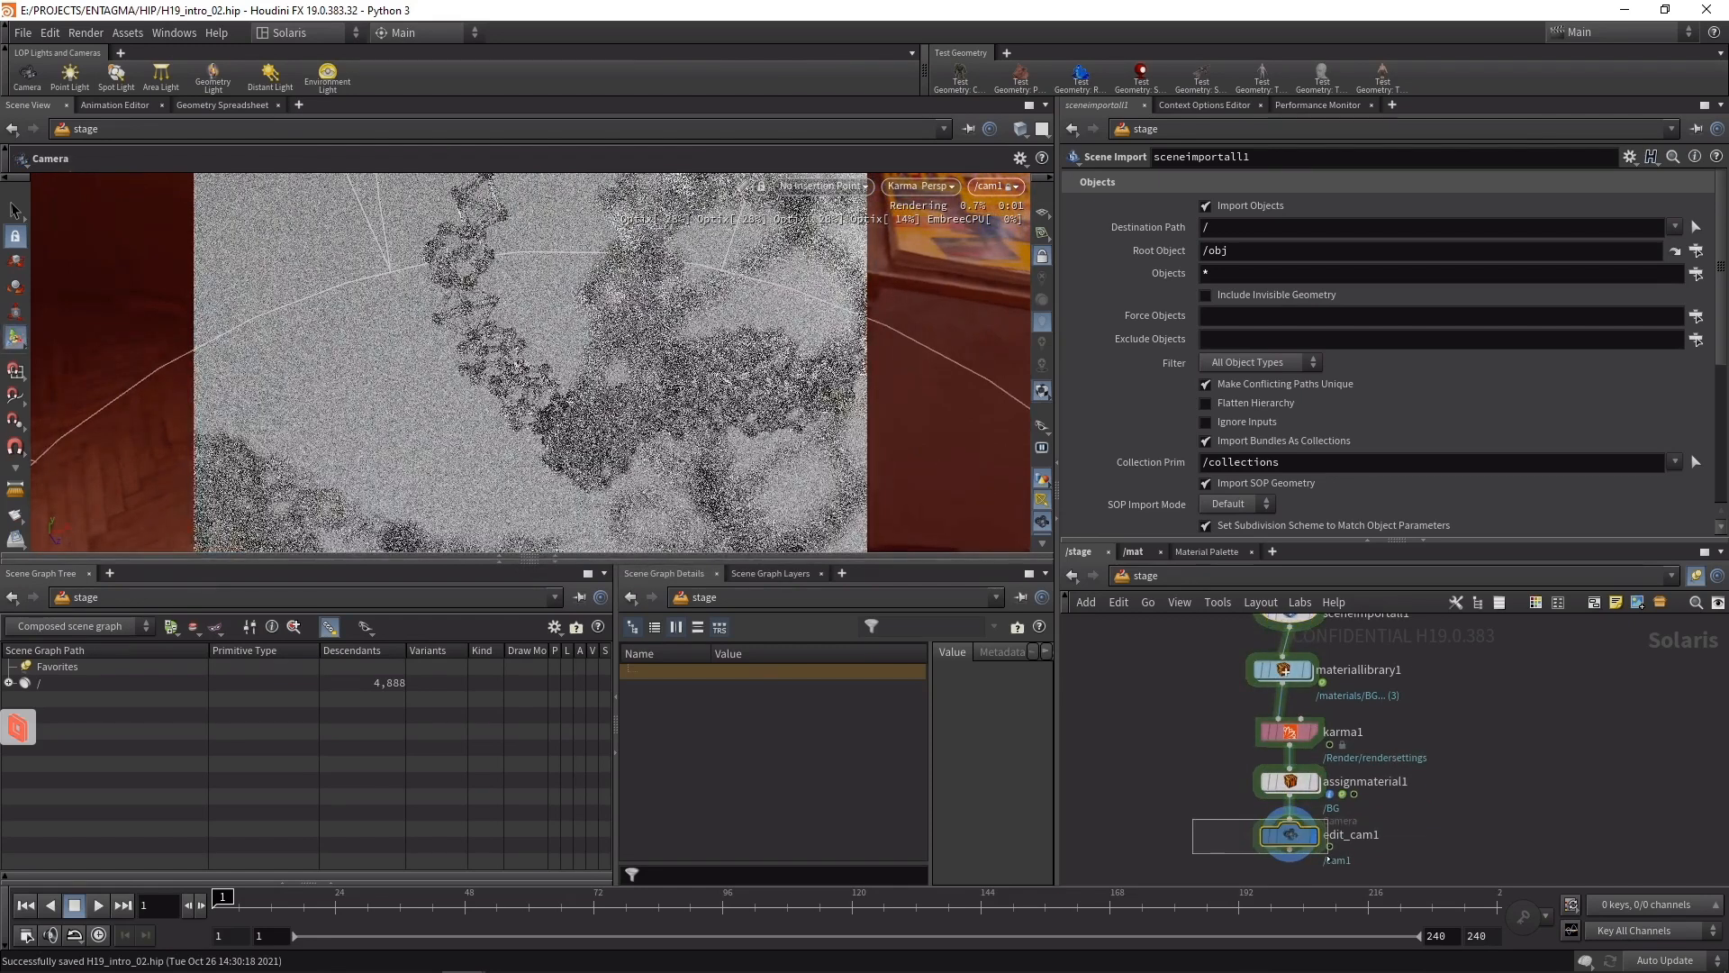
# - Give edit_cam1 a focus distance override of 0.21 and F-Stop 2 in its Sampling settings
pyautogui.click(1288, 834)
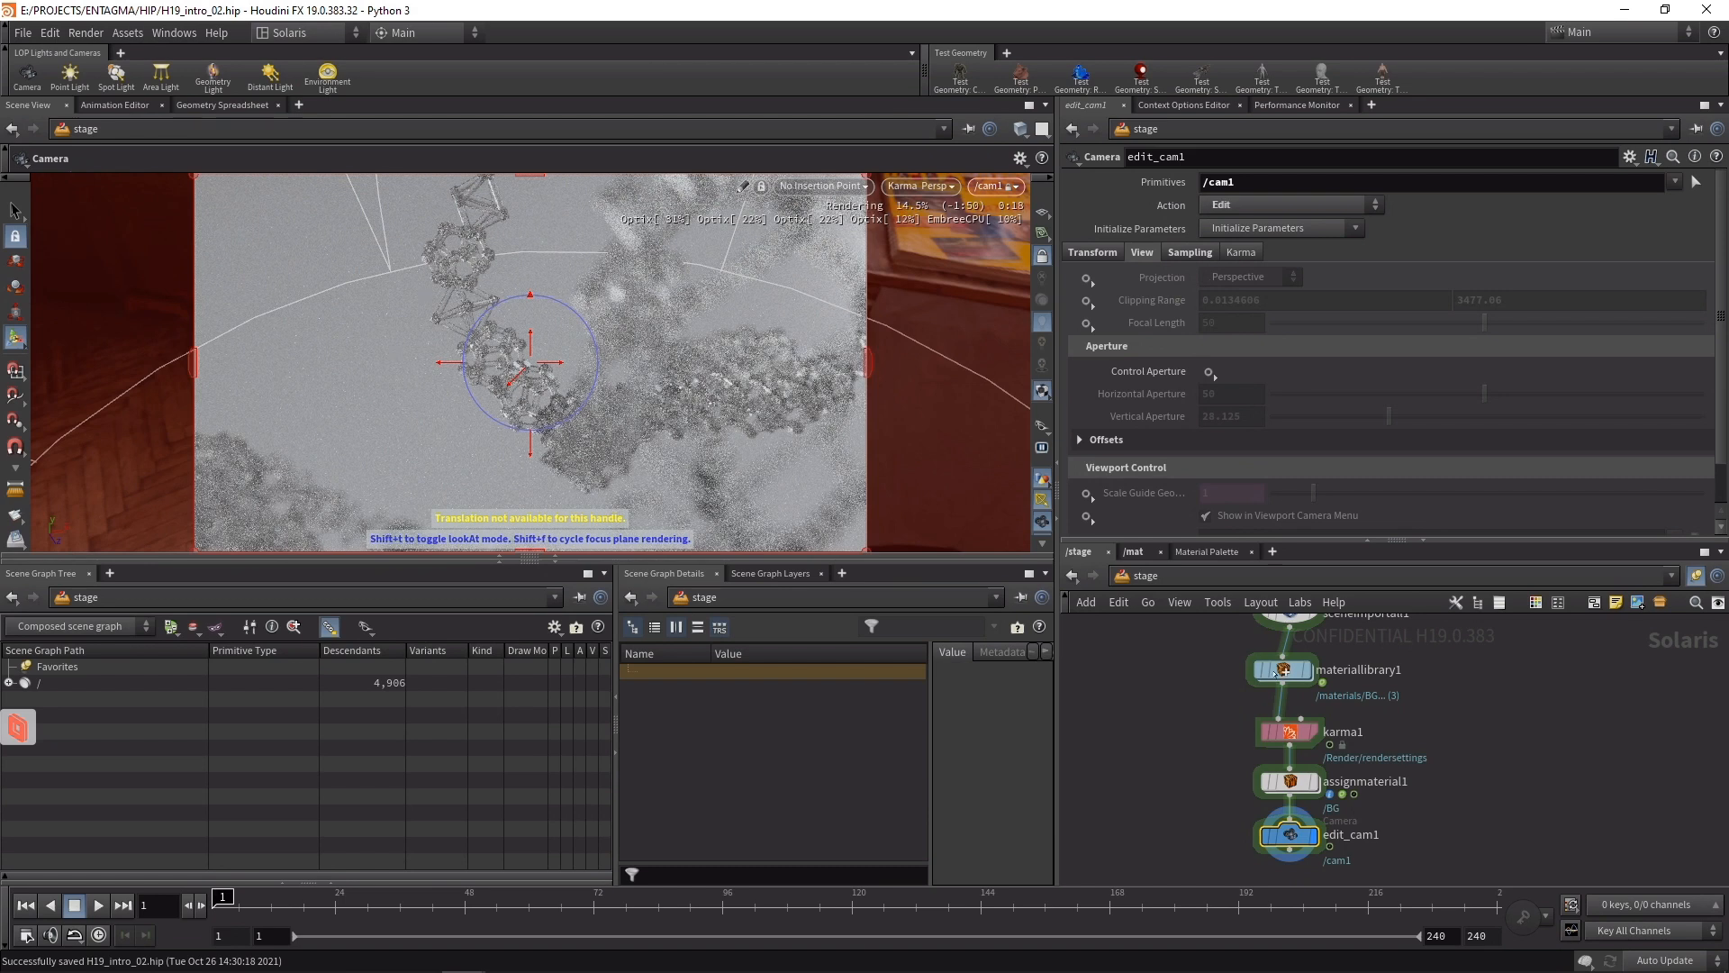
pyautogui.click(1189, 252)
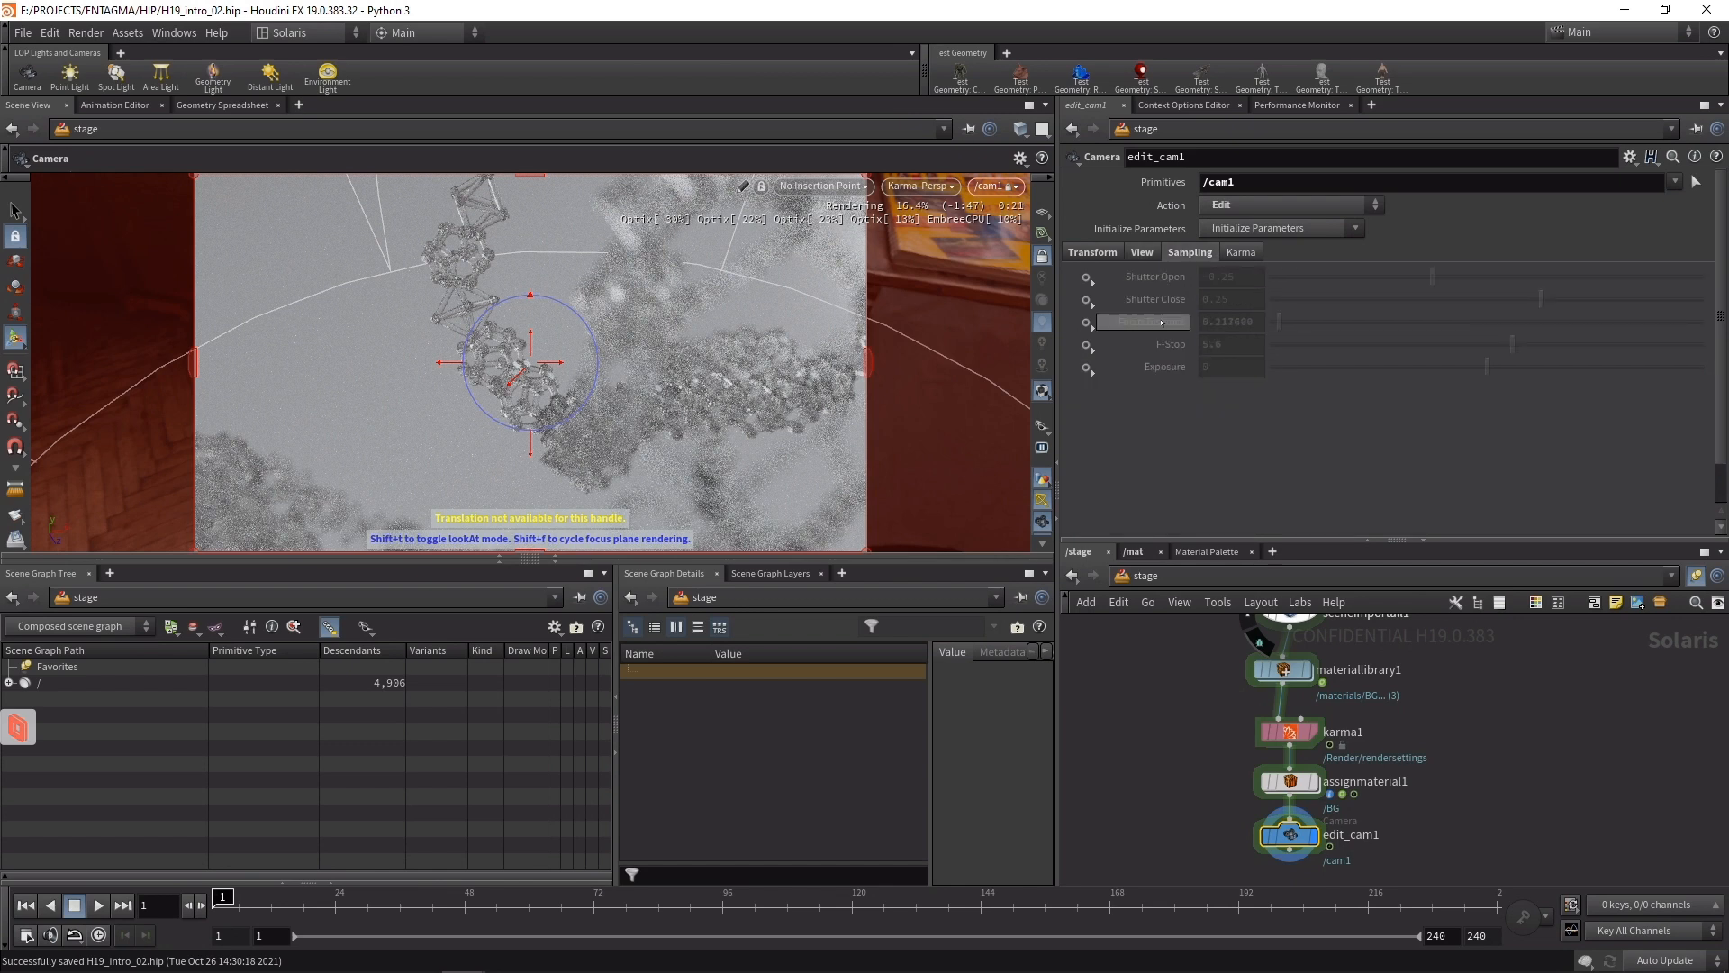
pyautogui.click(1086, 321)
pyautogui.write('0.21')
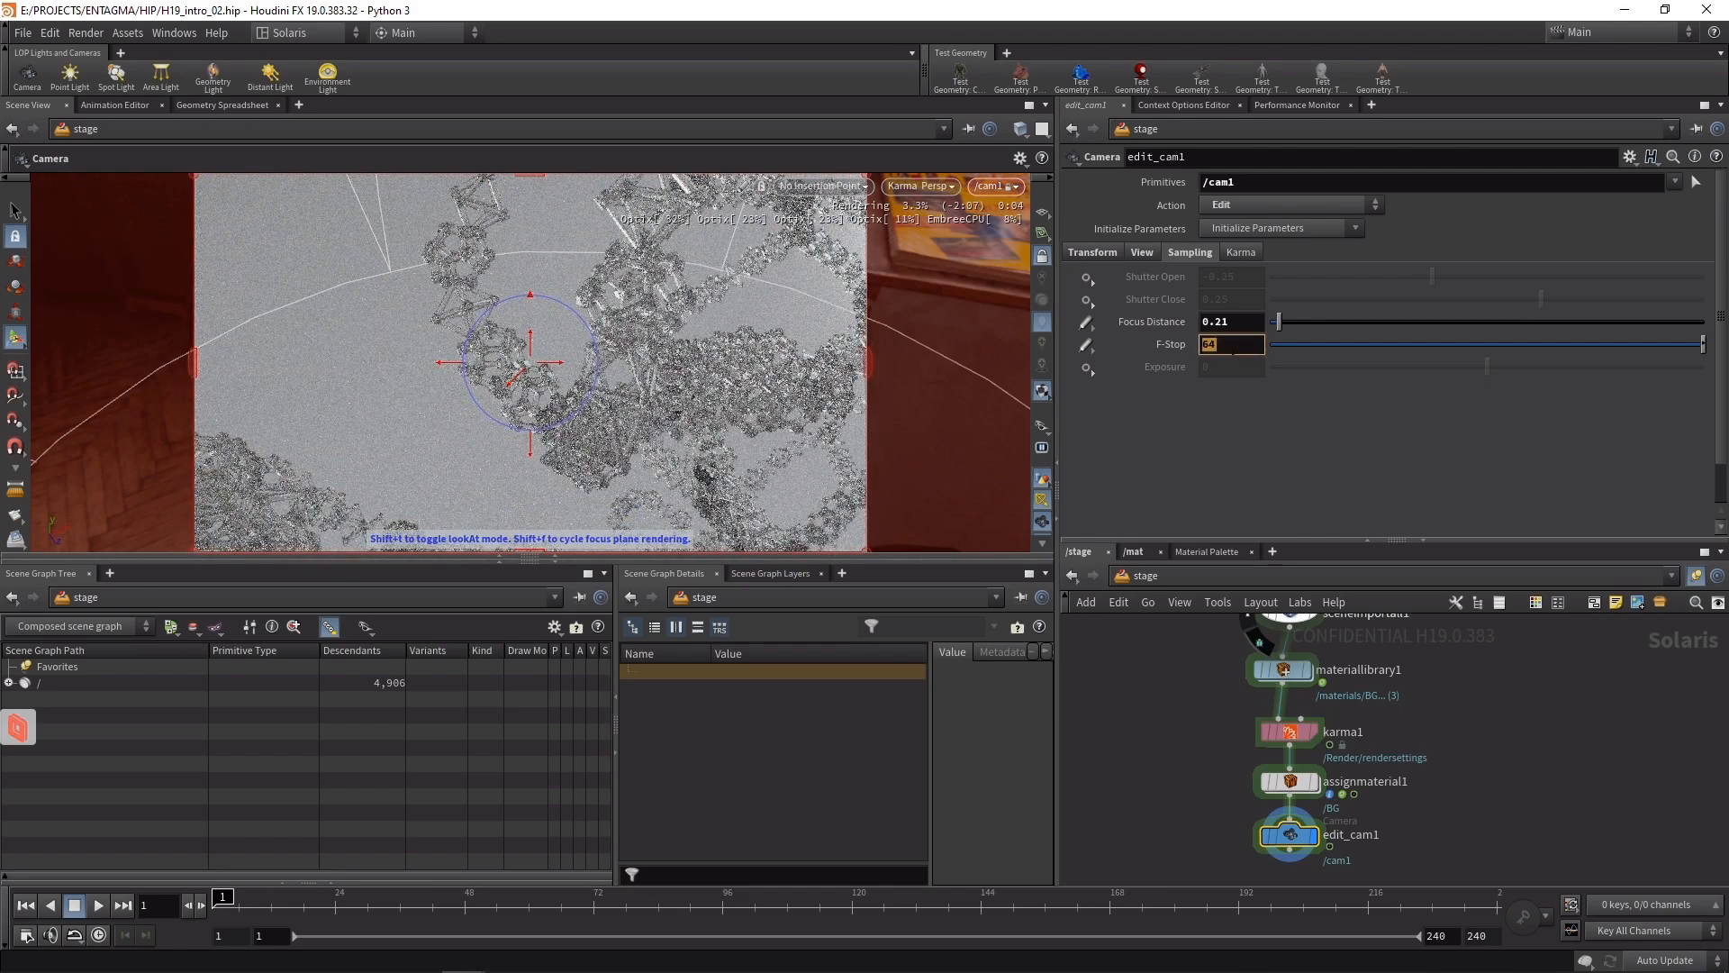
pyautogui.write('2')
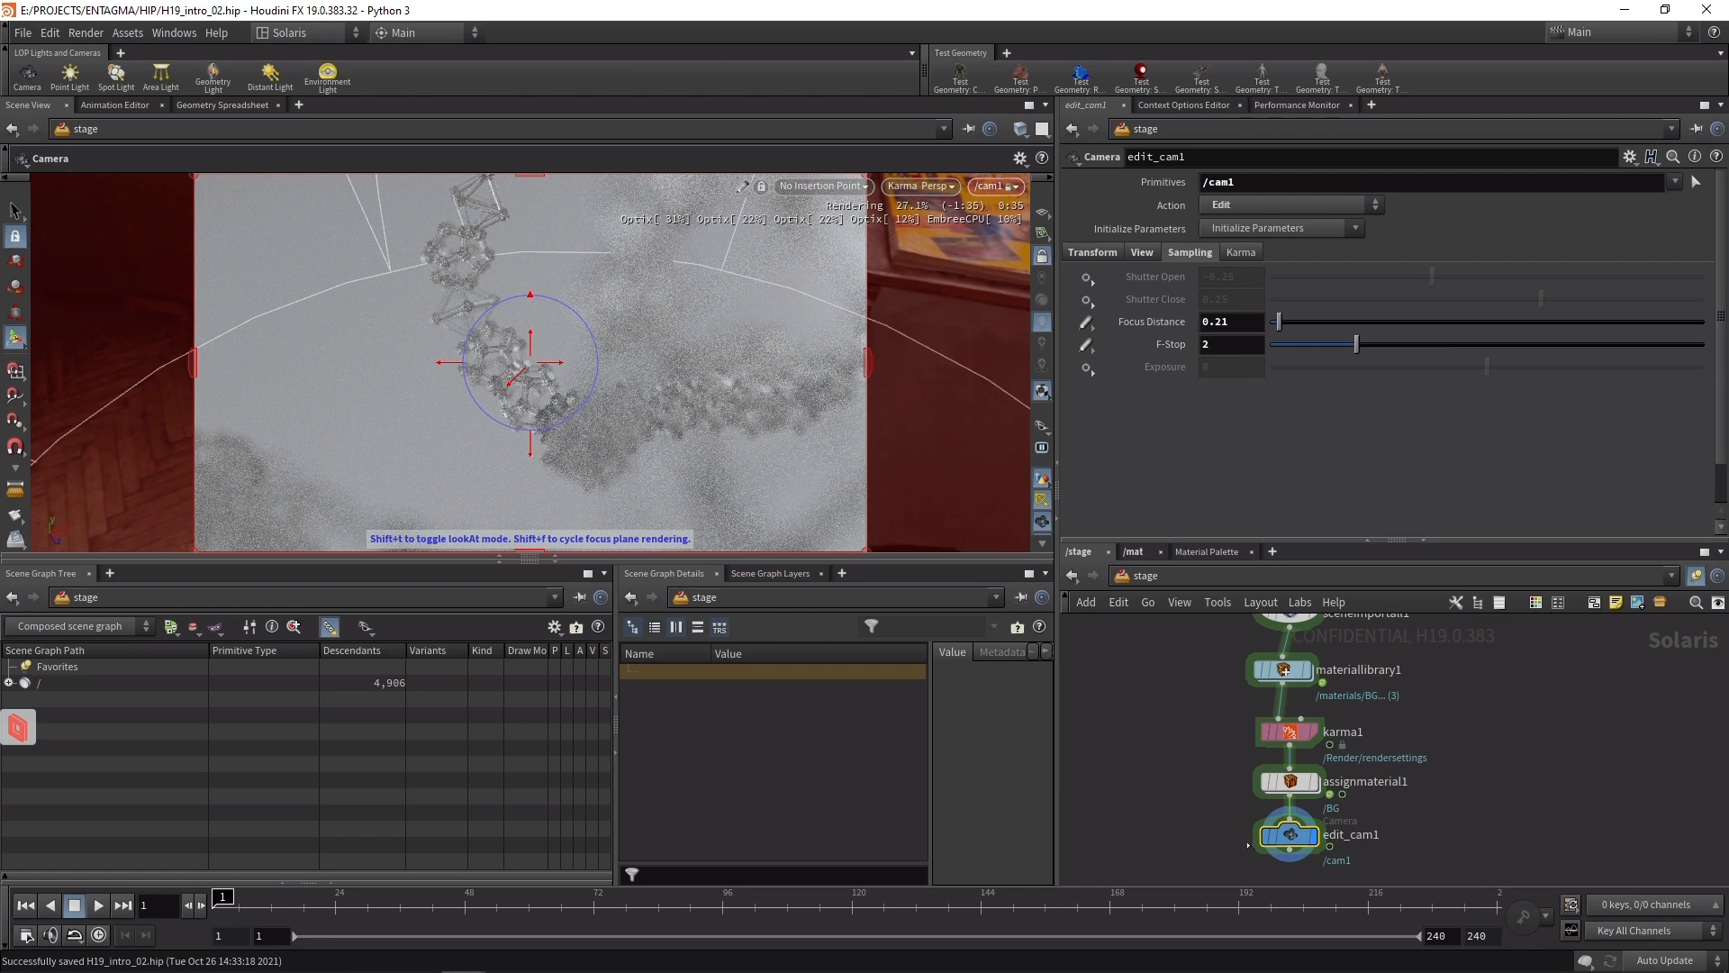
# - Return to the Build desktop and display the merged box points in /obj/surface
pyautogui.click(290, 33)
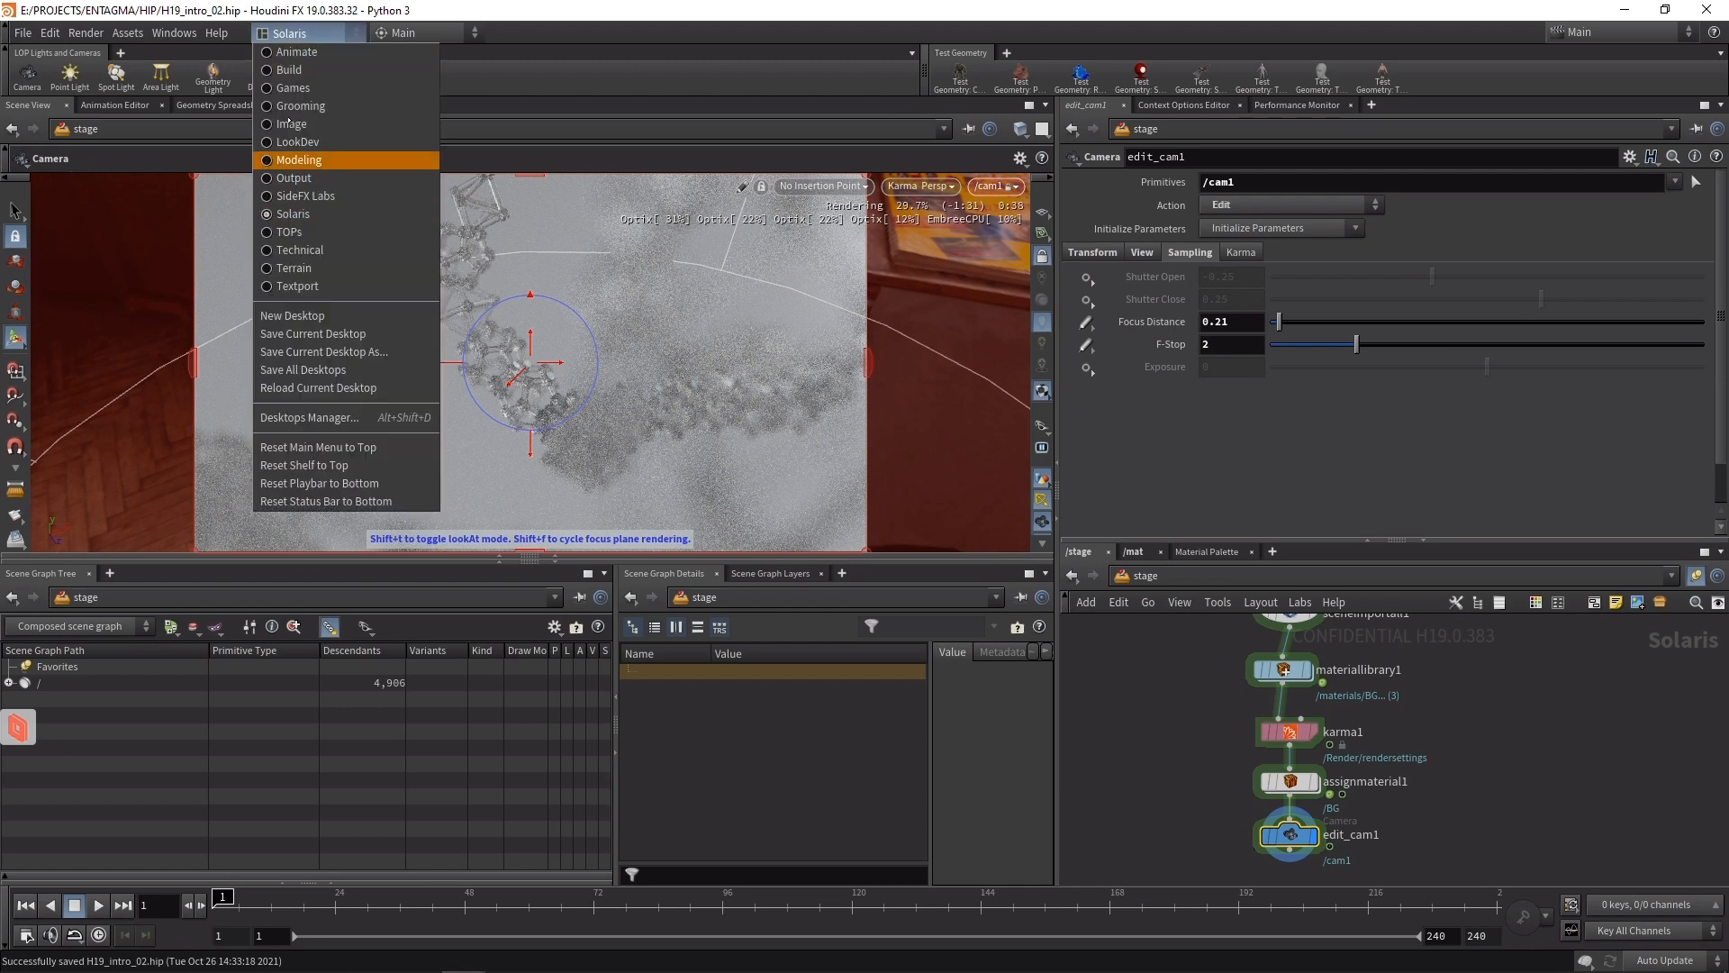
pyautogui.click(288, 70)
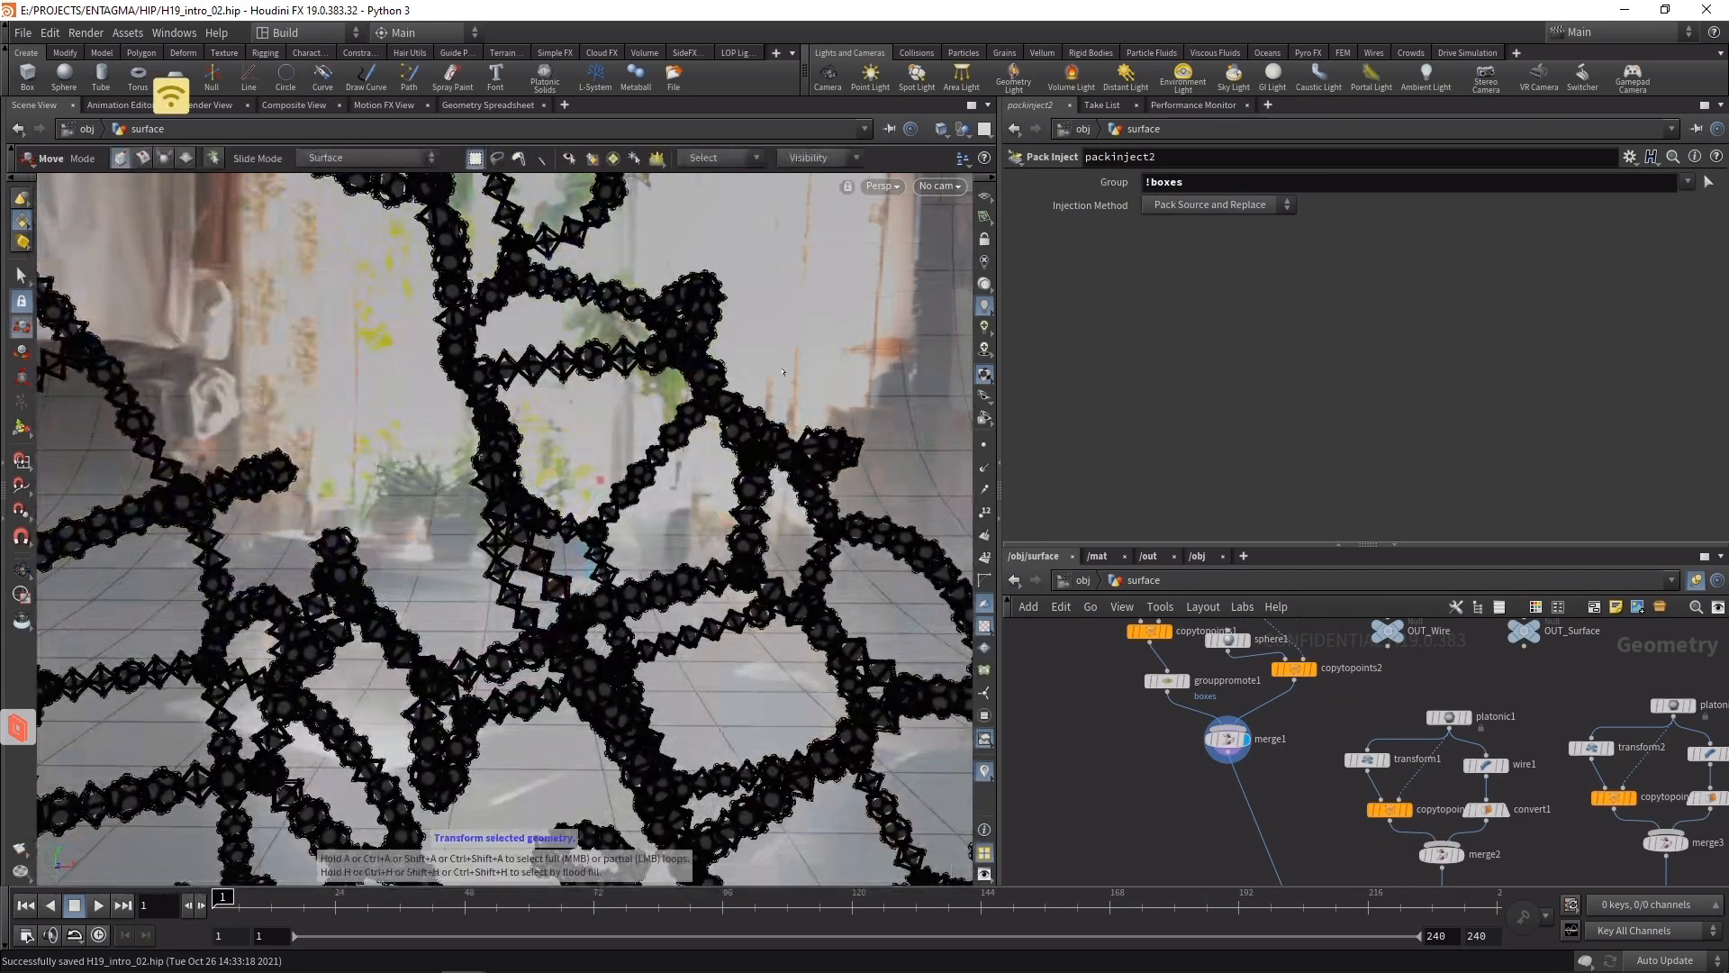
pyautogui.click(1266, 738)
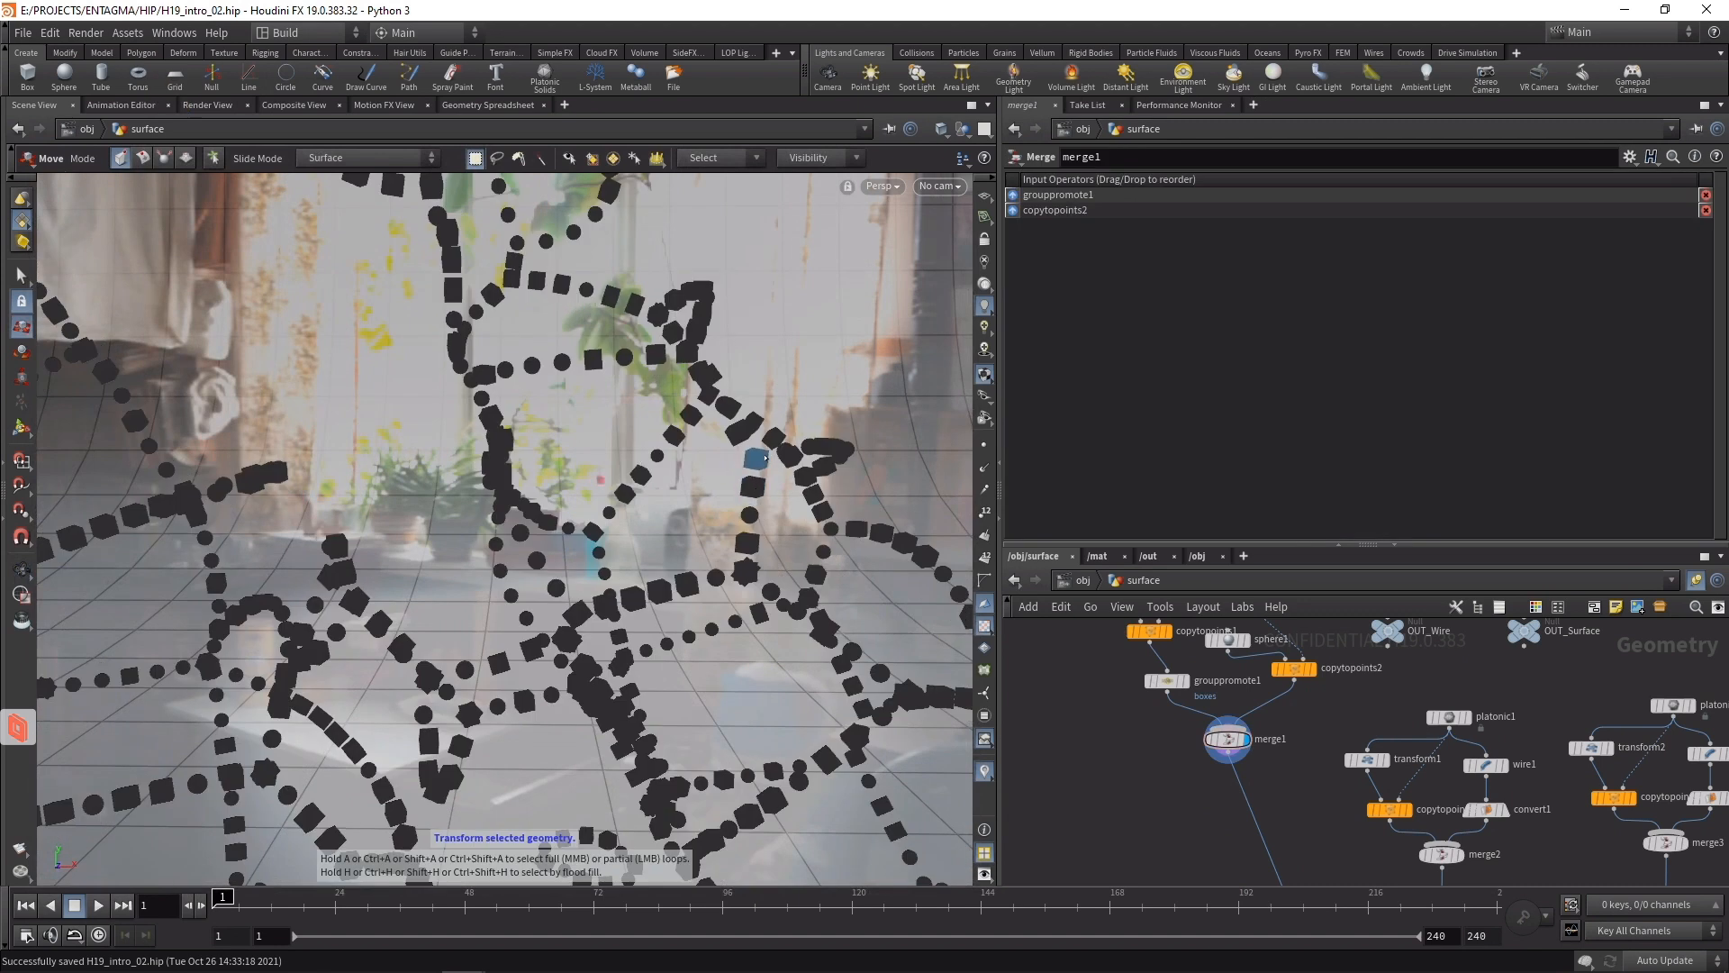
pyautogui.scroll(-3)
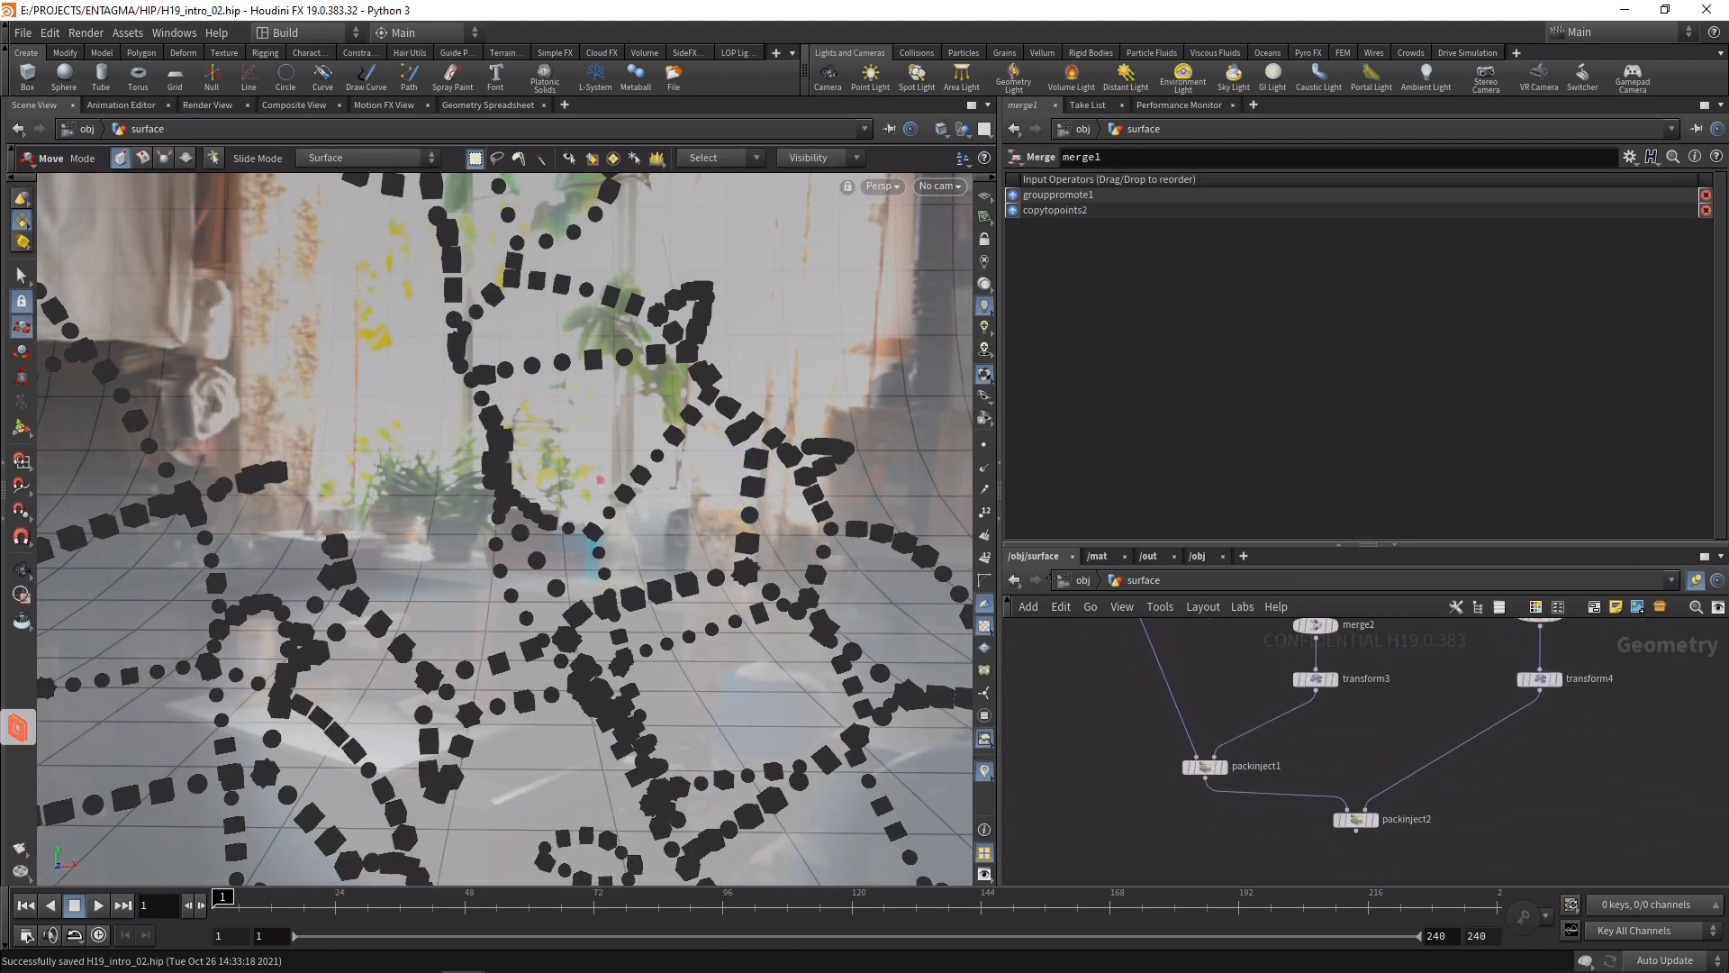
# - Display packinject1's dodecahedra, then packinject2's full lattice with group !boxes
pyautogui.click(1201, 767)
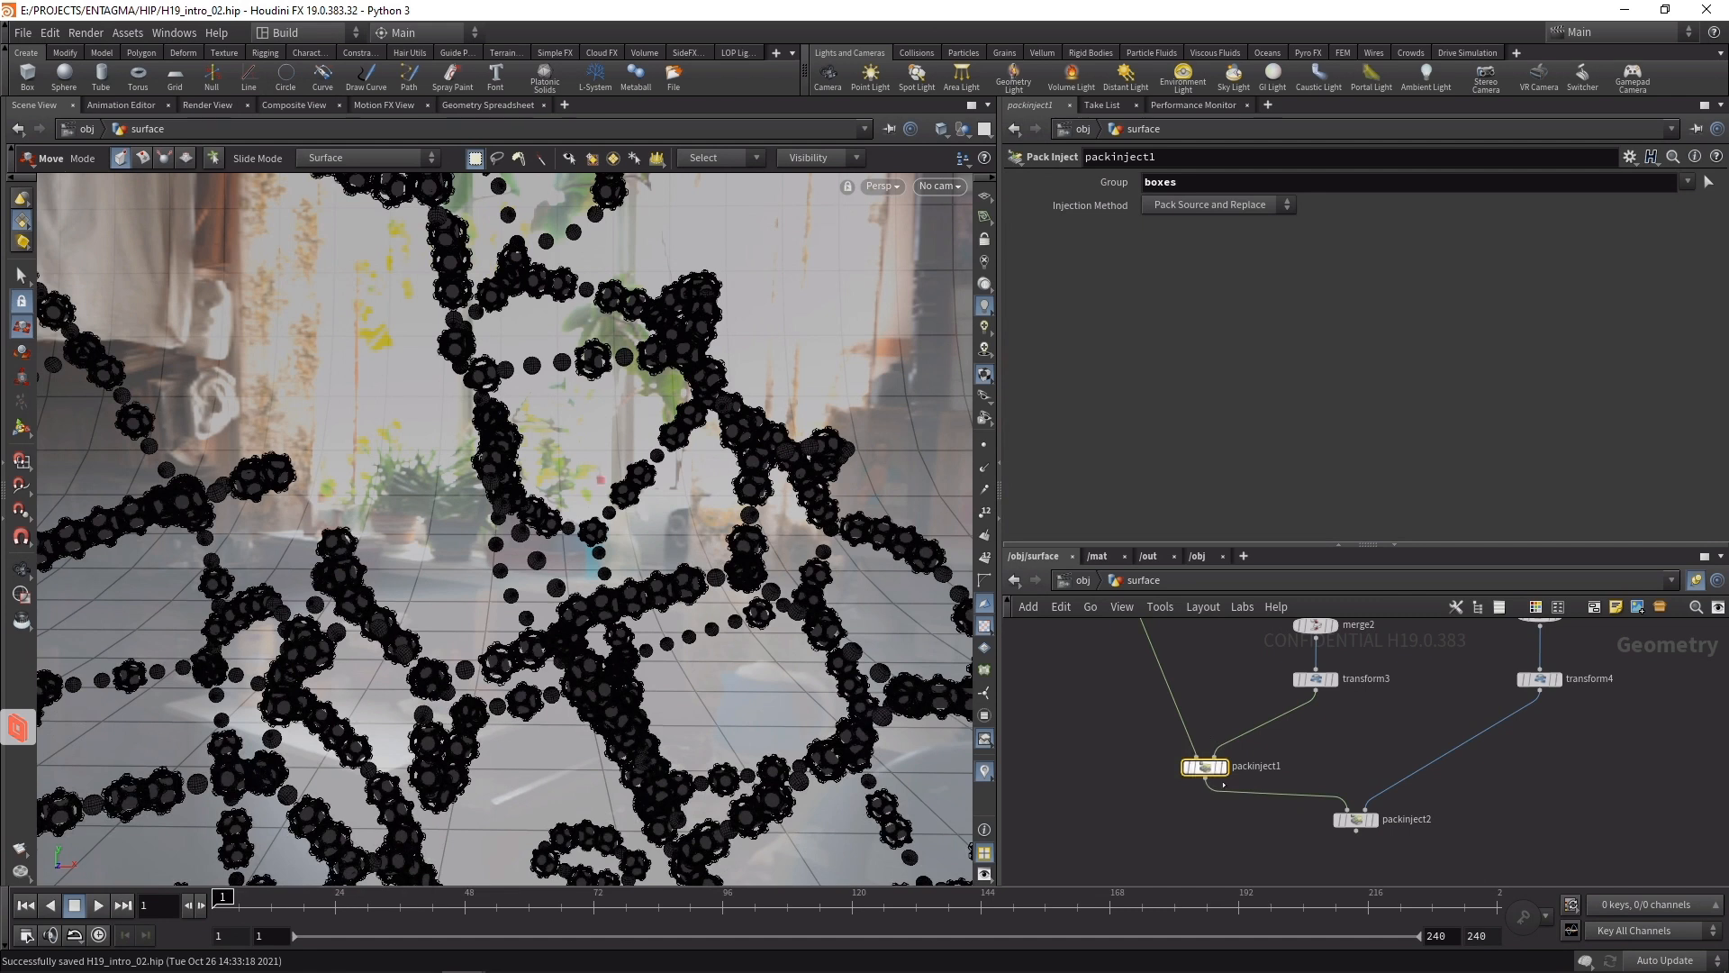
pyautogui.click(1202, 766)
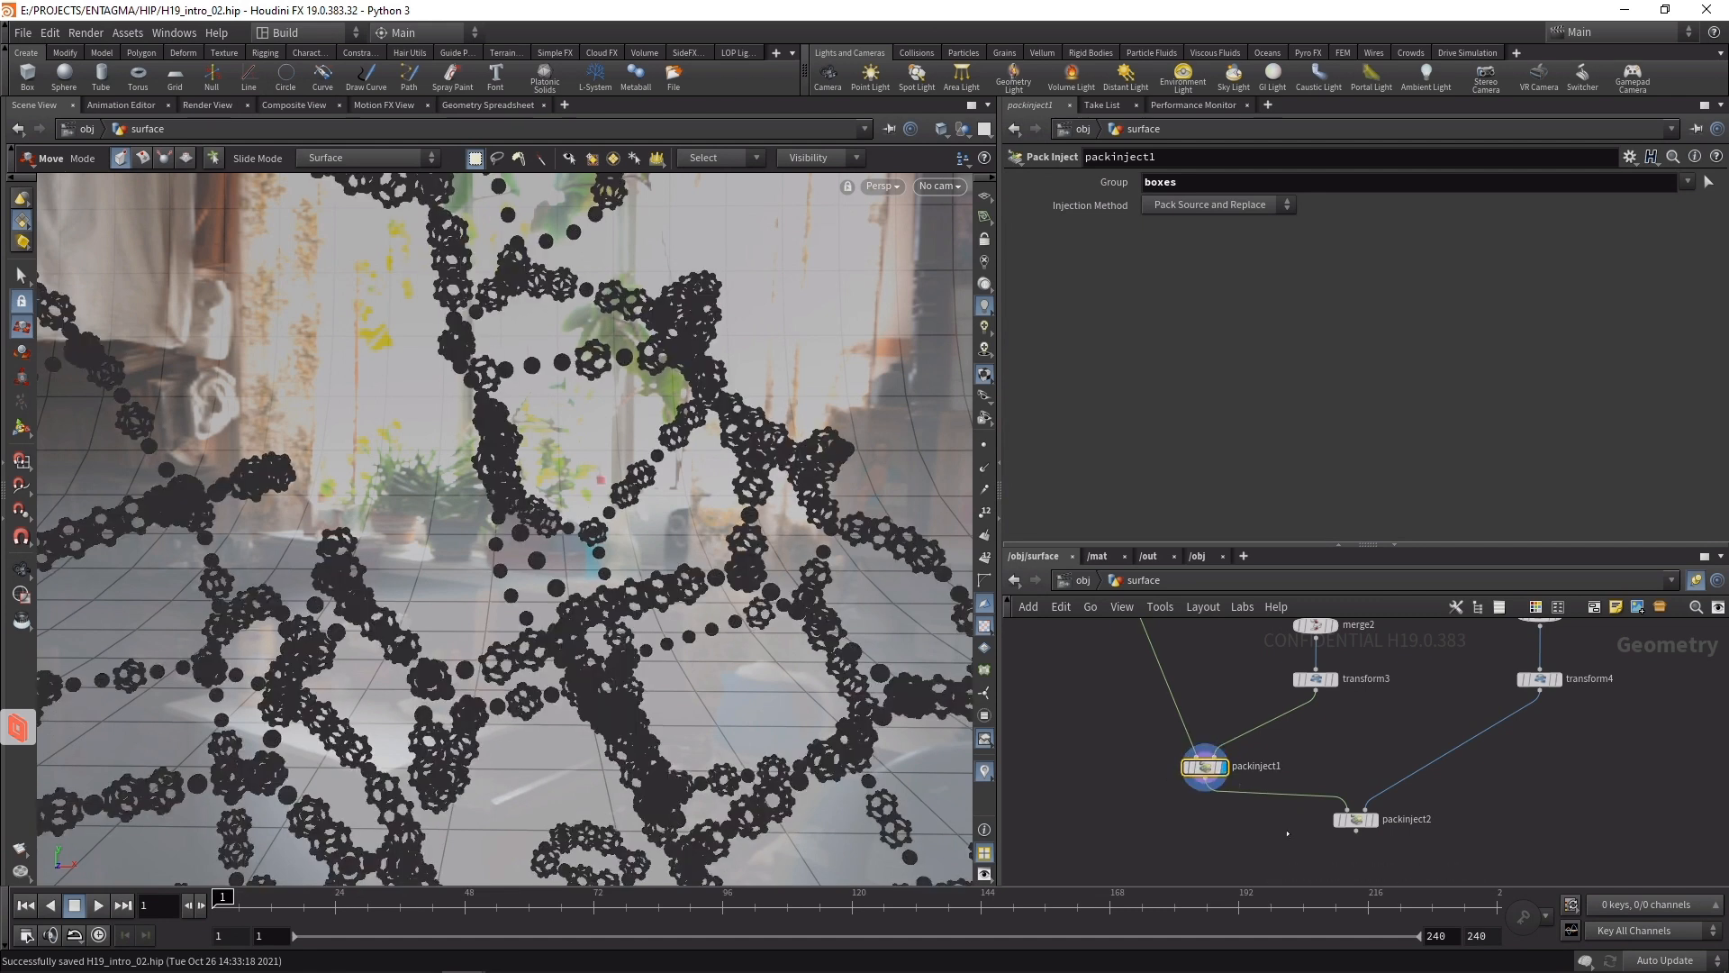
pyautogui.click(1357, 818)
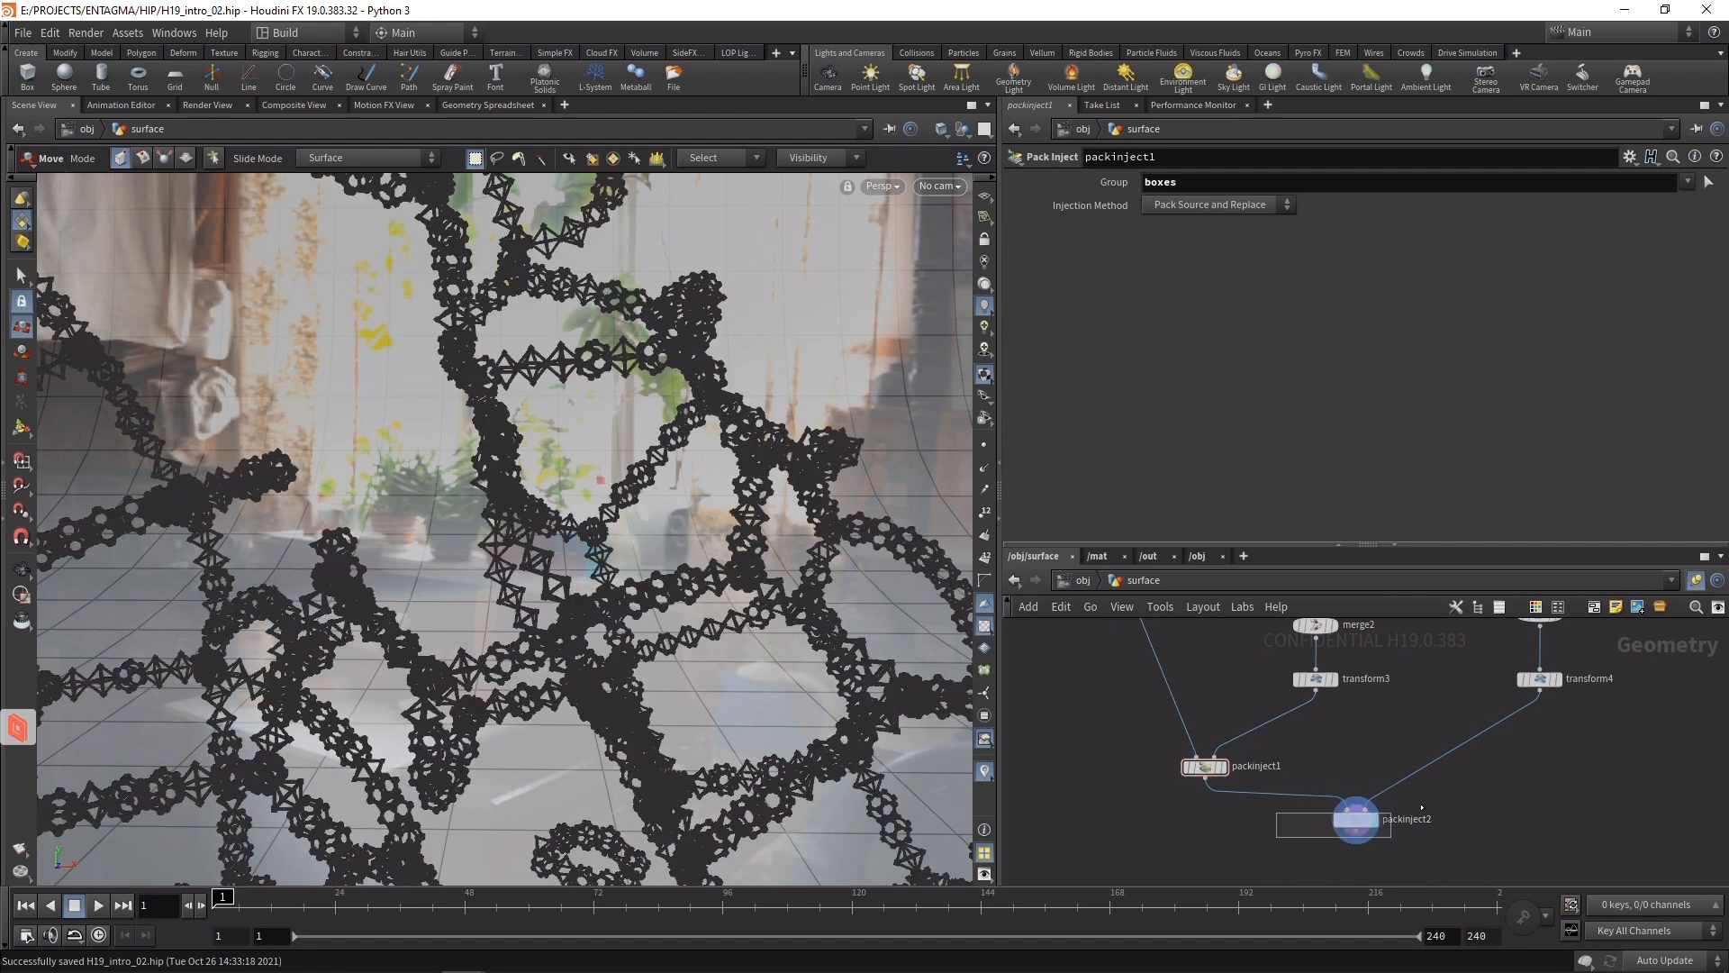
pyautogui.click(1355, 818)
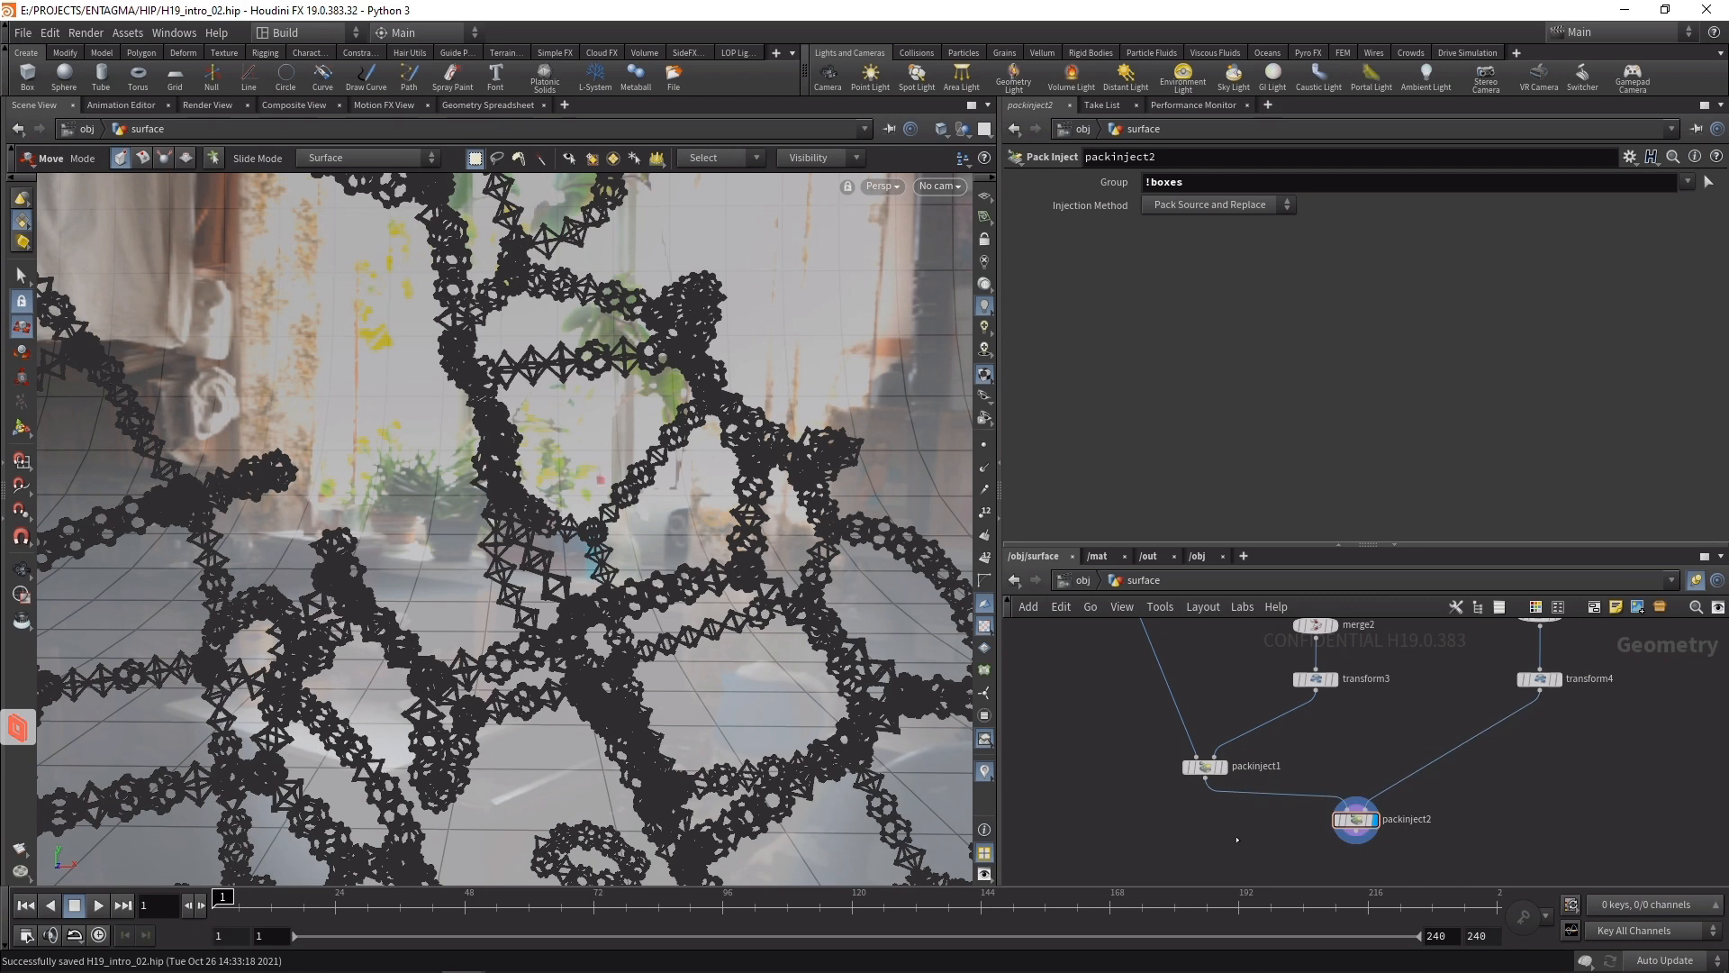